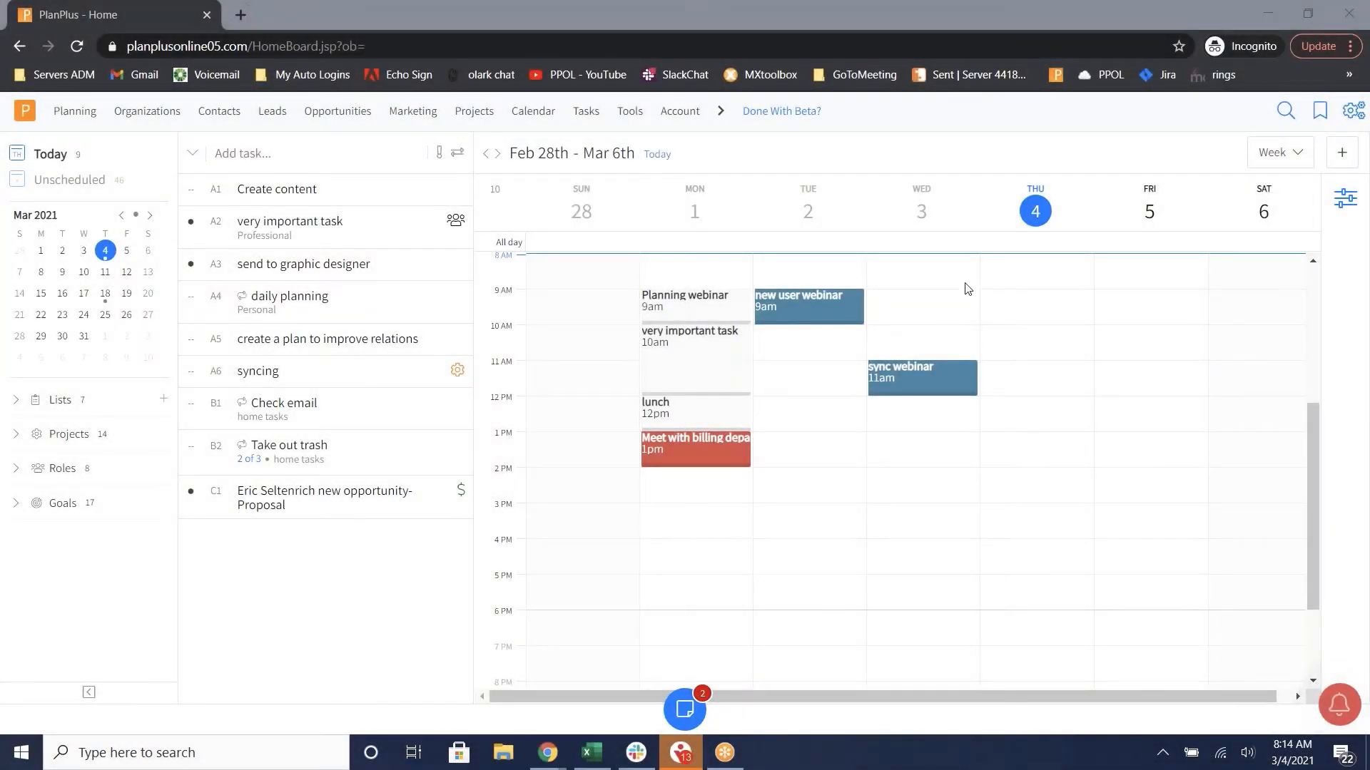
{"action": "mouse_move", "coordinate": [980, 317]}
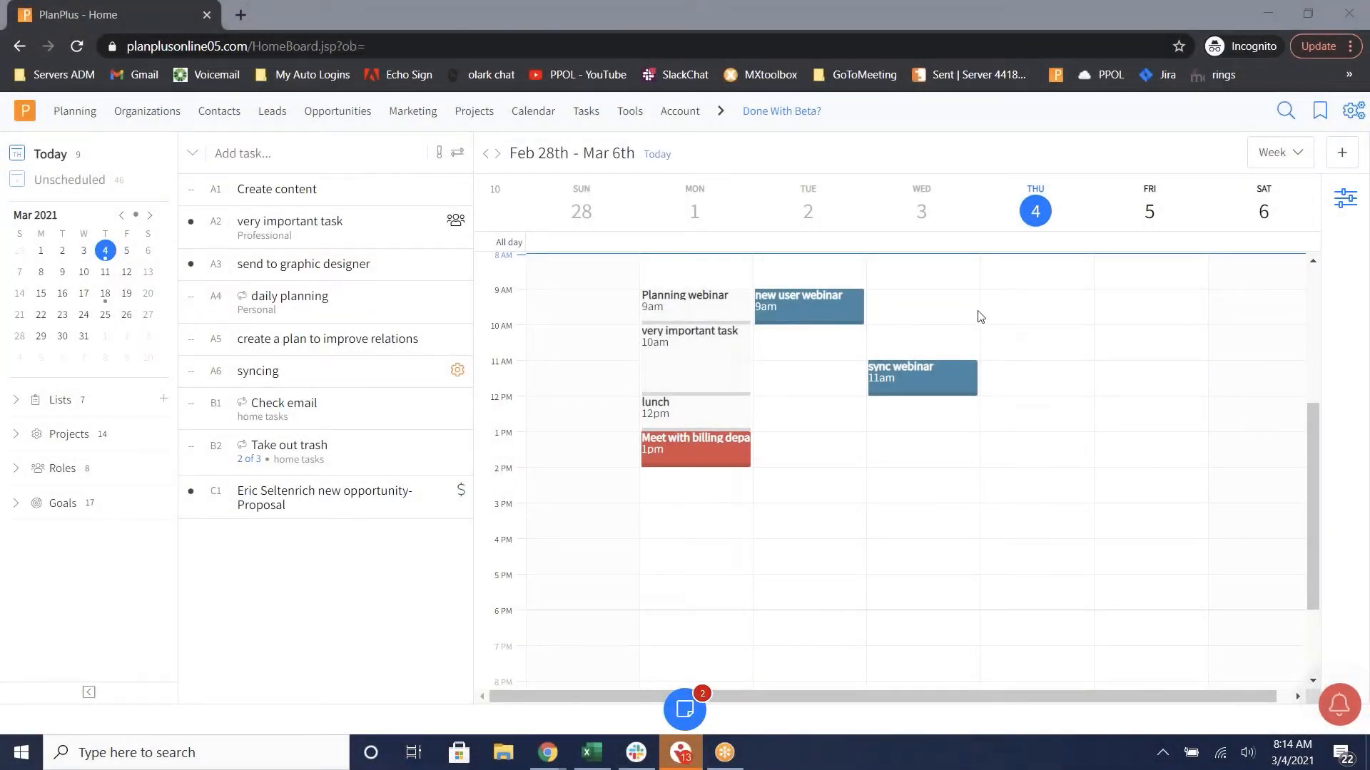
{"action": "mouse_move", "coordinate": [1009, 314]}
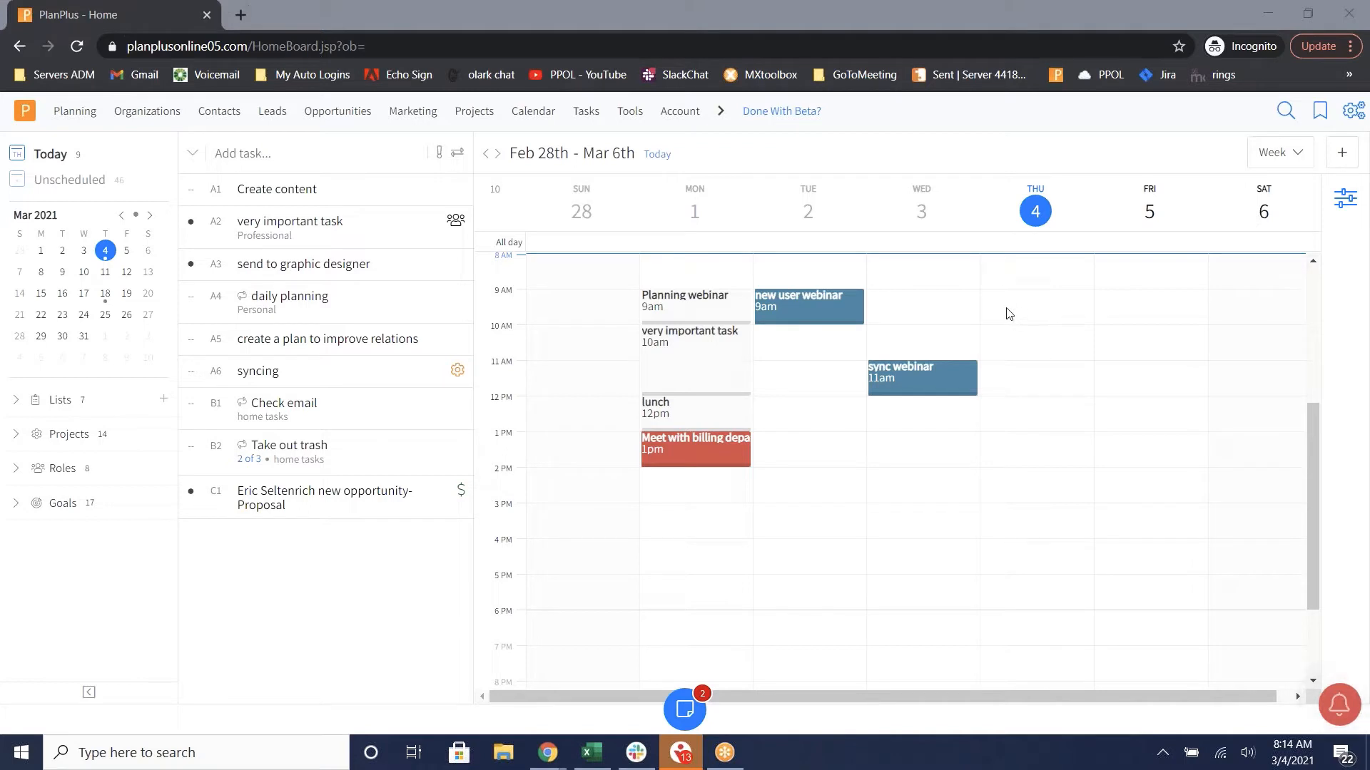
{"action": "mouse_move", "coordinate": [1024, 315]}
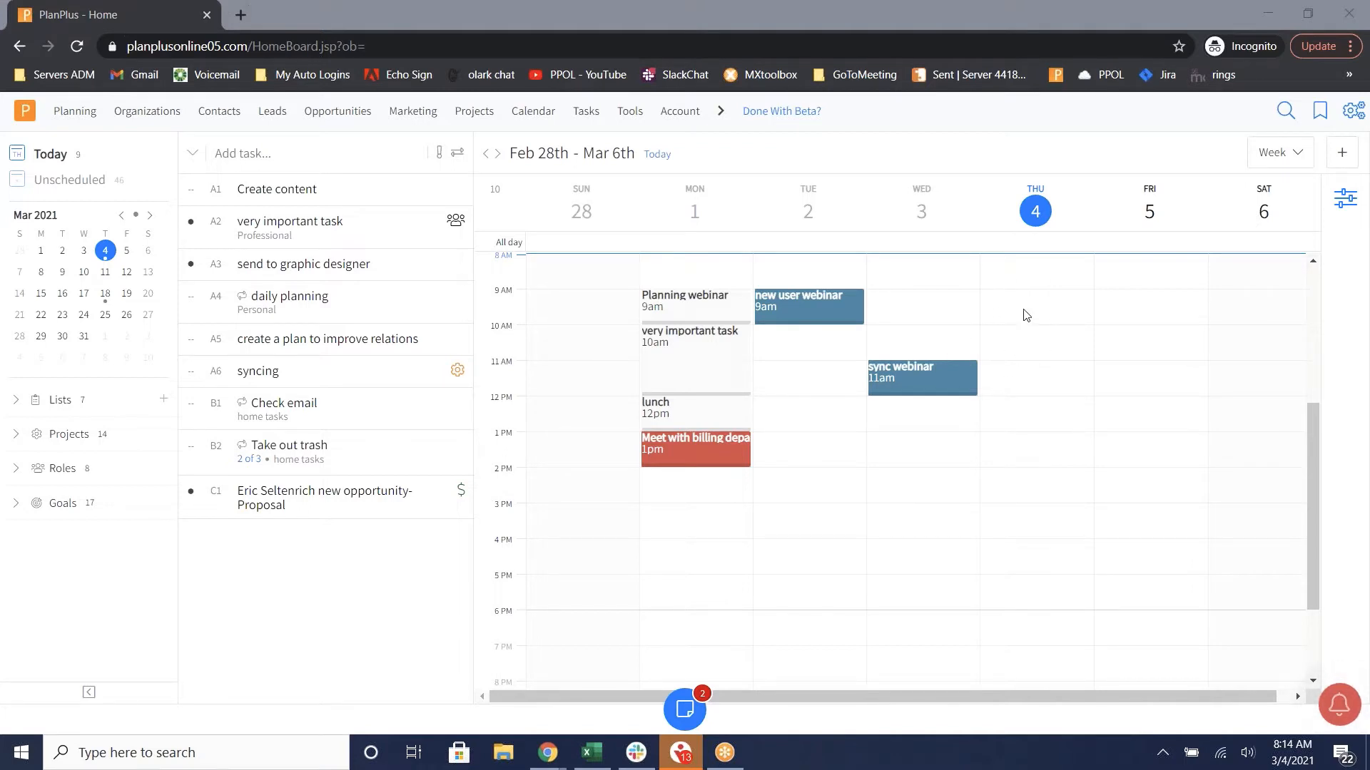
{"action": "mouse_move", "coordinate": [1020, 353]}
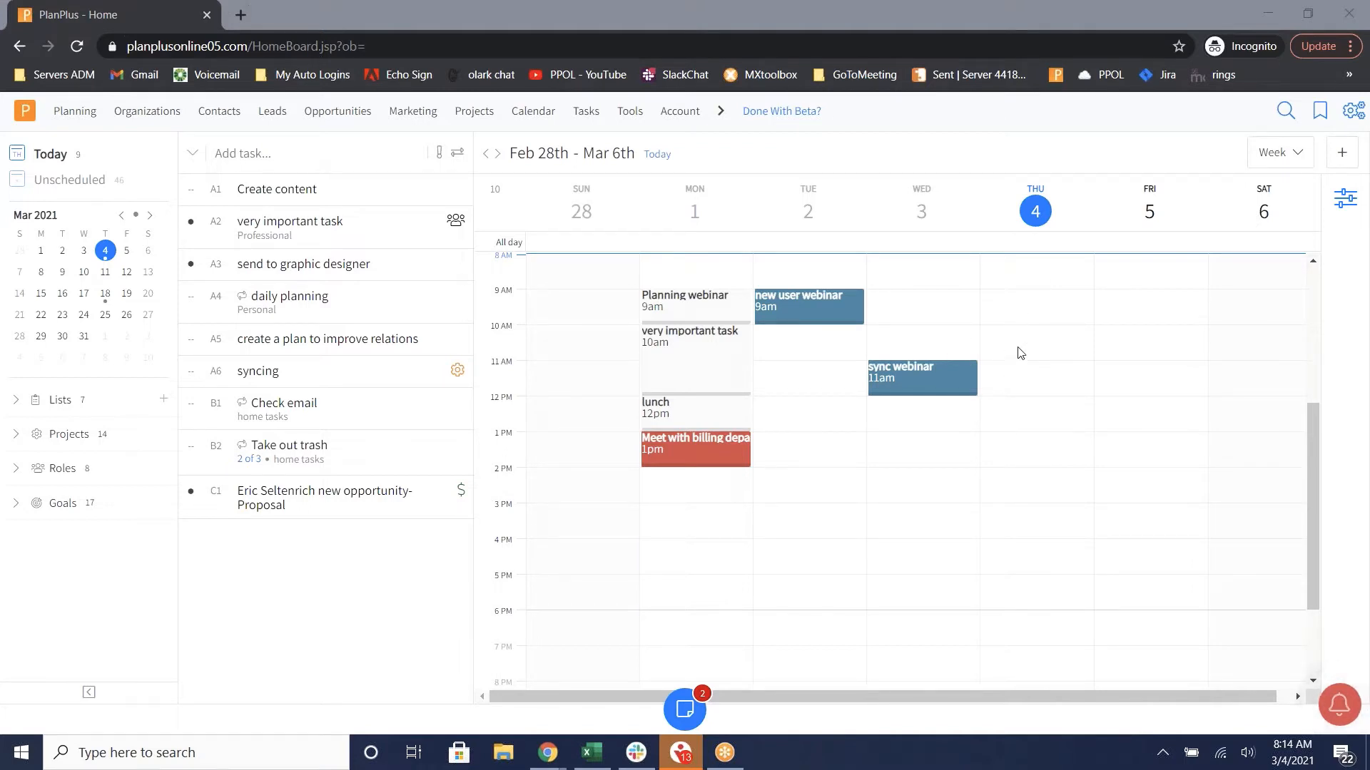
{"action": "mouse_move", "coordinate": [1021, 338]}
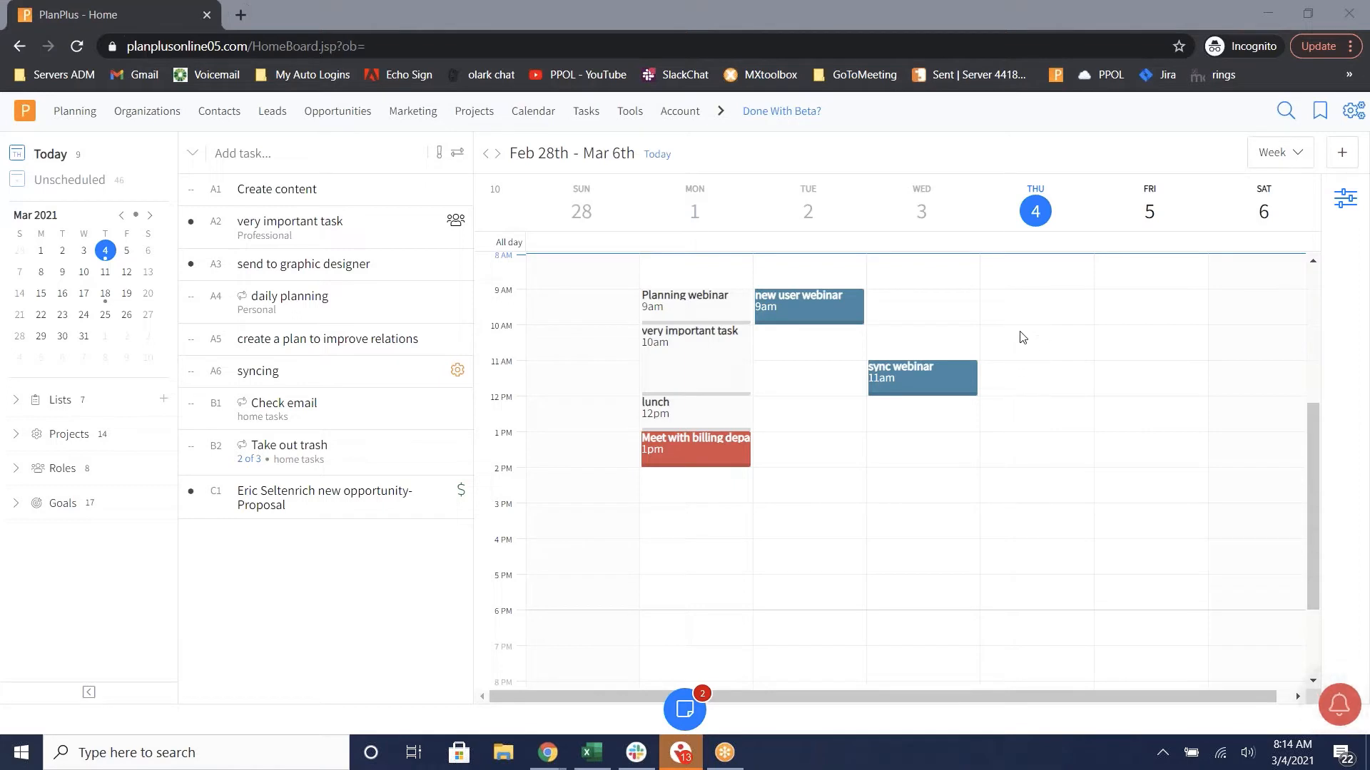
{"action": "mouse_move", "coordinate": [1012, 312]}
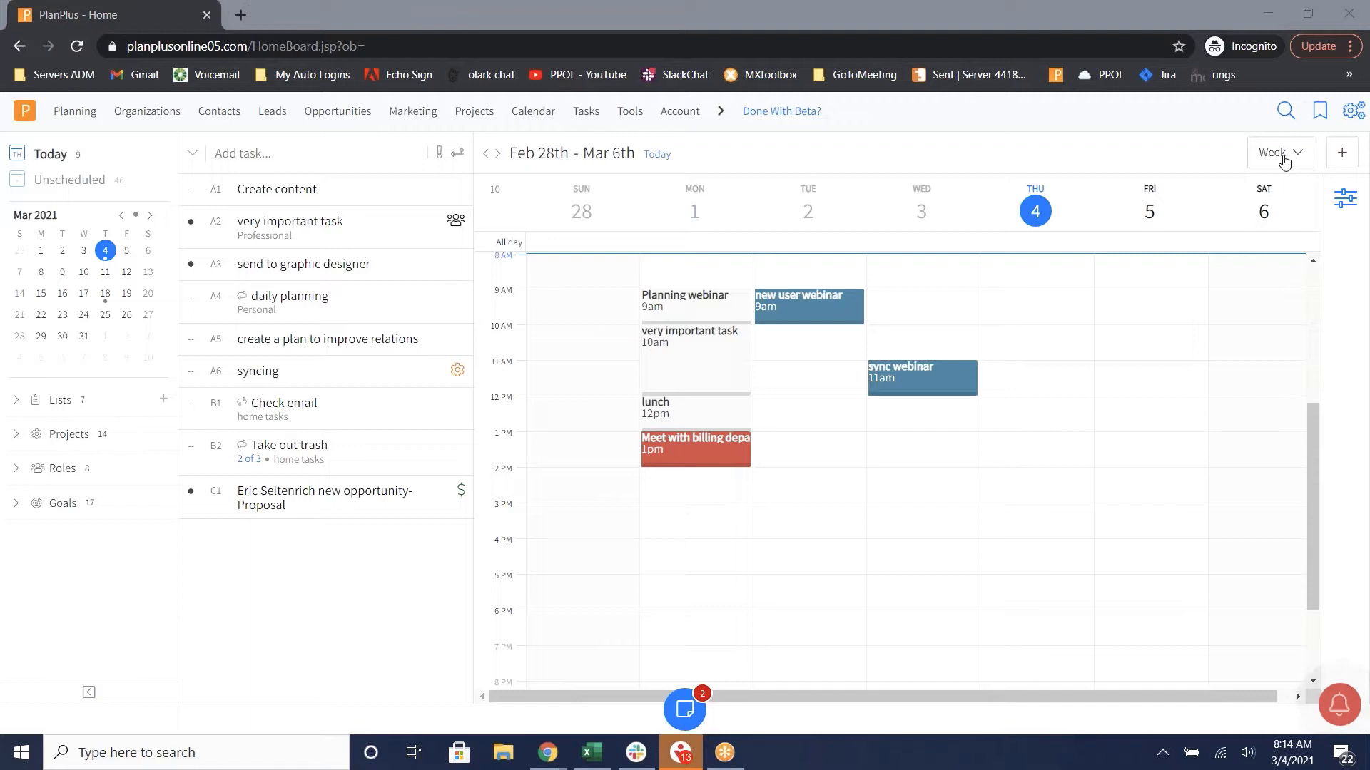
{"action": "mouse_move", "coordinate": [1278, 162]}
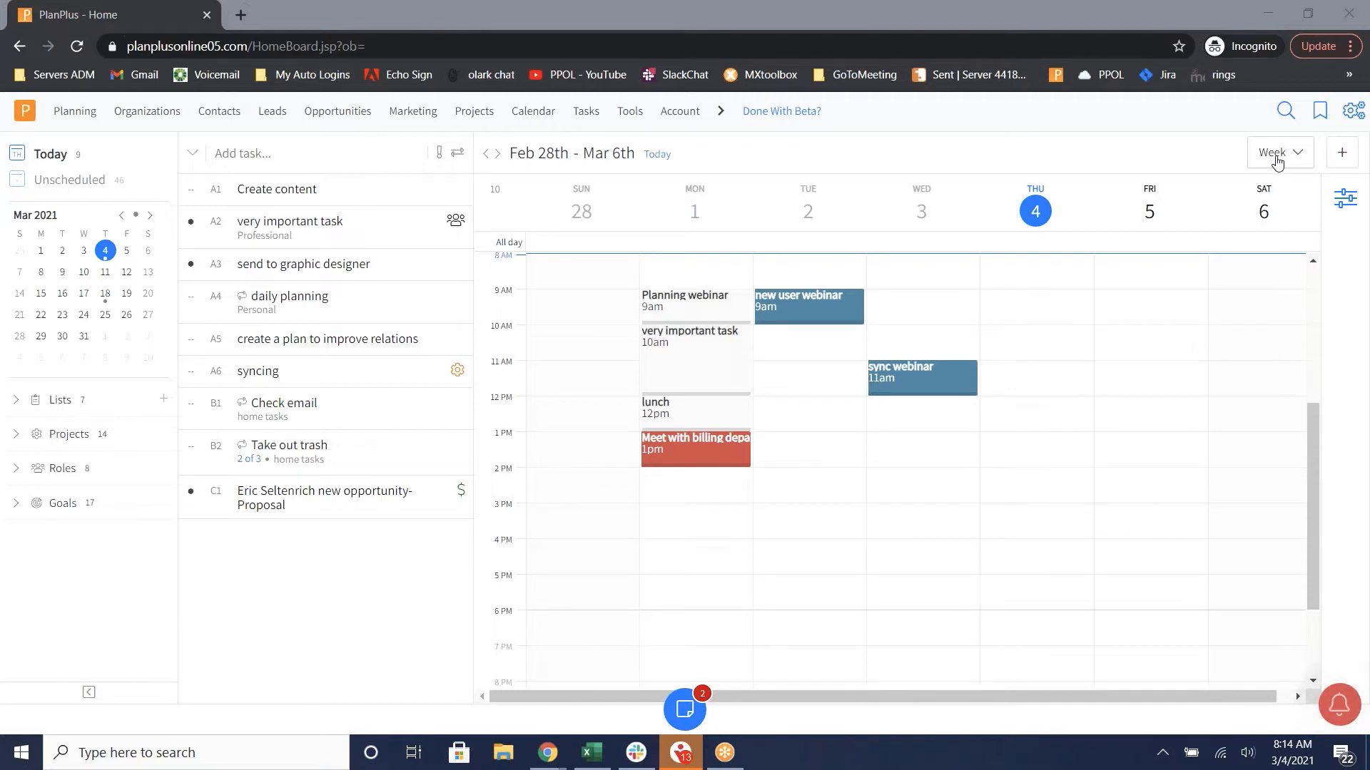
- Cycle the calendar through day, week and month views, ending back on the week view
{"action": "left_click", "coordinate": [1278, 153]}
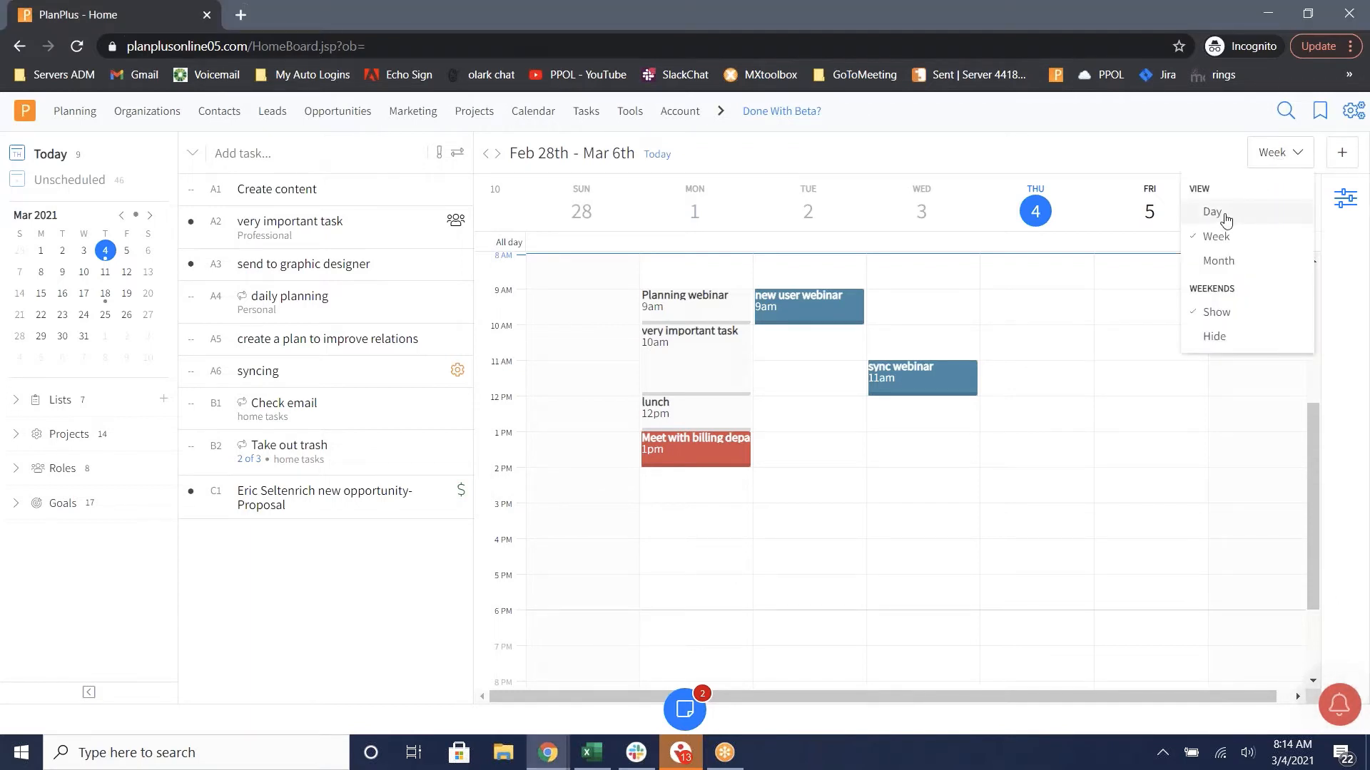
{"action": "left_click", "coordinate": [1213, 211]}
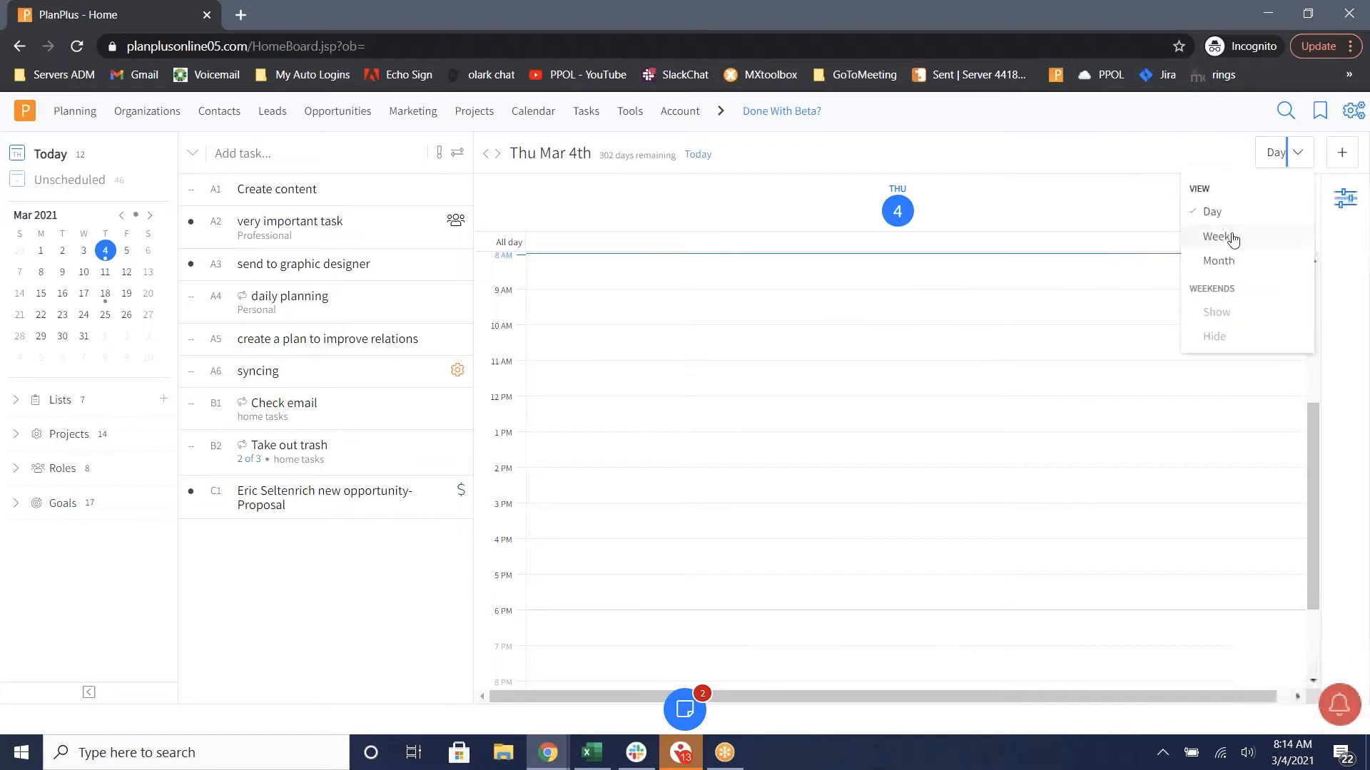
{"action": "left_click", "coordinate": [1217, 236]}
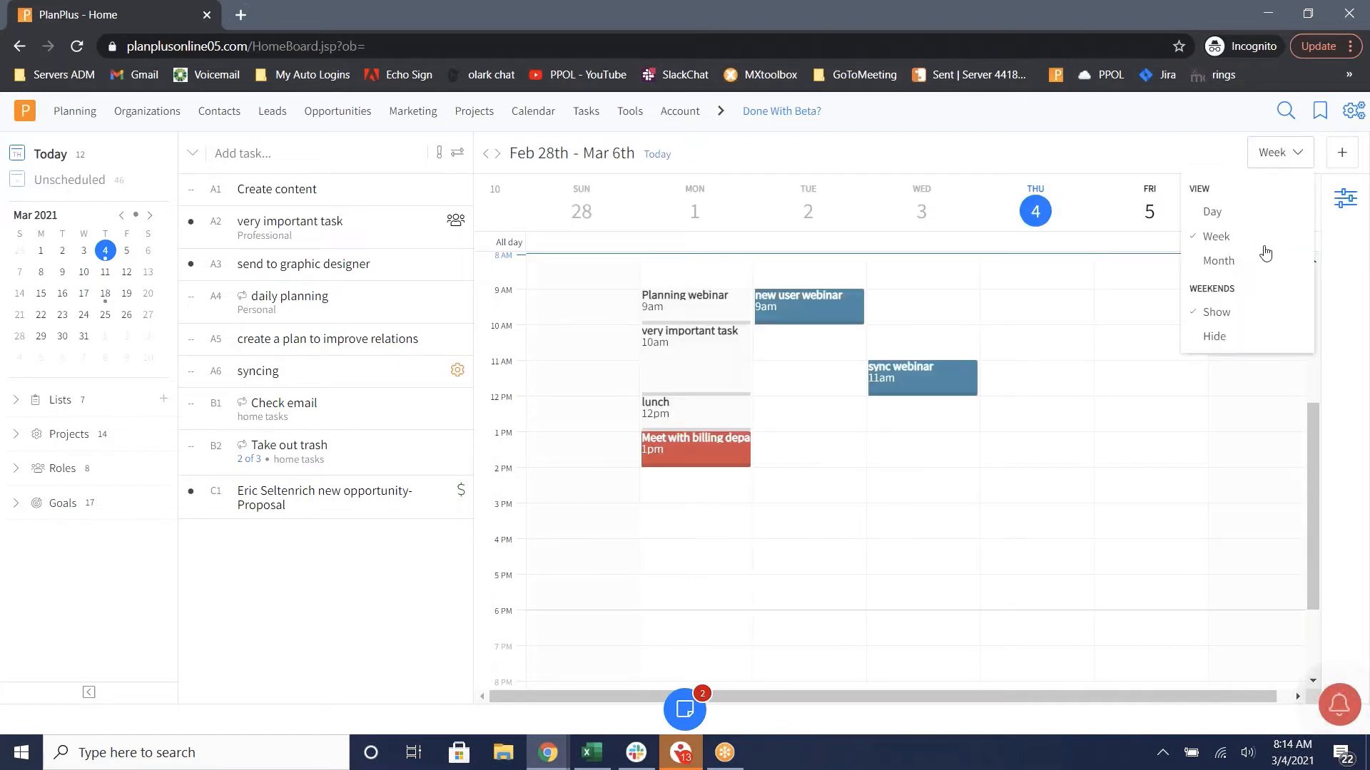
{"action": "mouse_move", "coordinate": [1217, 260]}
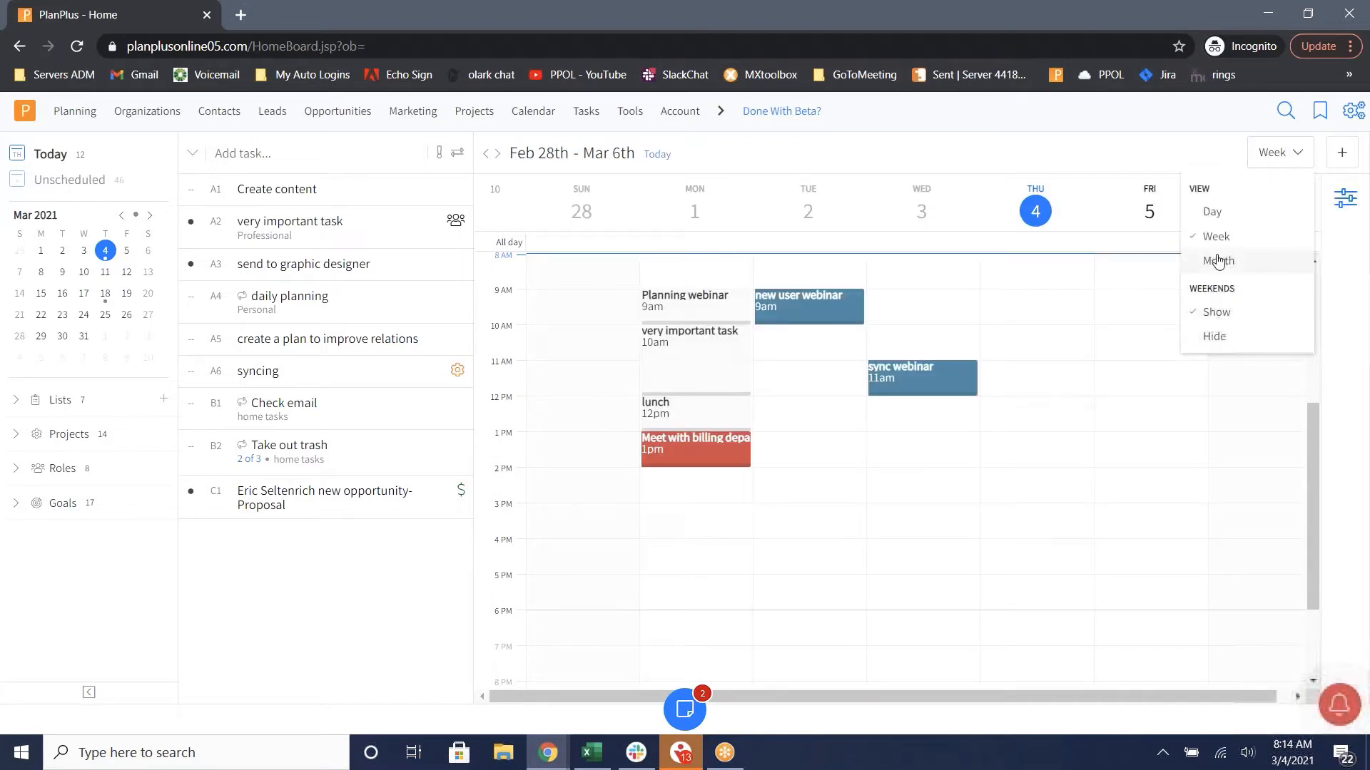
{"action": "left_click", "coordinate": [1217, 260]}
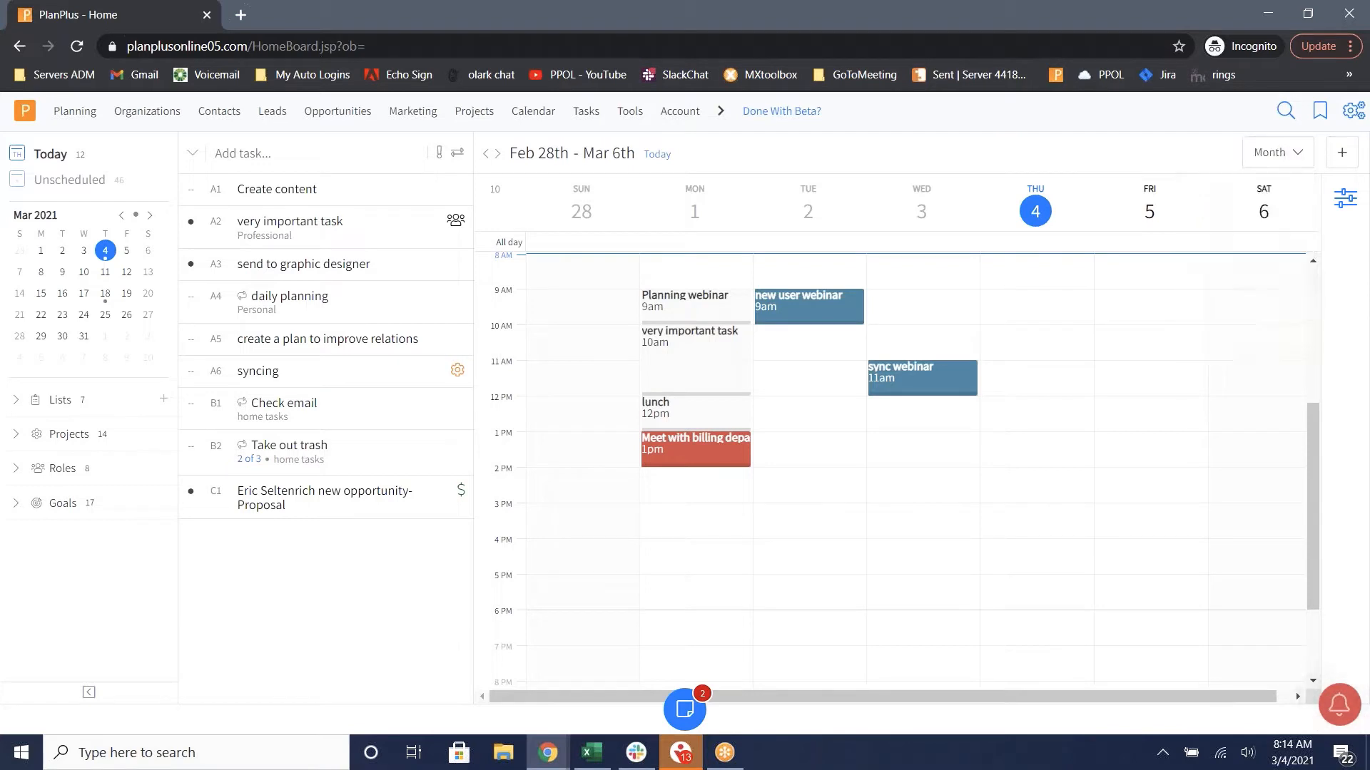
{"action": "left_click", "coordinate": [1275, 153]}
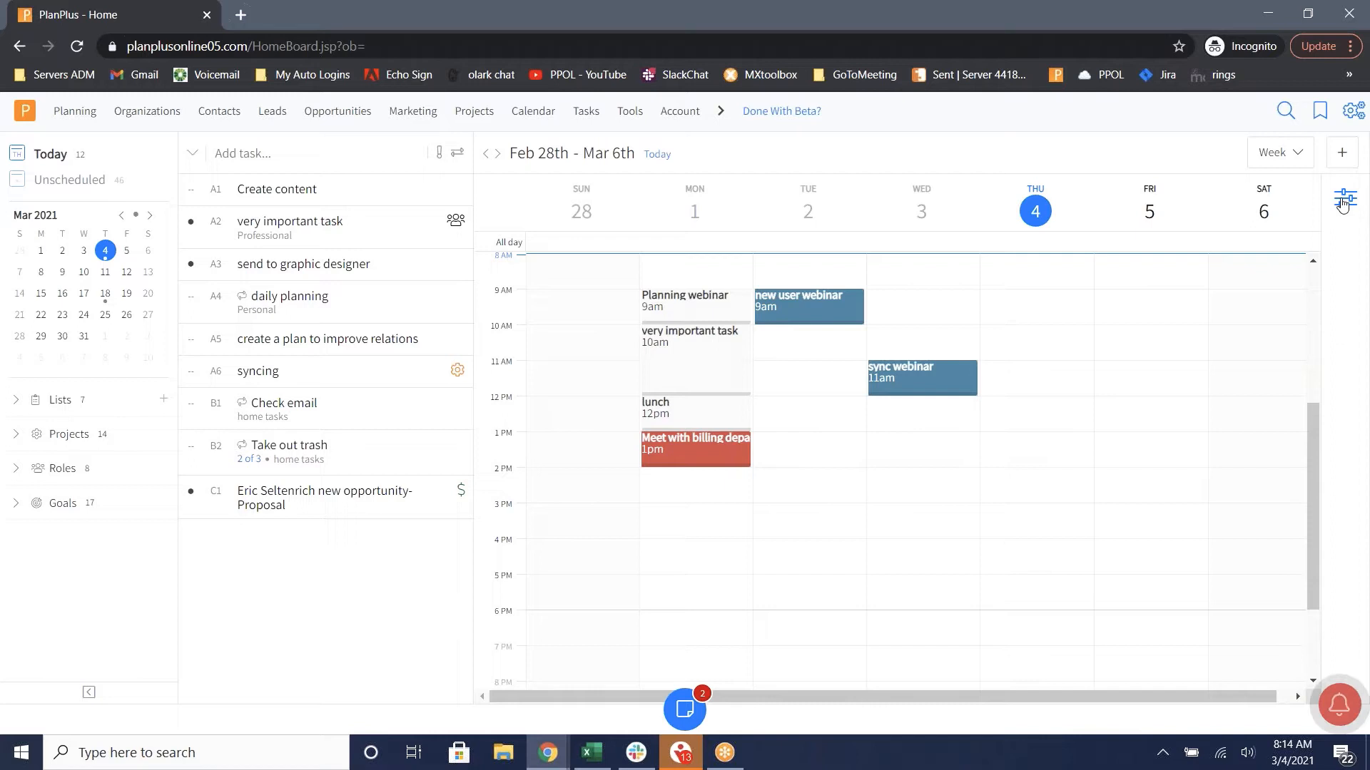
- Show the Users and Categories side panel beside the week calendar
{"action": "left_click", "coordinate": [1344, 198]}
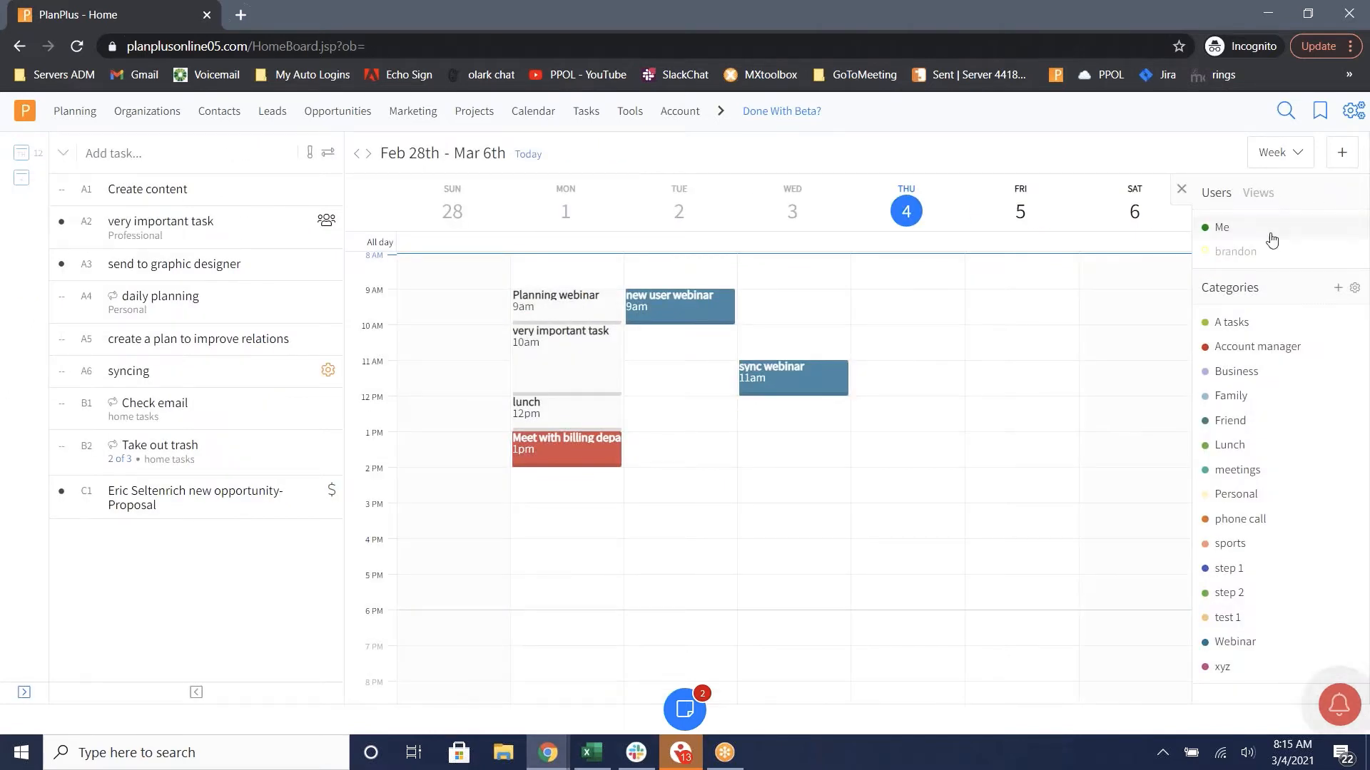
{"action": "mouse_move", "coordinate": [1237, 251]}
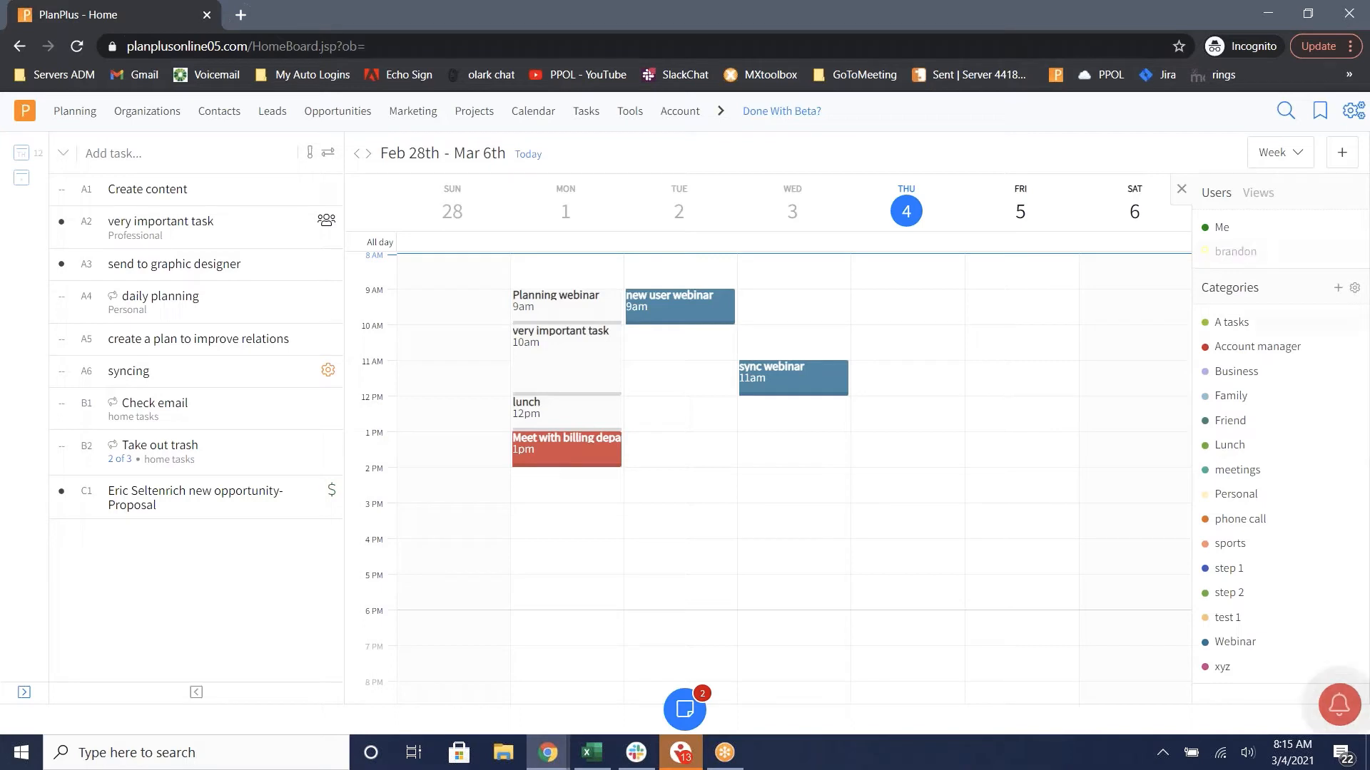
{"action": "mouse_move", "coordinate": [1217, 313]}
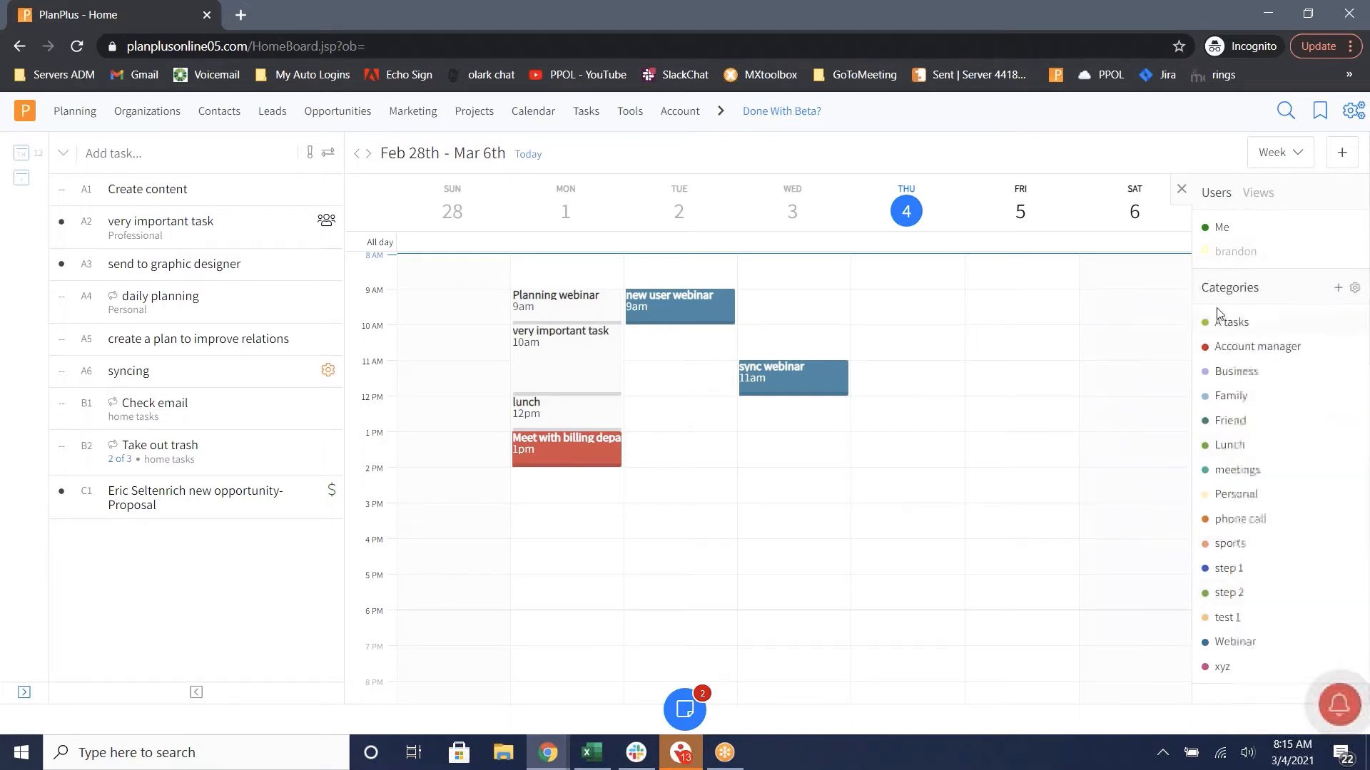
{"action": "mouse_move", "coordinate": [644, 308]}
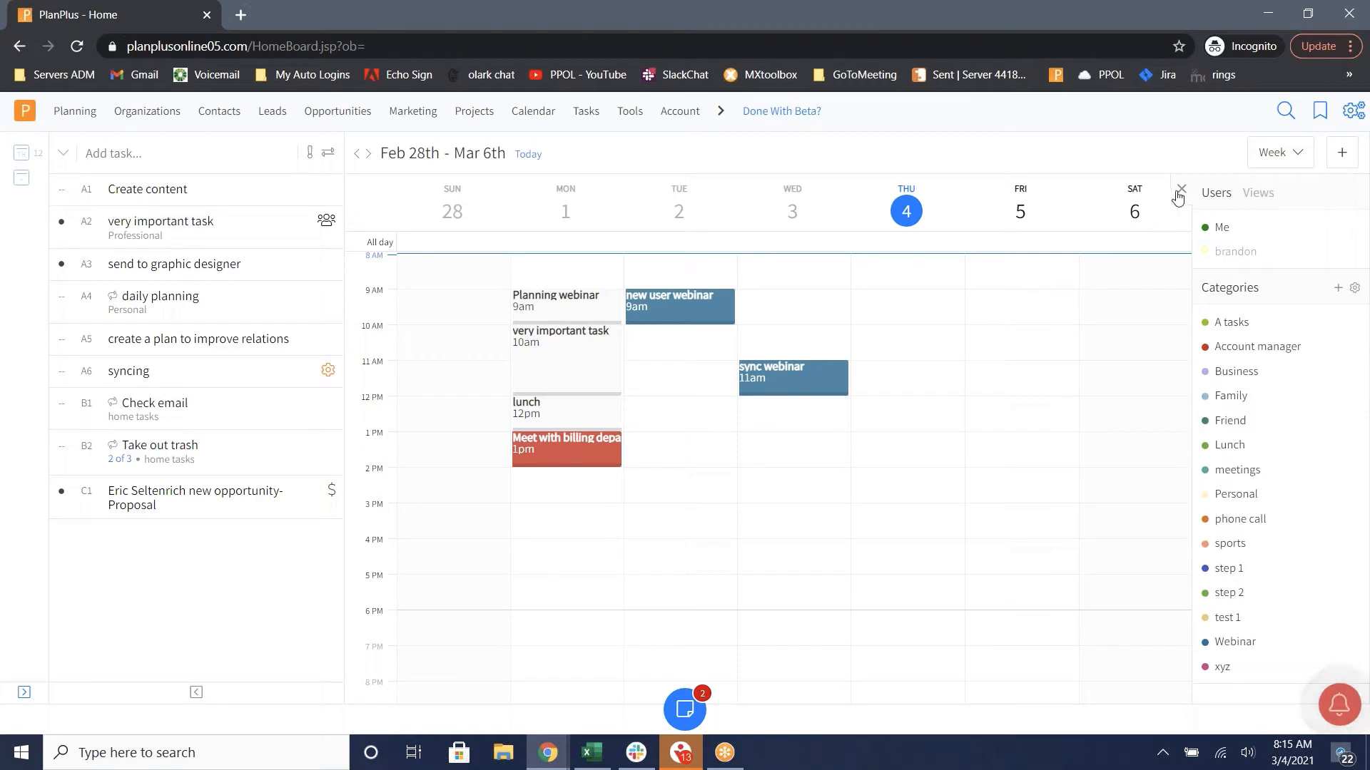
- Draft a 'Sales Meetings' appointment on Thursday Mar 4 at 10:00am, keeping the A tasks category
{"action": "left_click", "coordinate": [1180, 192]}
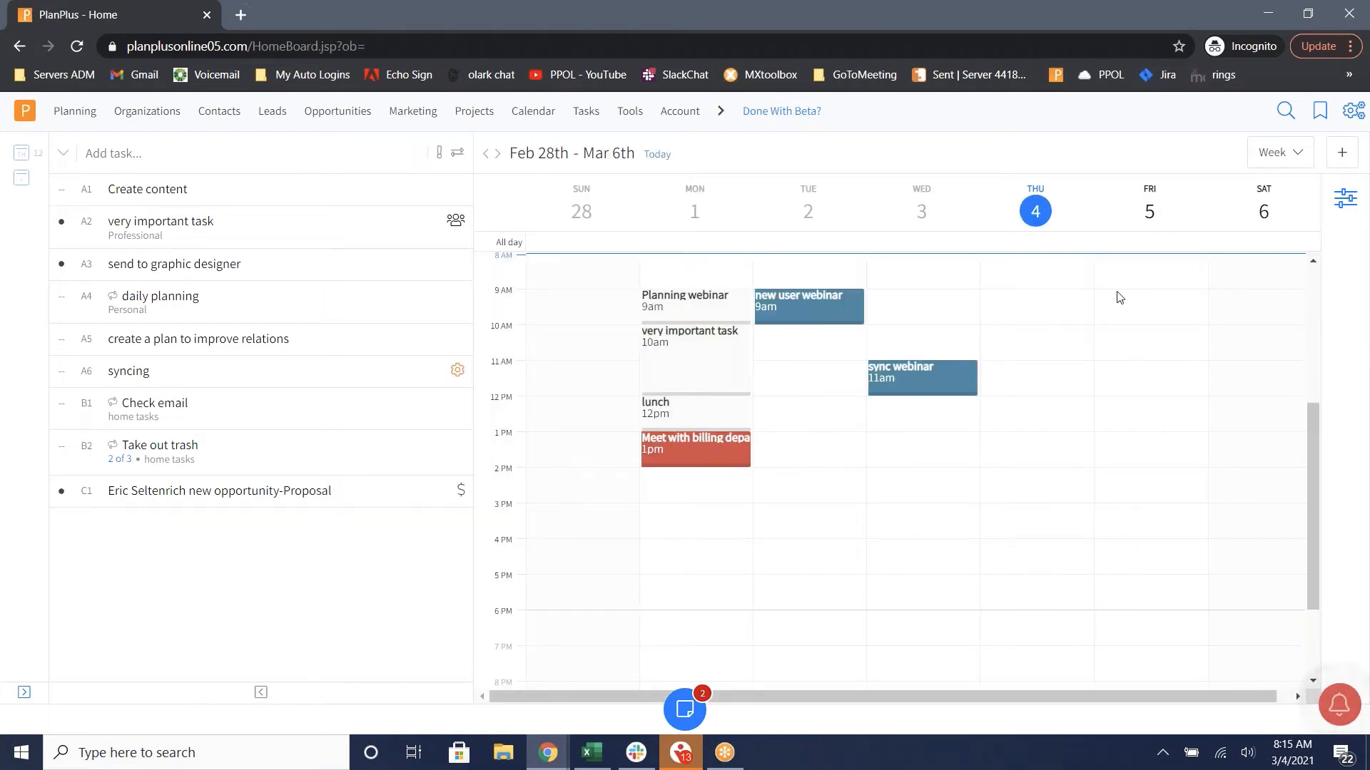
{"action": "mouse_move", "coordinate": [1008, 338]}
{"action": "type", "text": "Sales"}
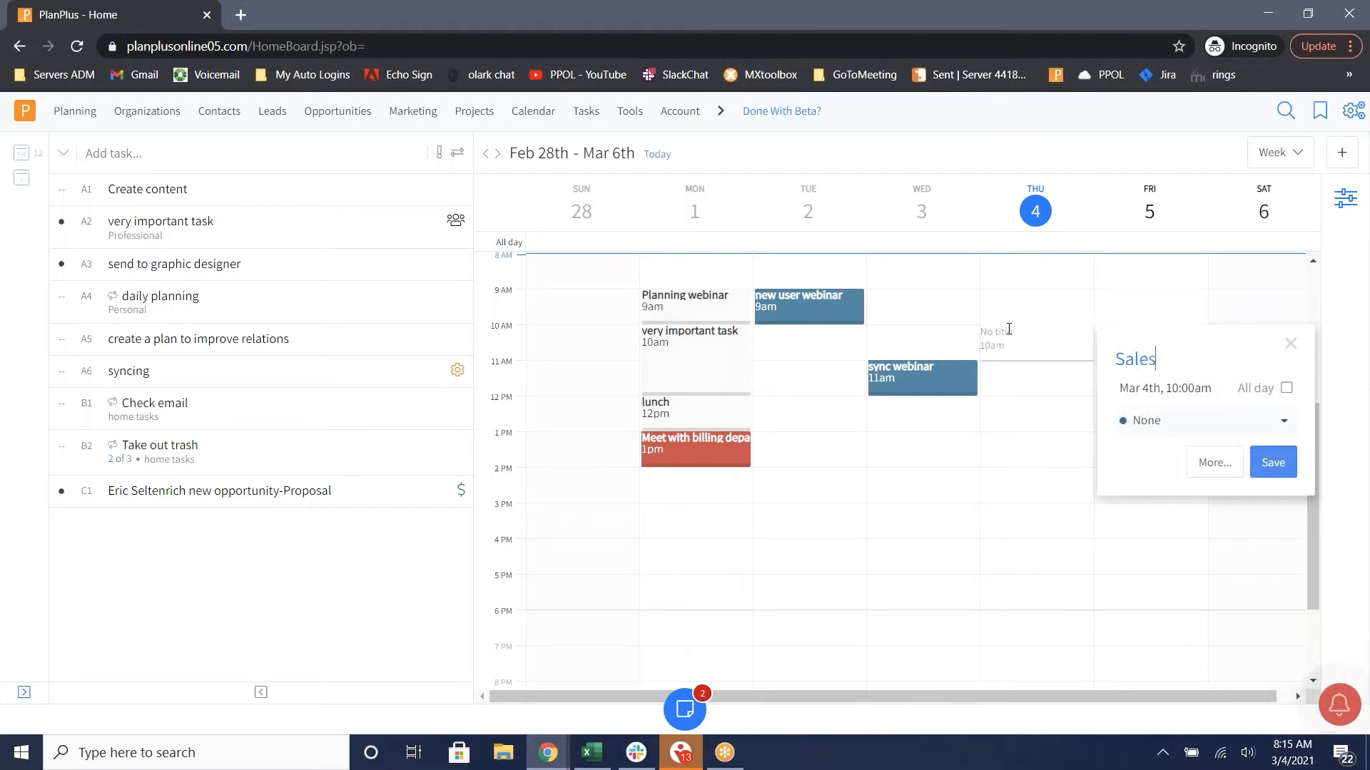
{"action": "type", "text": "Meeting"}
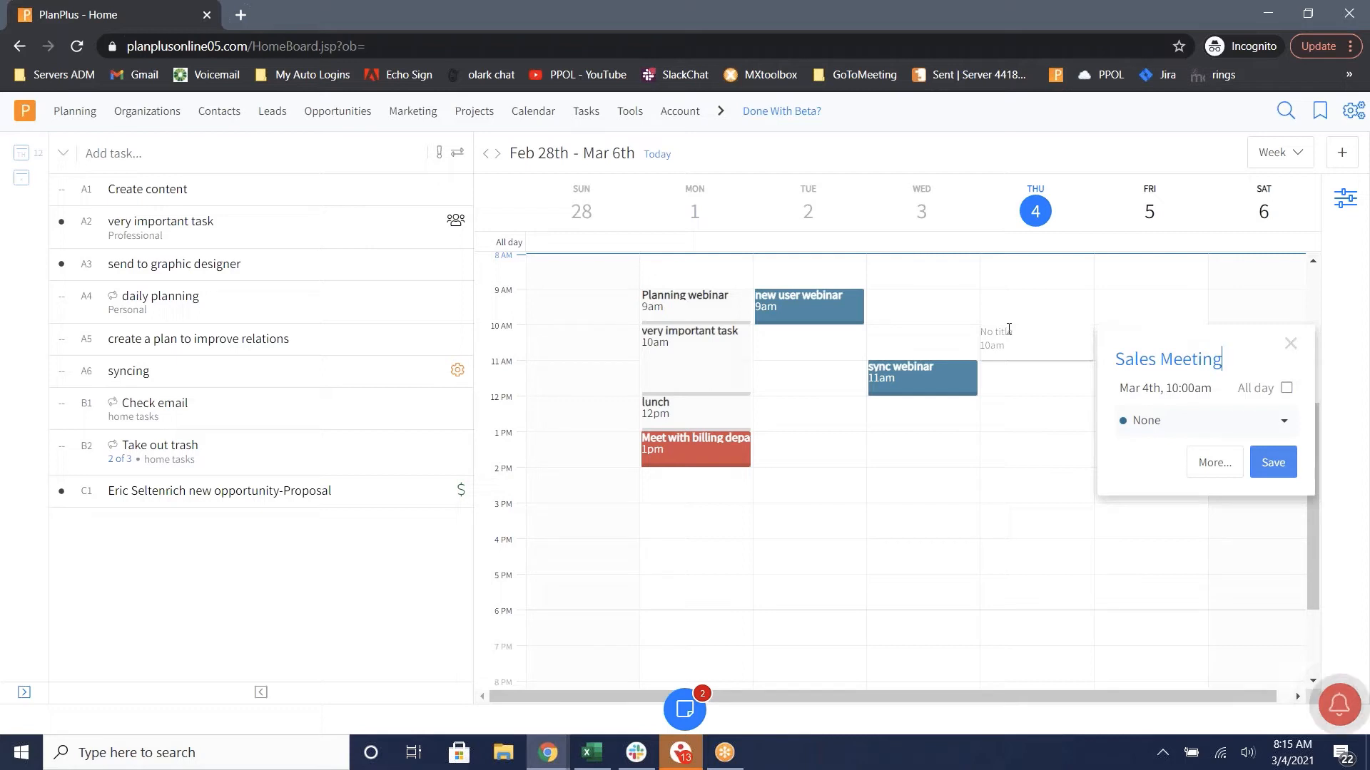
{"action": "type", "text": "s"}
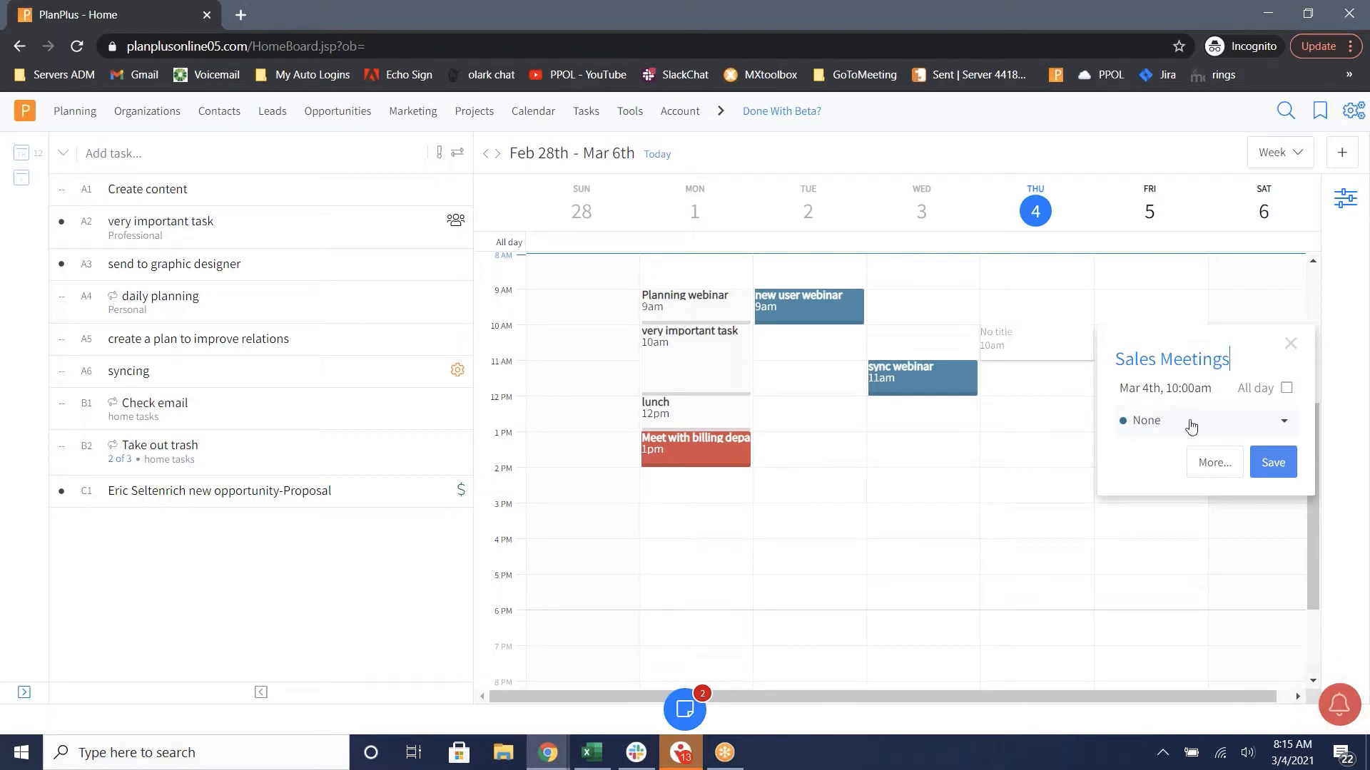
{"action": "left_click", "coordinate": [1281, 421]}
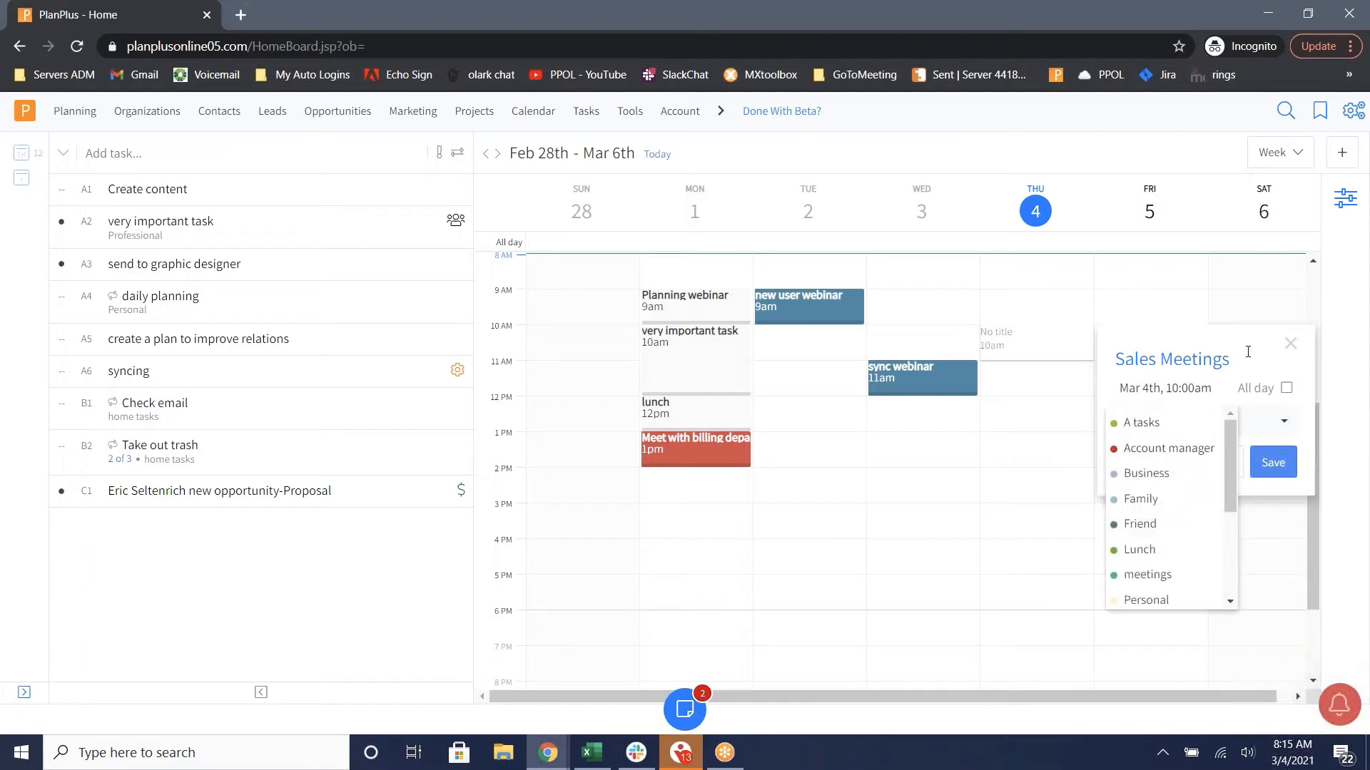
{"action": "left_click", "coordinate": [1144, 422]}
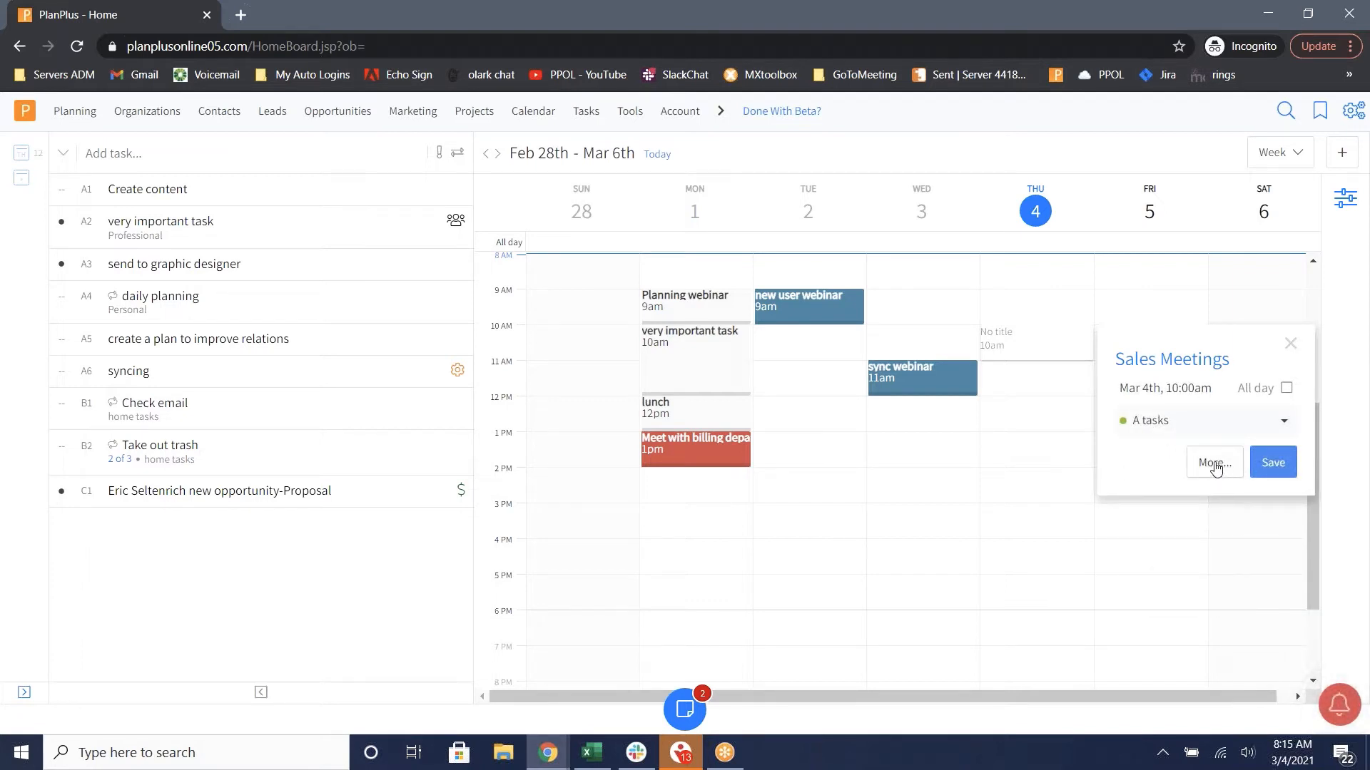
- Bring up the full details form for Sales Meetings via 'More...'
{"action": "left_click", "coordinate": [1212, 462]}
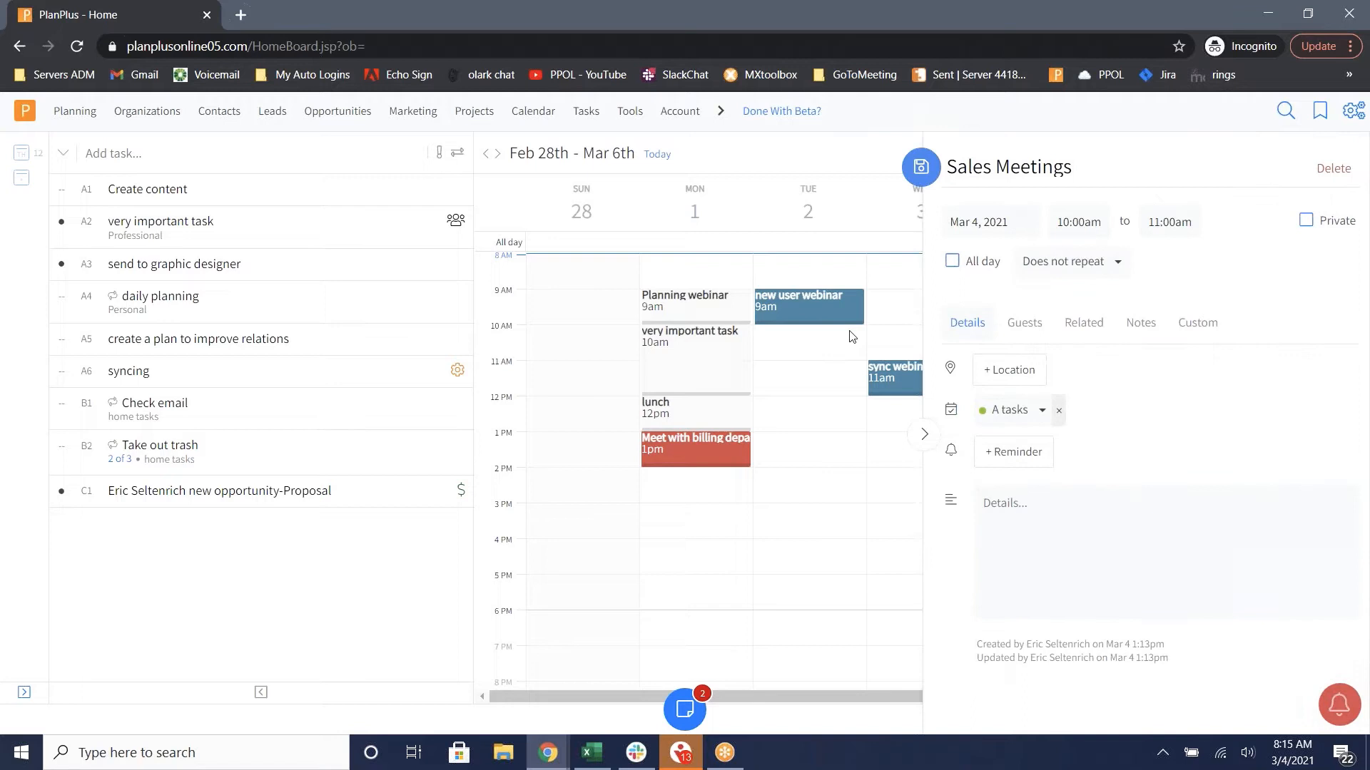
{"action": "mouse_move", "coordinate": [1154, 427]}
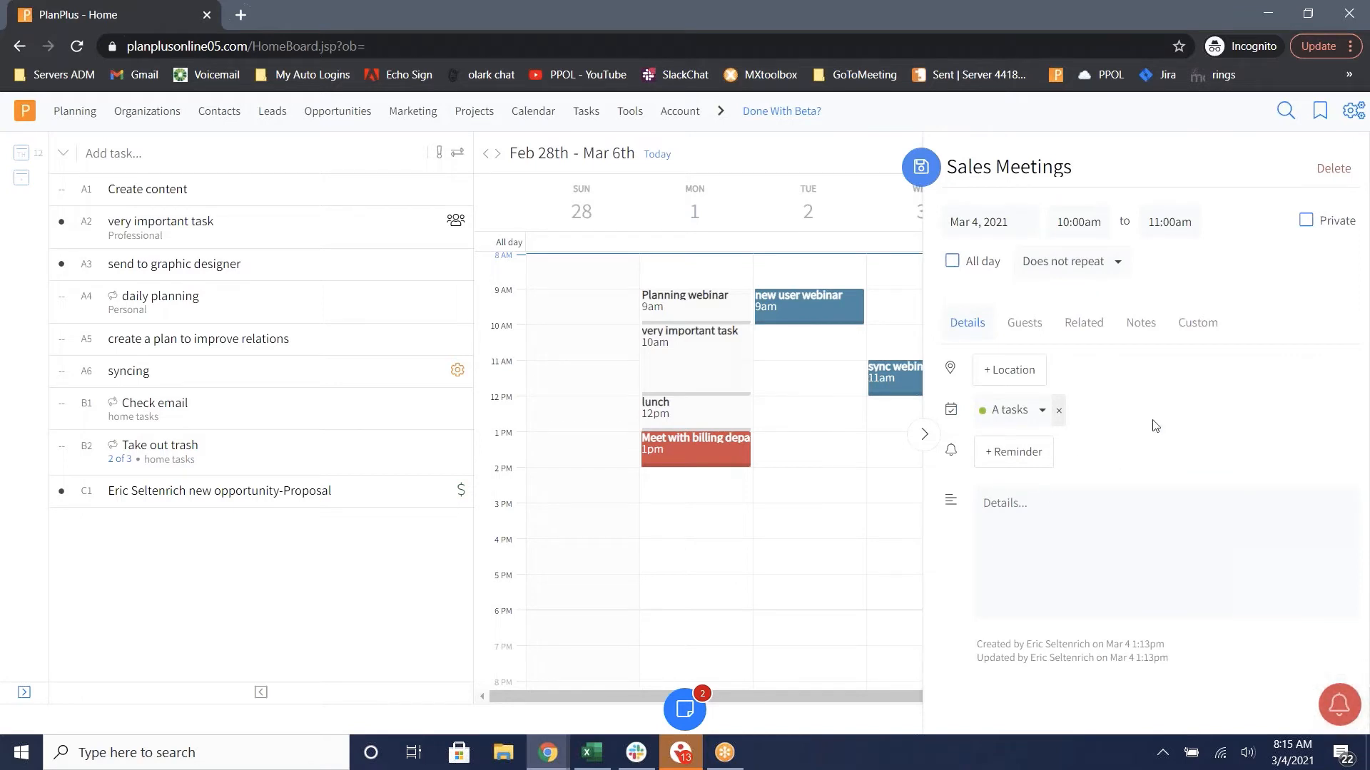
{"action": "mouse_move", "coordinate": [1166, 419]}
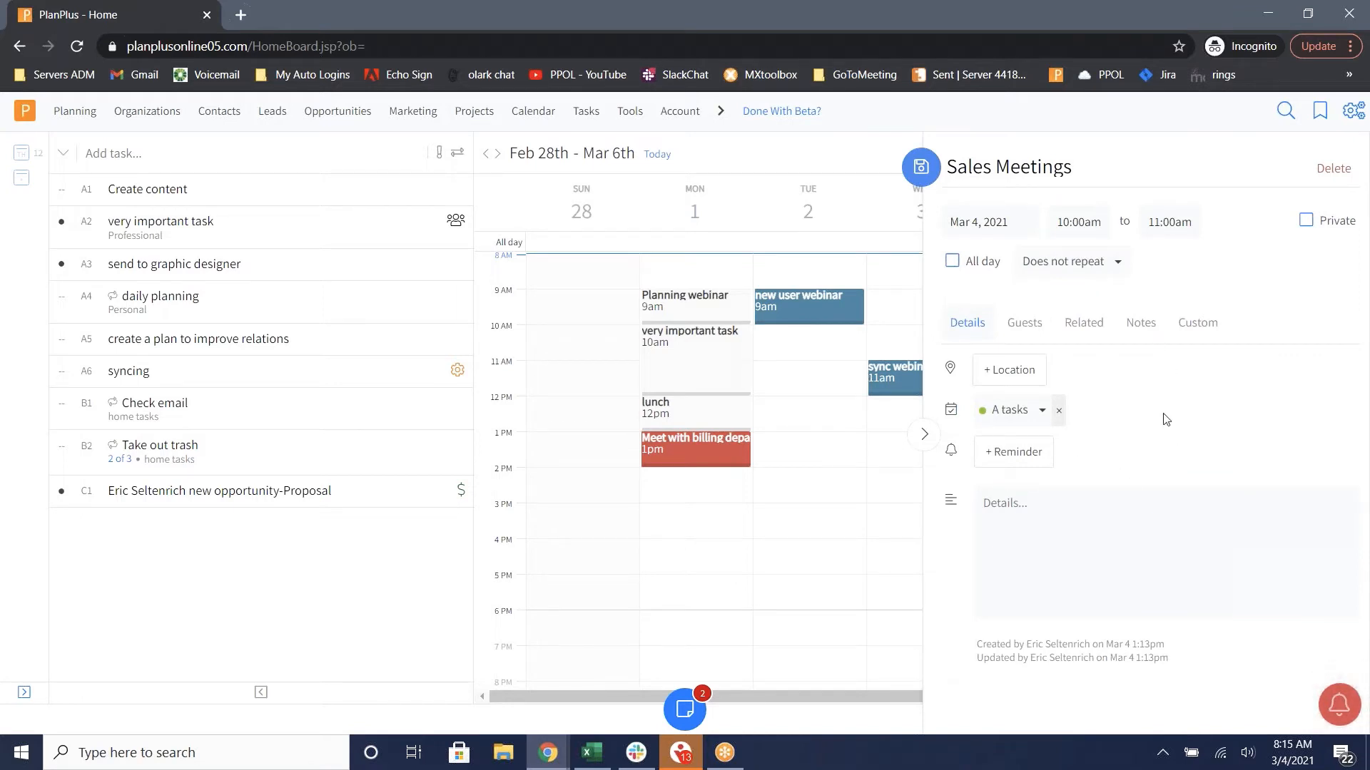
{"action": "mouse_move", "coordinate": [1103, 361]}
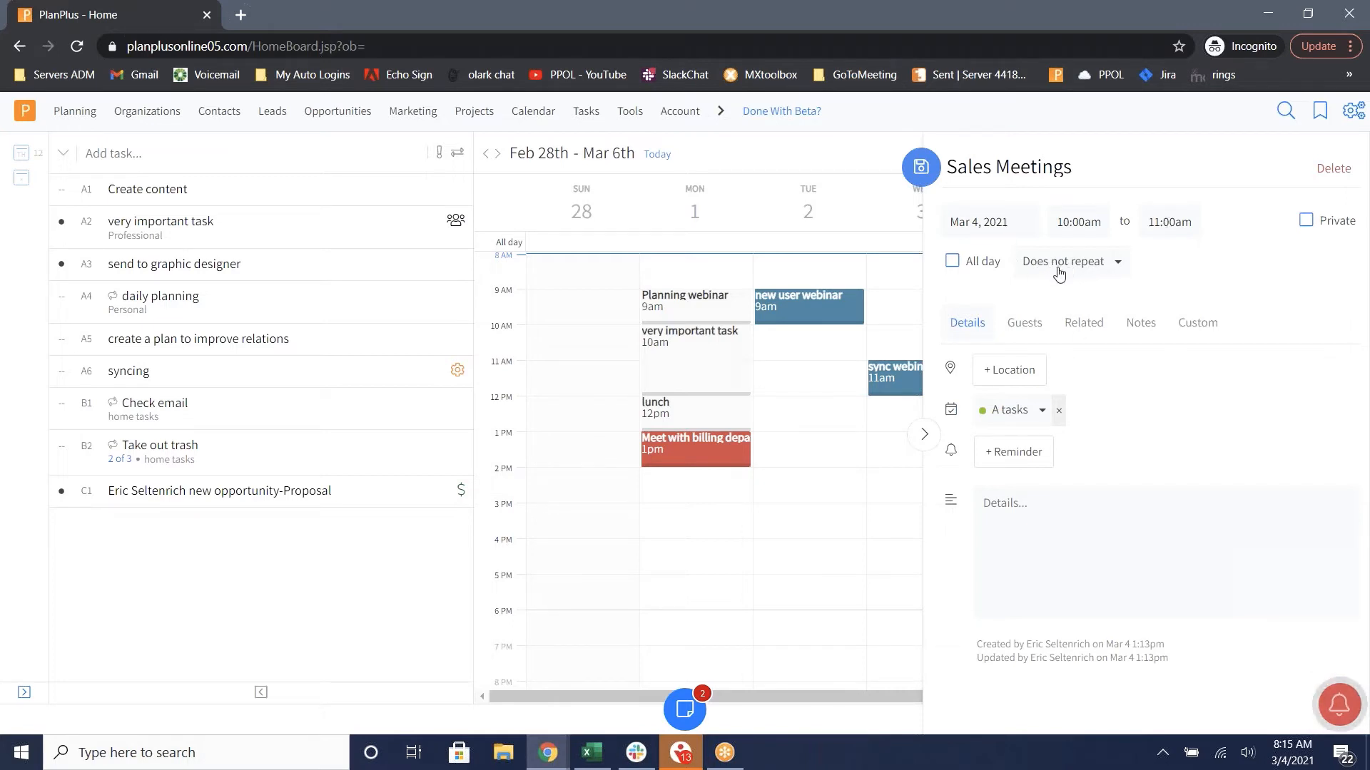
- Make Sales Meetings repeat weekly and move it to the meetings category
{"action": "left_click", "coordinate": [1065, 261]}
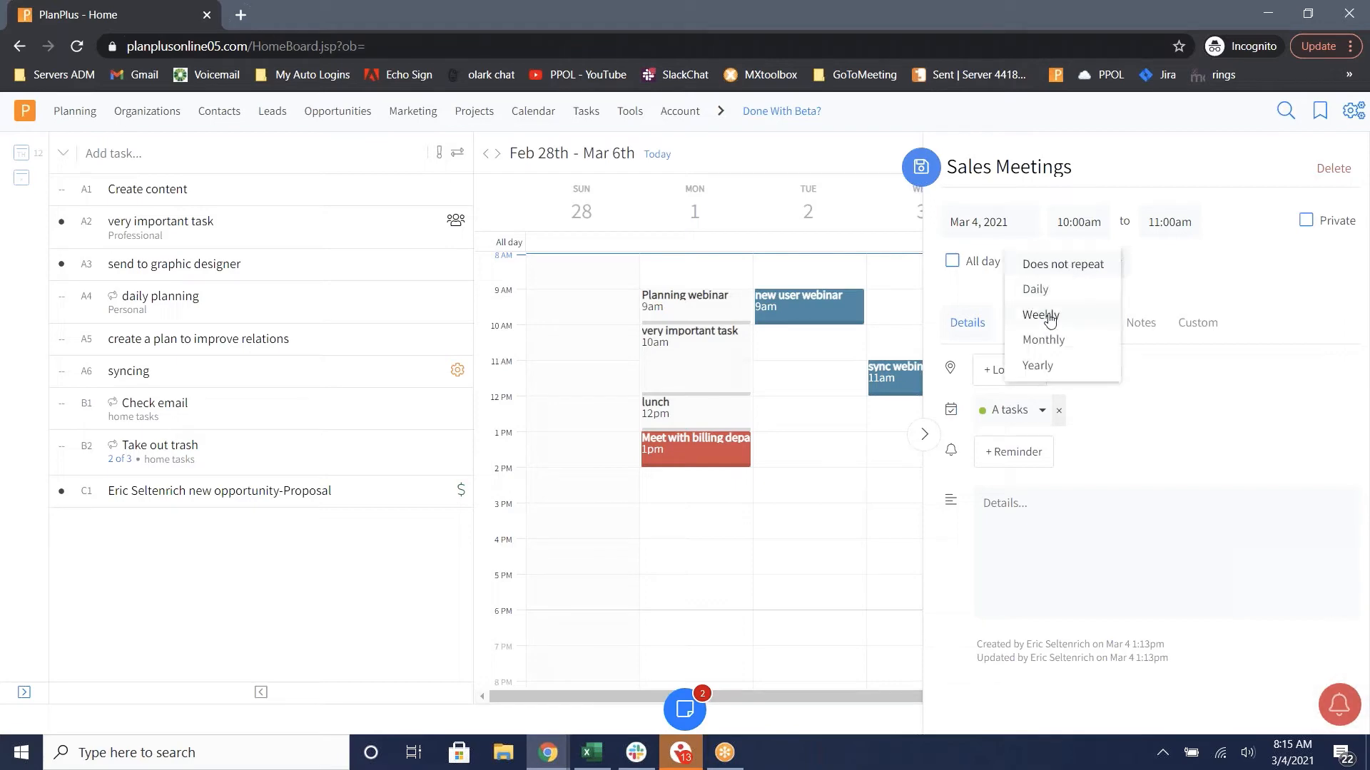
{"action": "left_click", "coordinate": [1040, 315]}
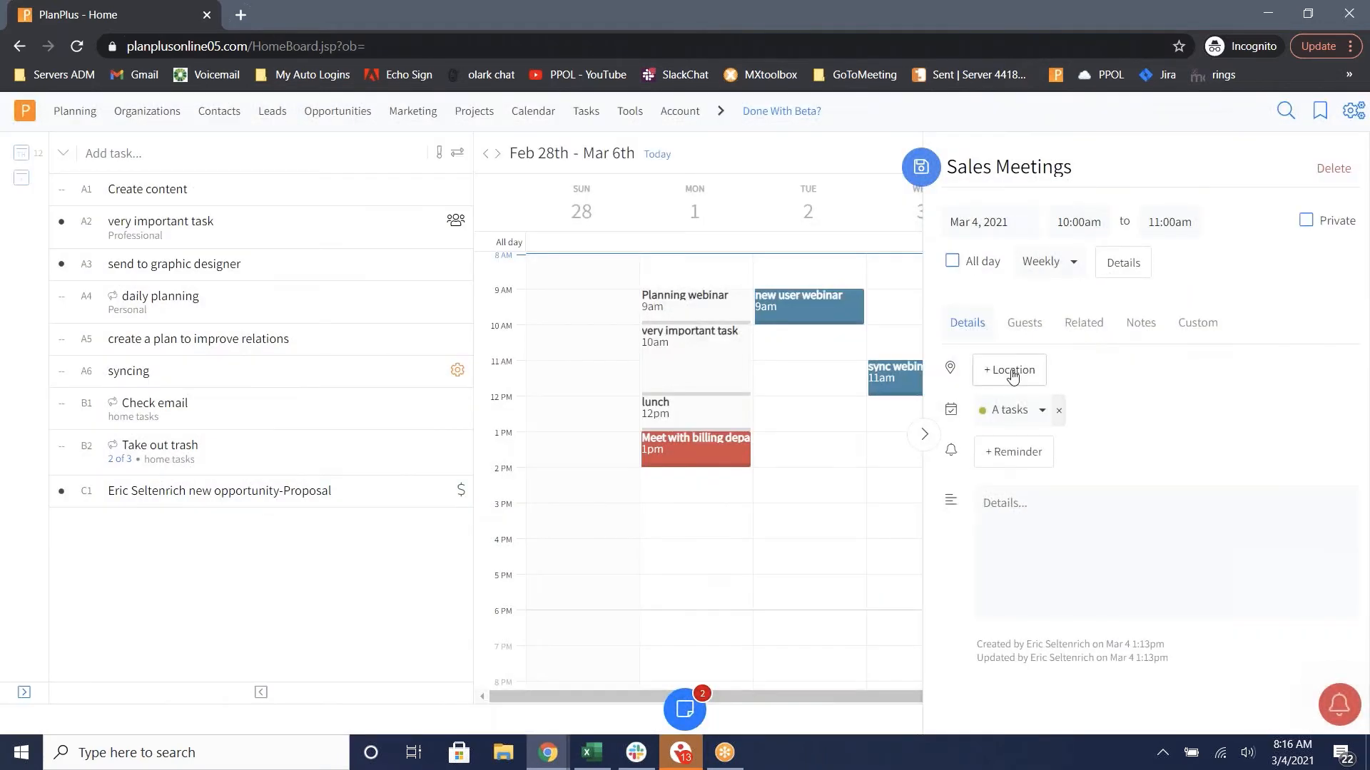
{"action": "left_click", "coordinate": [1040, 410]}
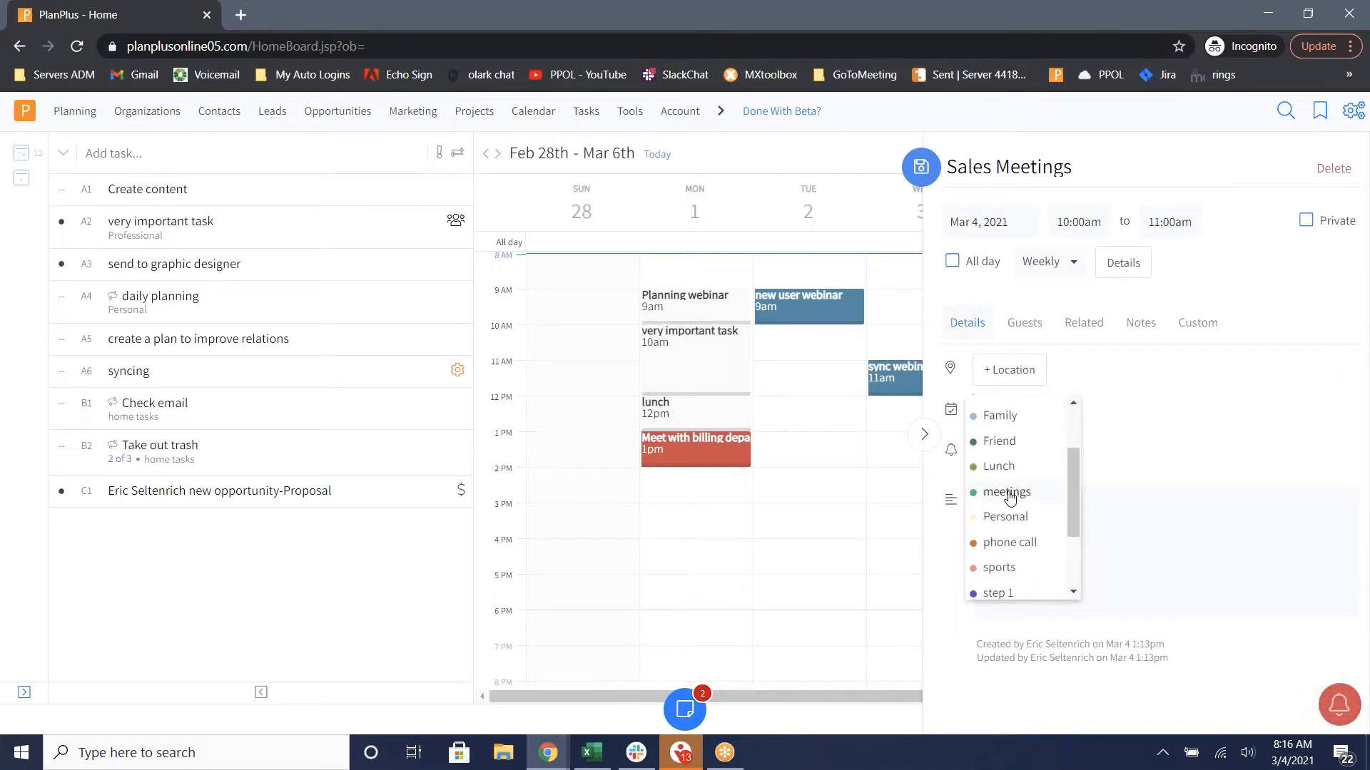
{"action": "left_click", "coordinate": [1006, 492]}
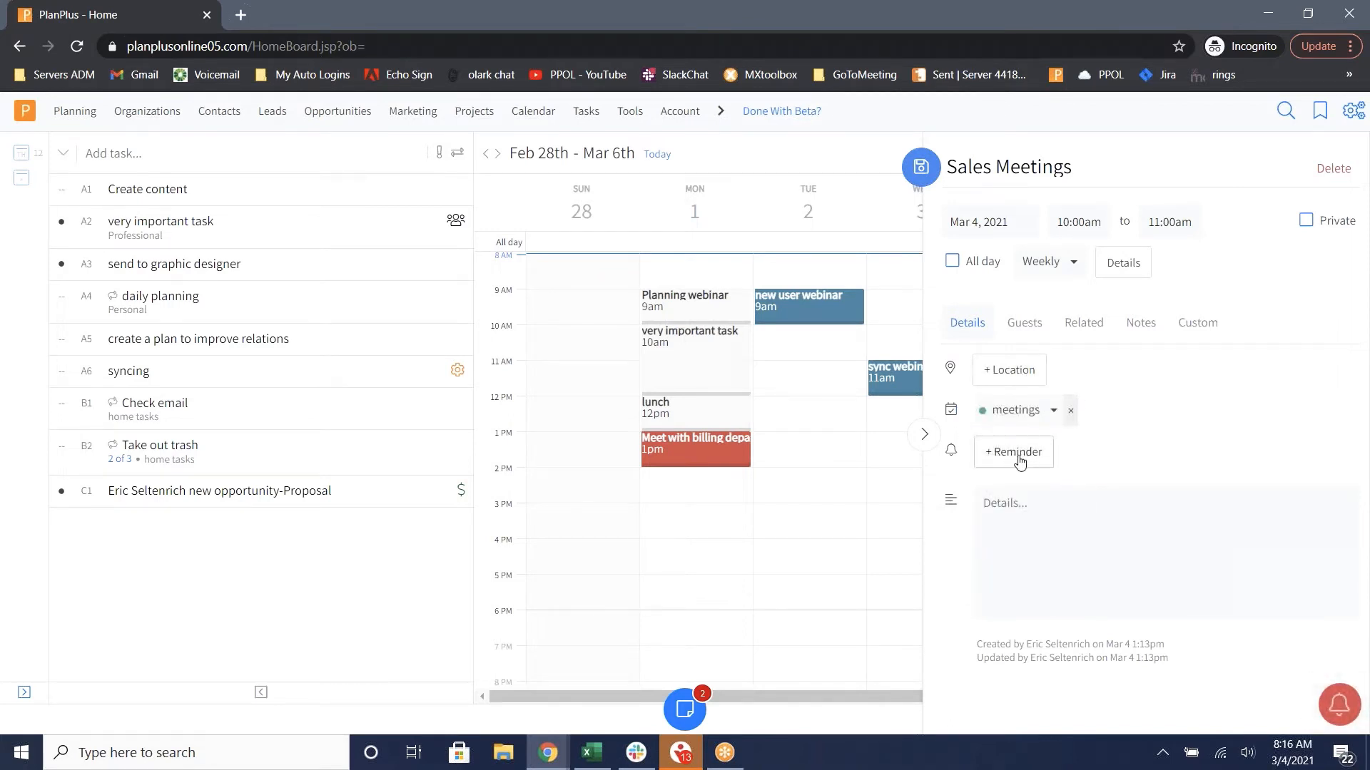
- Enter the details note 'Prepare last months sales numbers'
{"action": "left_click", "coordinate": [1013, 452]}
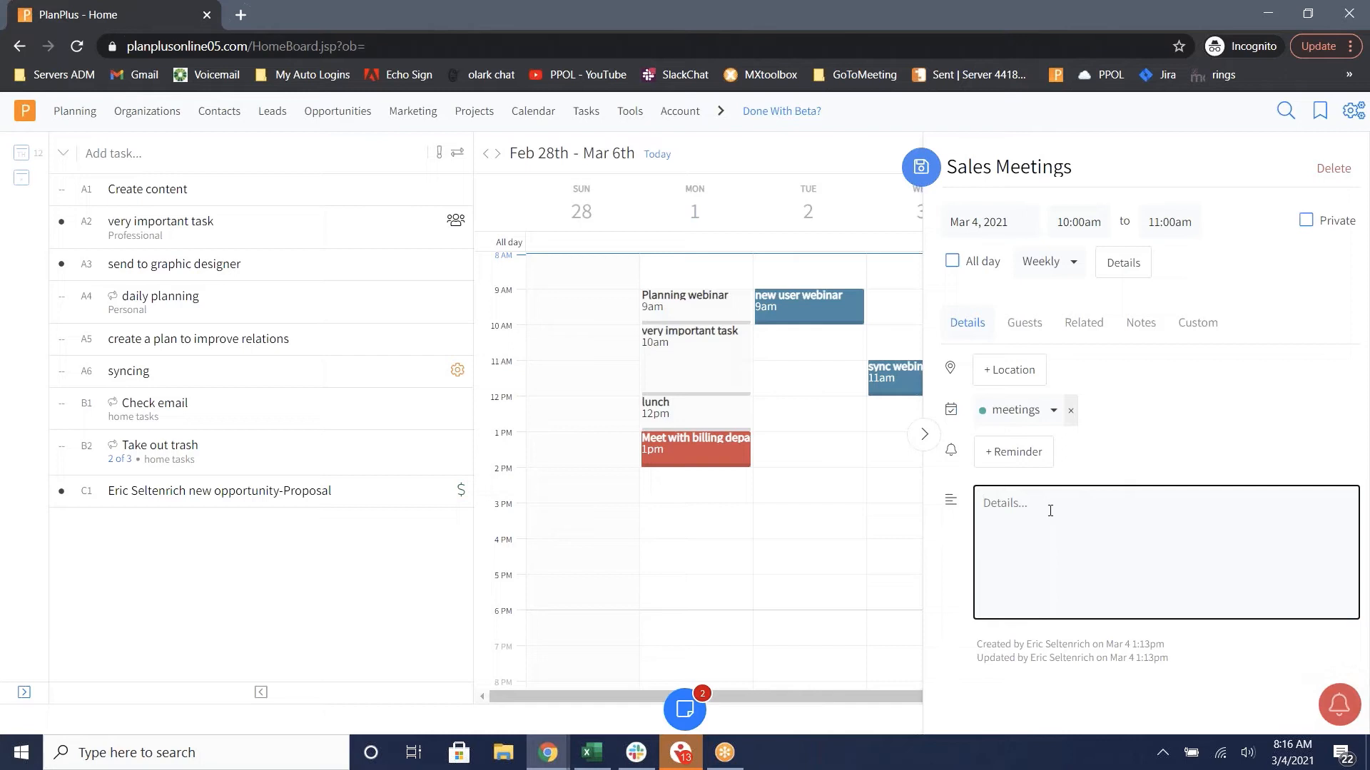
{"action": "type", "text": "Prepare last months sales numbers"}
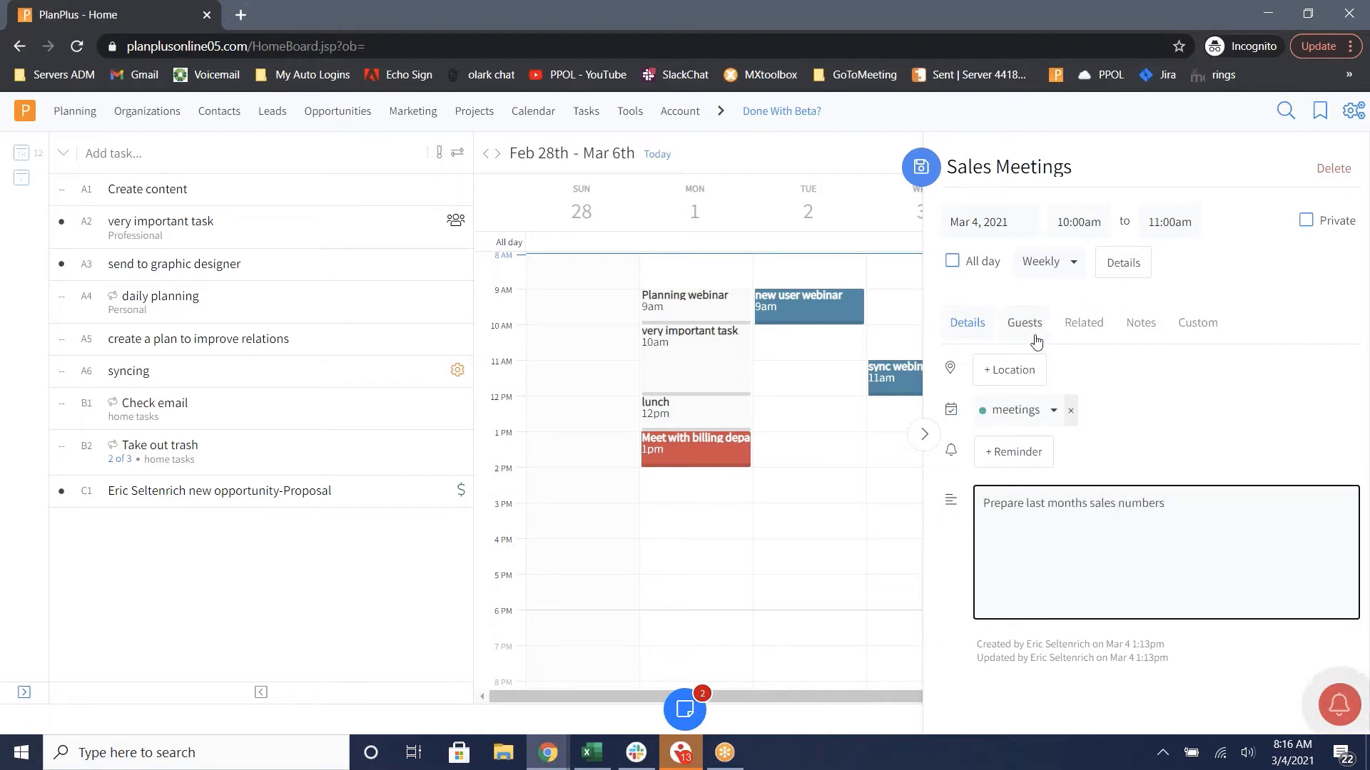
{"action": "left_click", "coordinate": [1024, 322]}
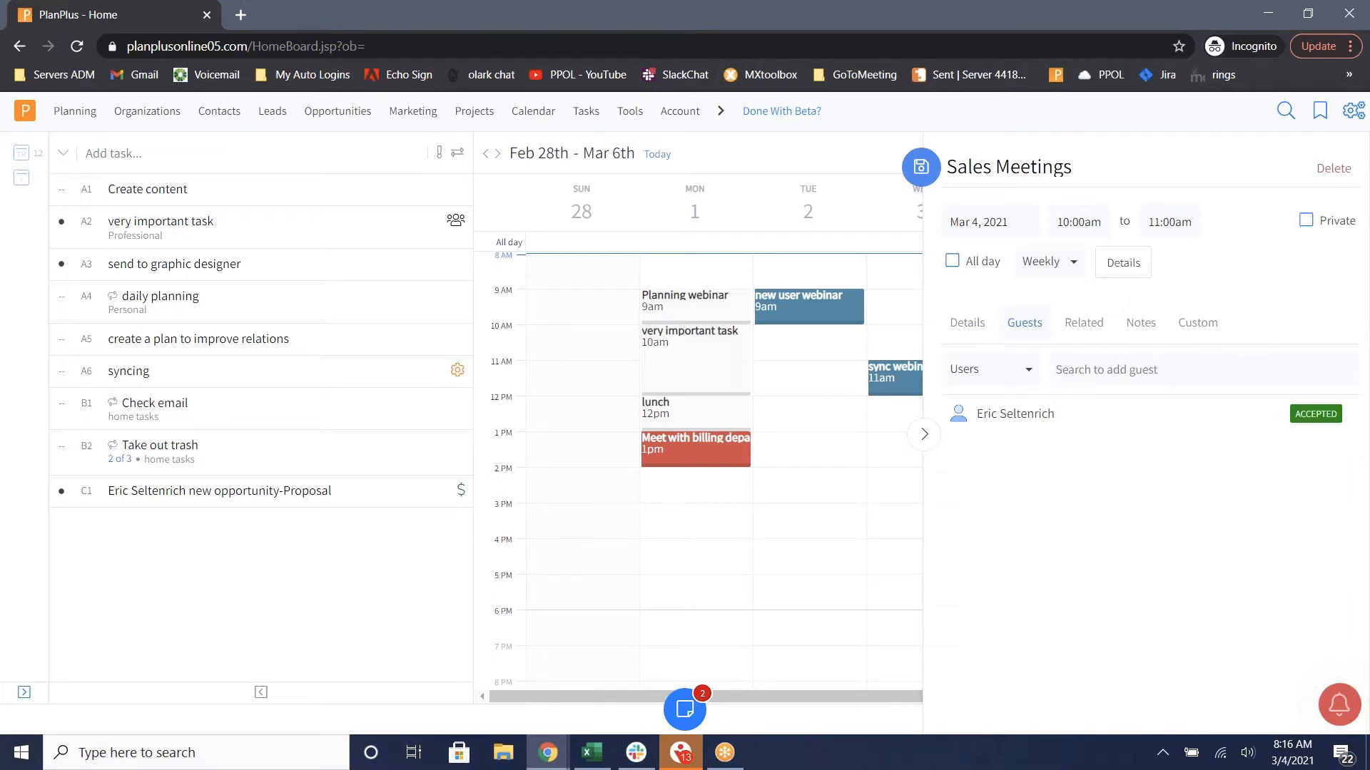
{"action": "mouse_move", "coordinate": [1045, 411]}
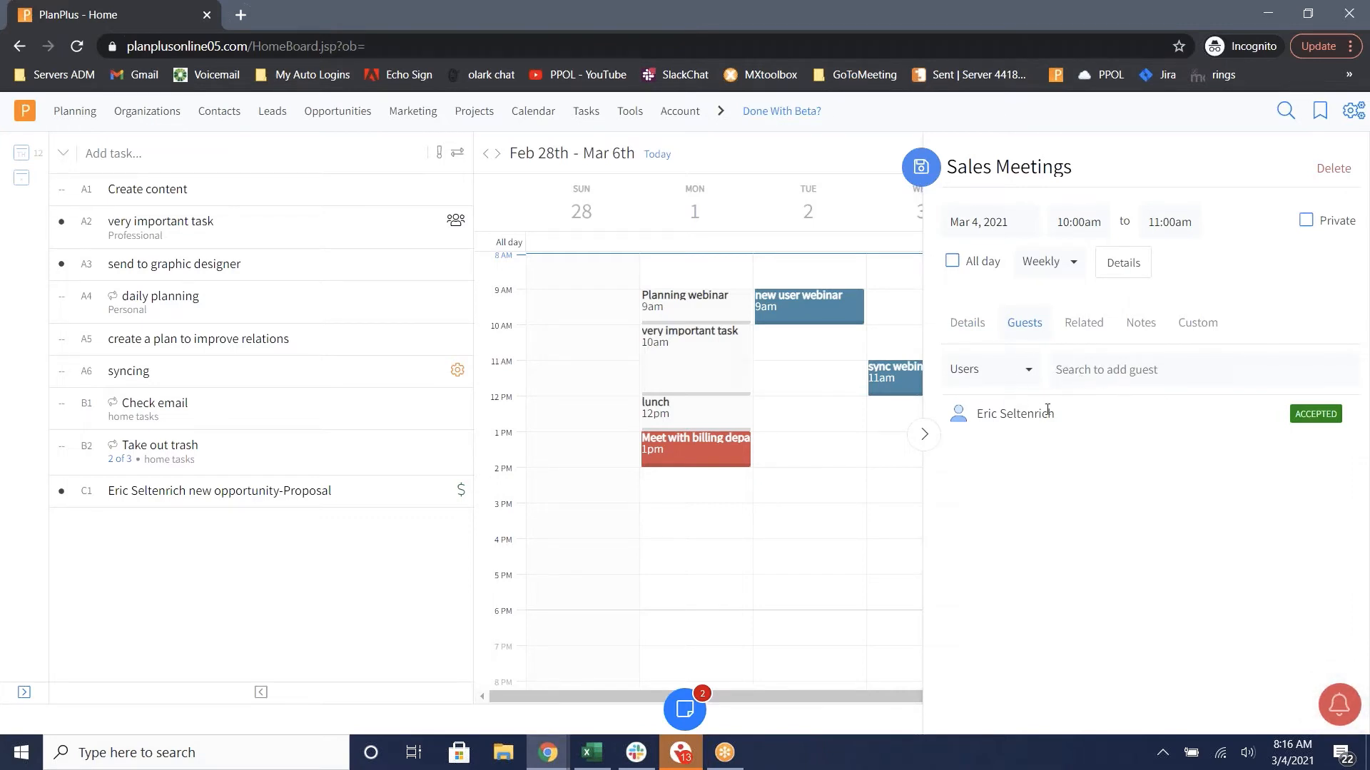
- Review the Related, Notes and Custom sections, leaving the related record type unchanged
{"action": "left_click", "coordinate": [1083, 323]}
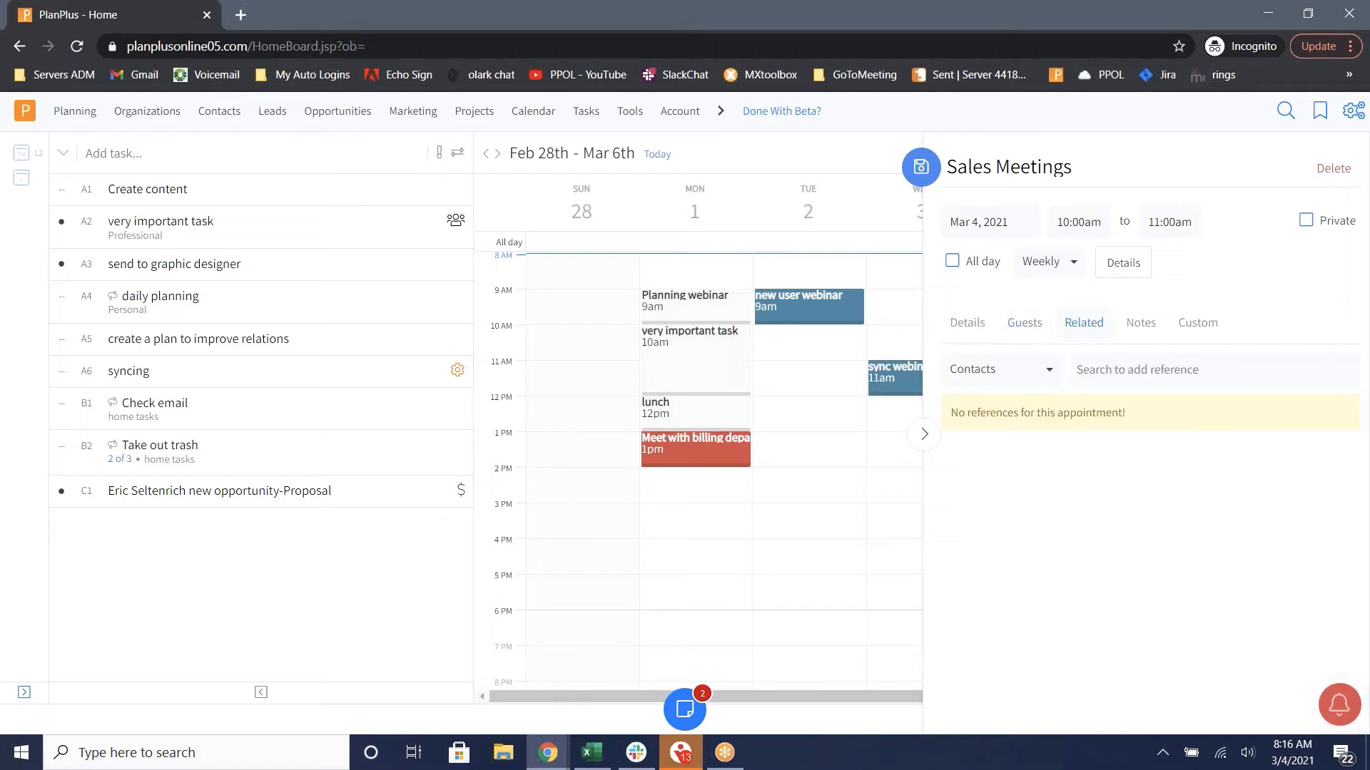
{"action": "mouse_move", "coordinate": [1054, 351]}
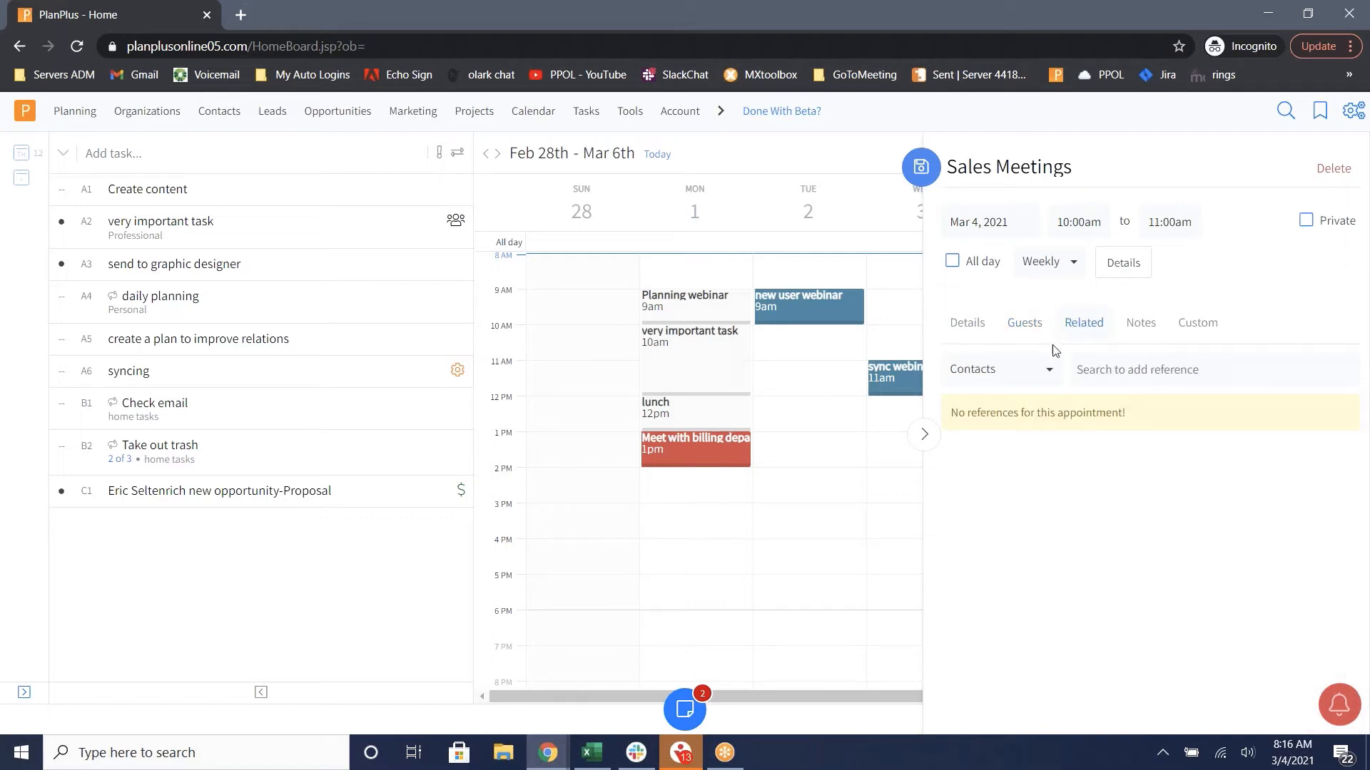
{"action": "left_click", "coordinate": [1000, 368]}
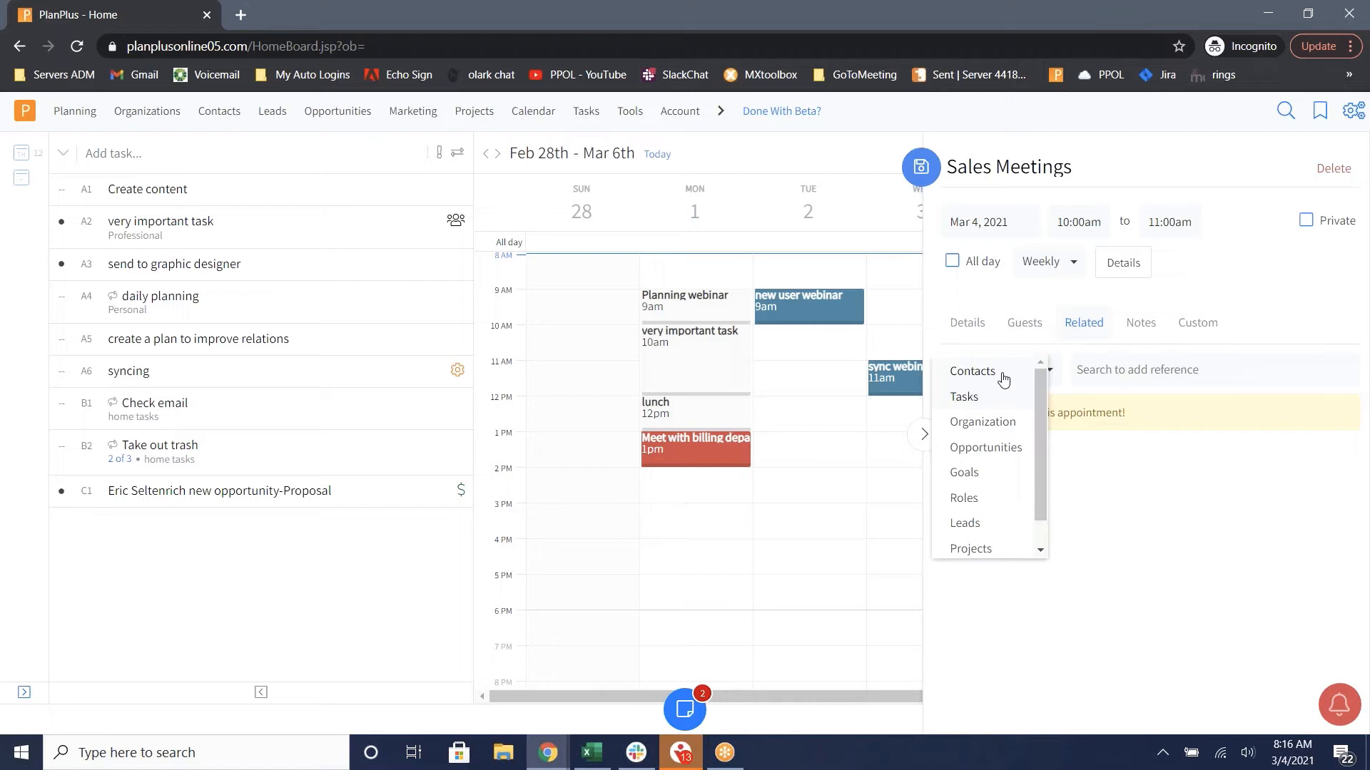
{"action": "mouse_move", "coordinate": [981, 509]}
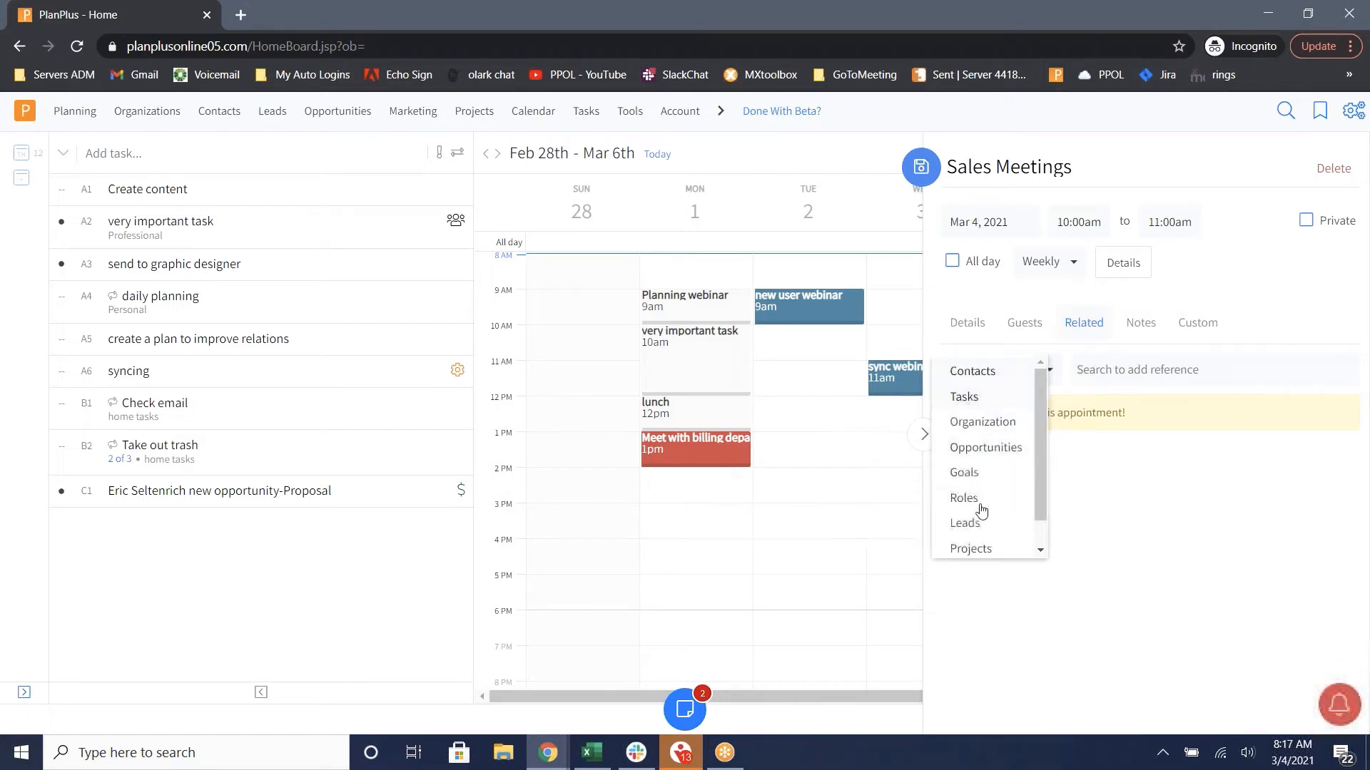
{"action": "scroll", "scroll_direction": "down", "scroll_amount": 3}
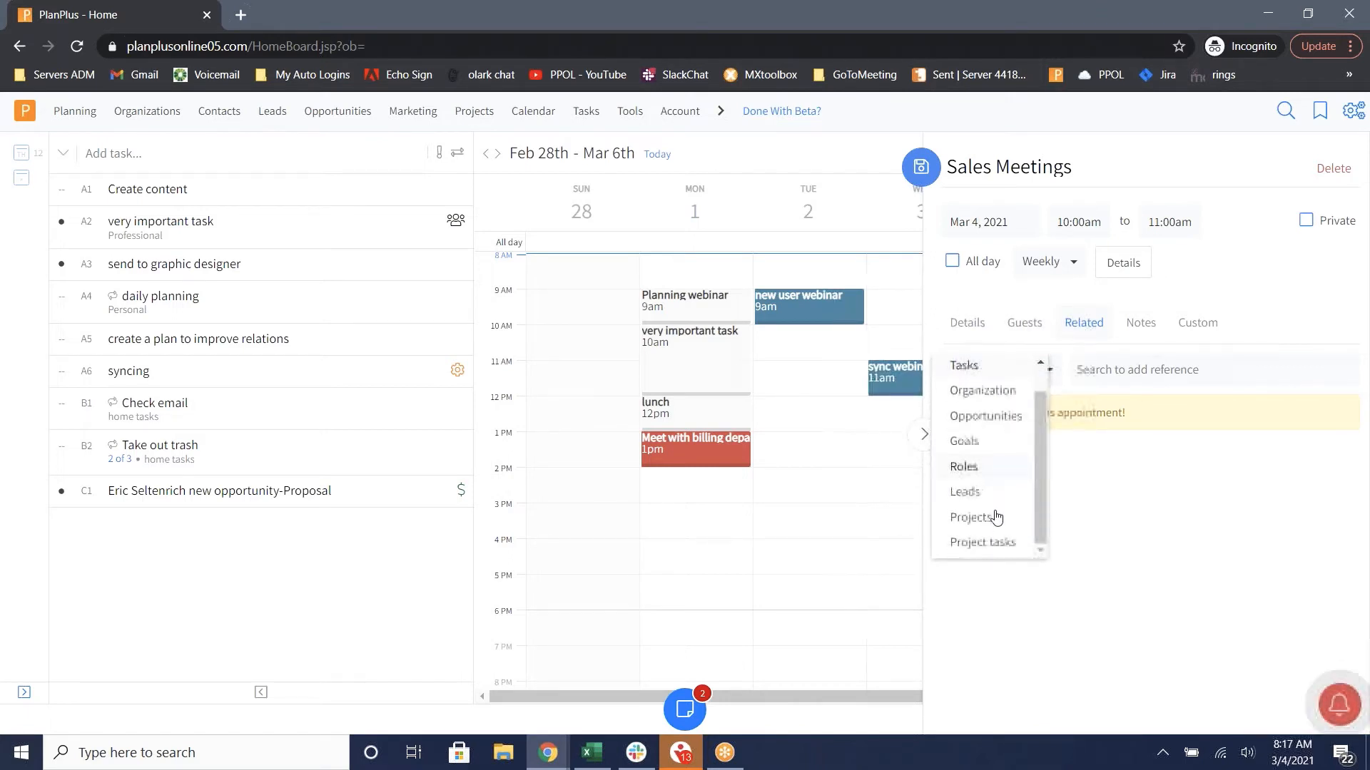
{"action": "left_click", "coordinate": [972, 368]}
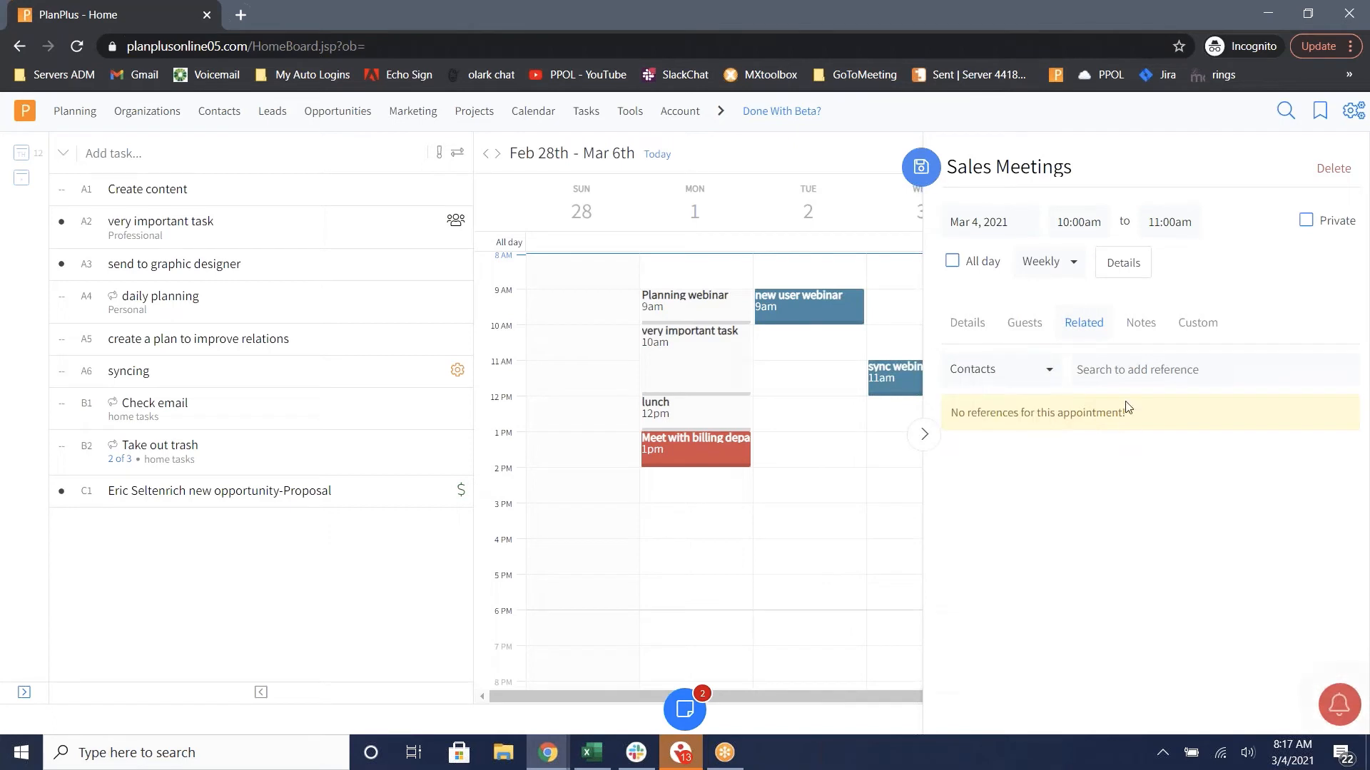
{"action": "left_click", "coordinate": [1140, 323]}
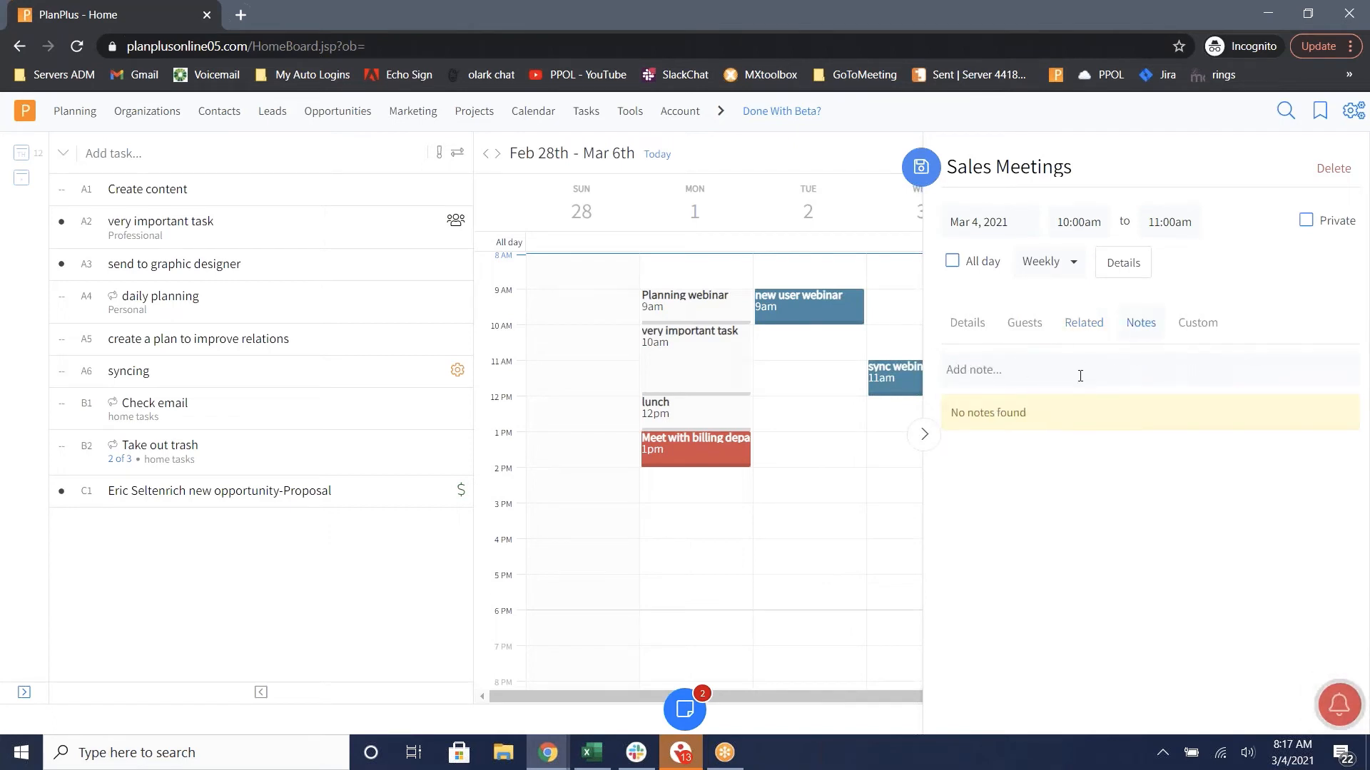
{"action": "left_click", "coordinate": [1196, 323]}
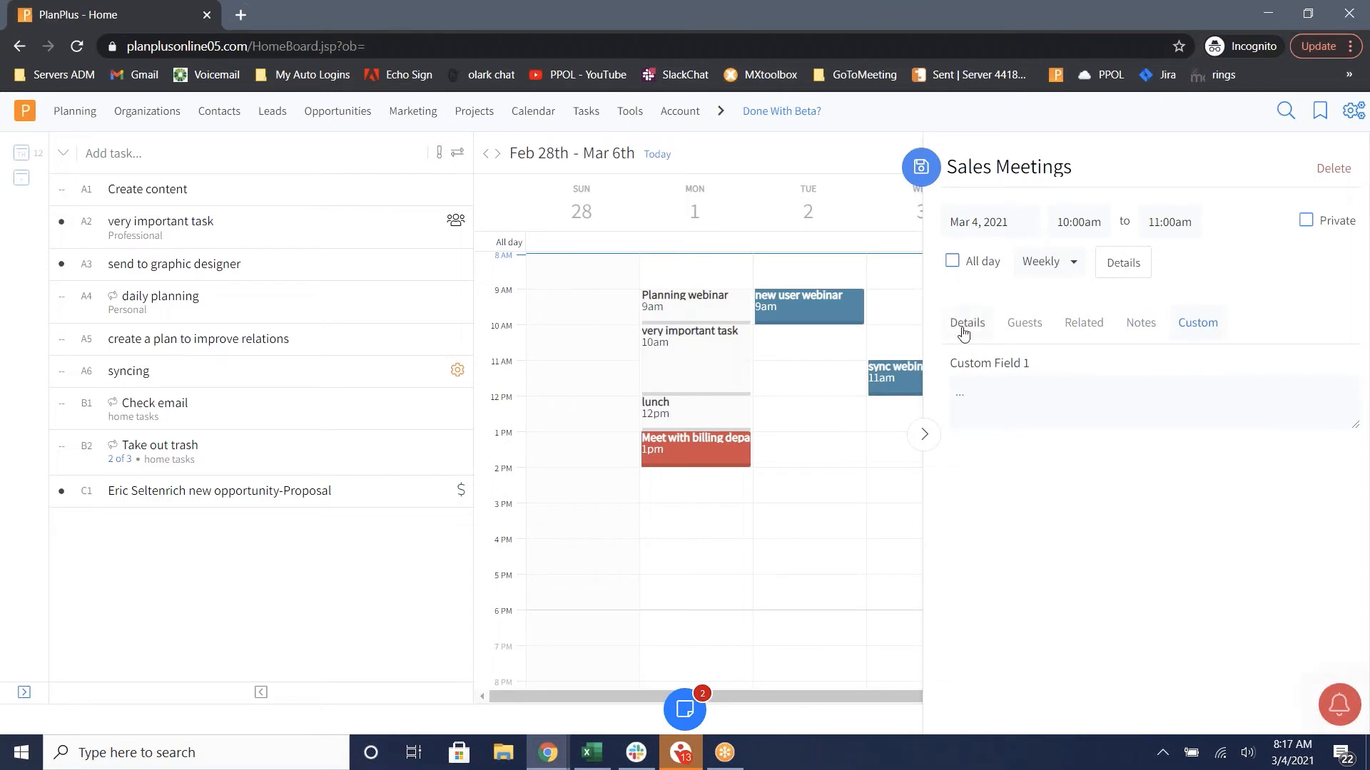
- Save Sales Meetings to the week, then confirm the Monday lunch appointment's Lunch category and save it
{"action": "left_click", "coordinate": [968, 322]}
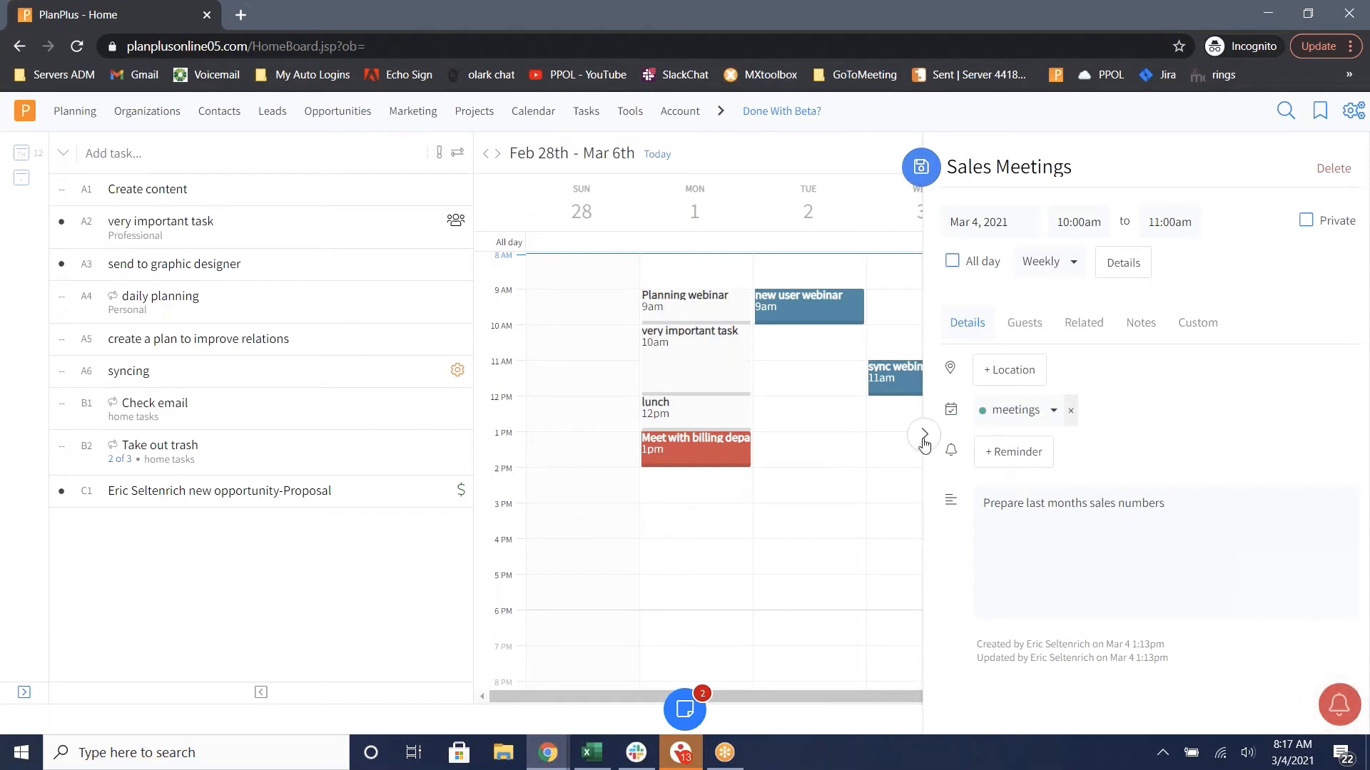
{"action": "left_click", "coordinate": [918, 167]}
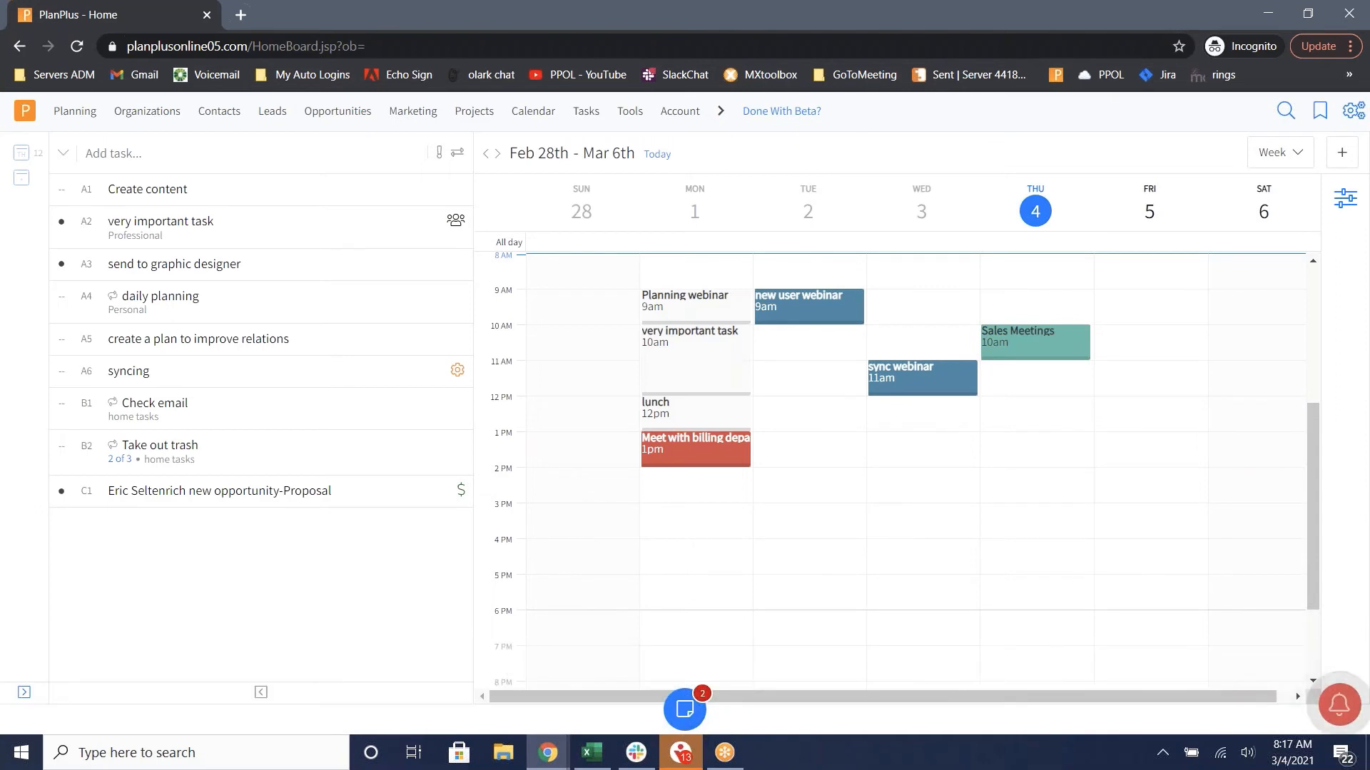
{"action": "mouse_move", "coordinate": [662, 408]}
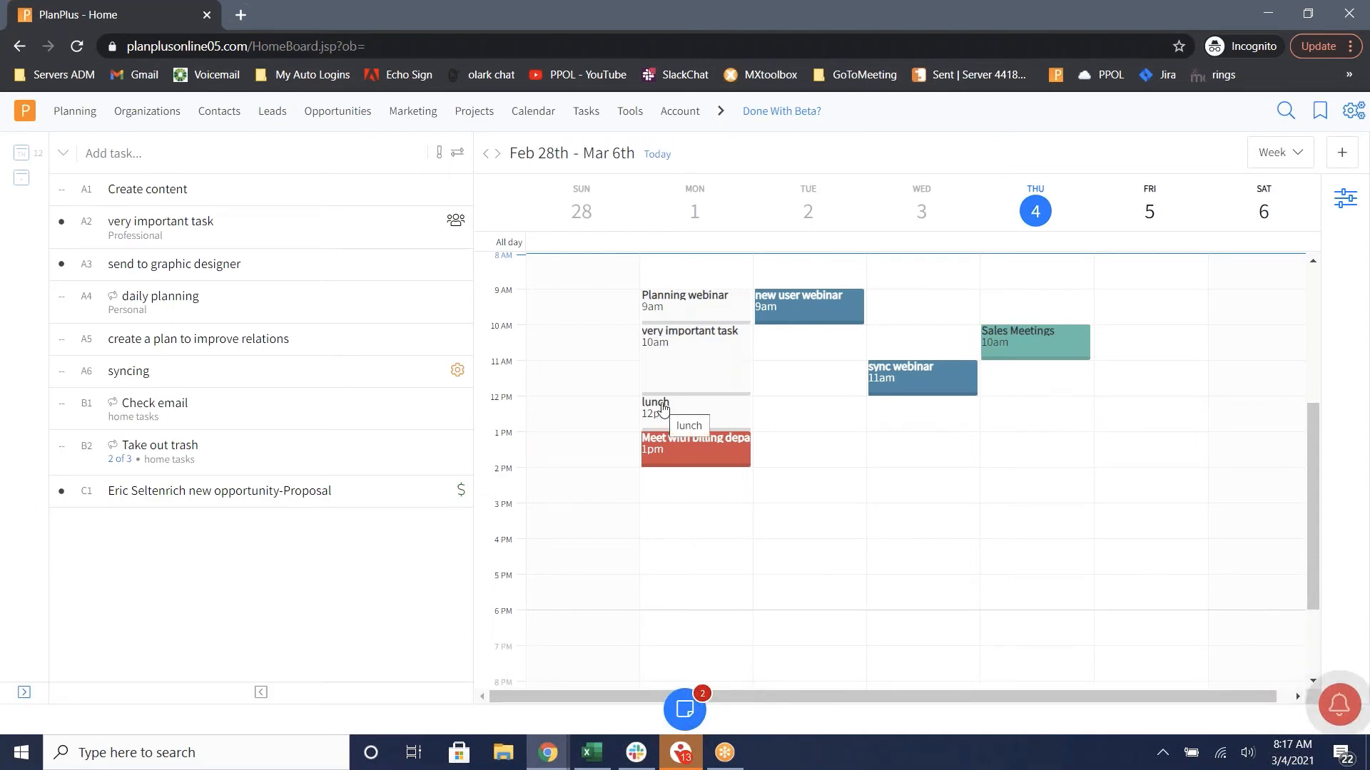
{"action": "left_click", "coordinate": [654, 404]}
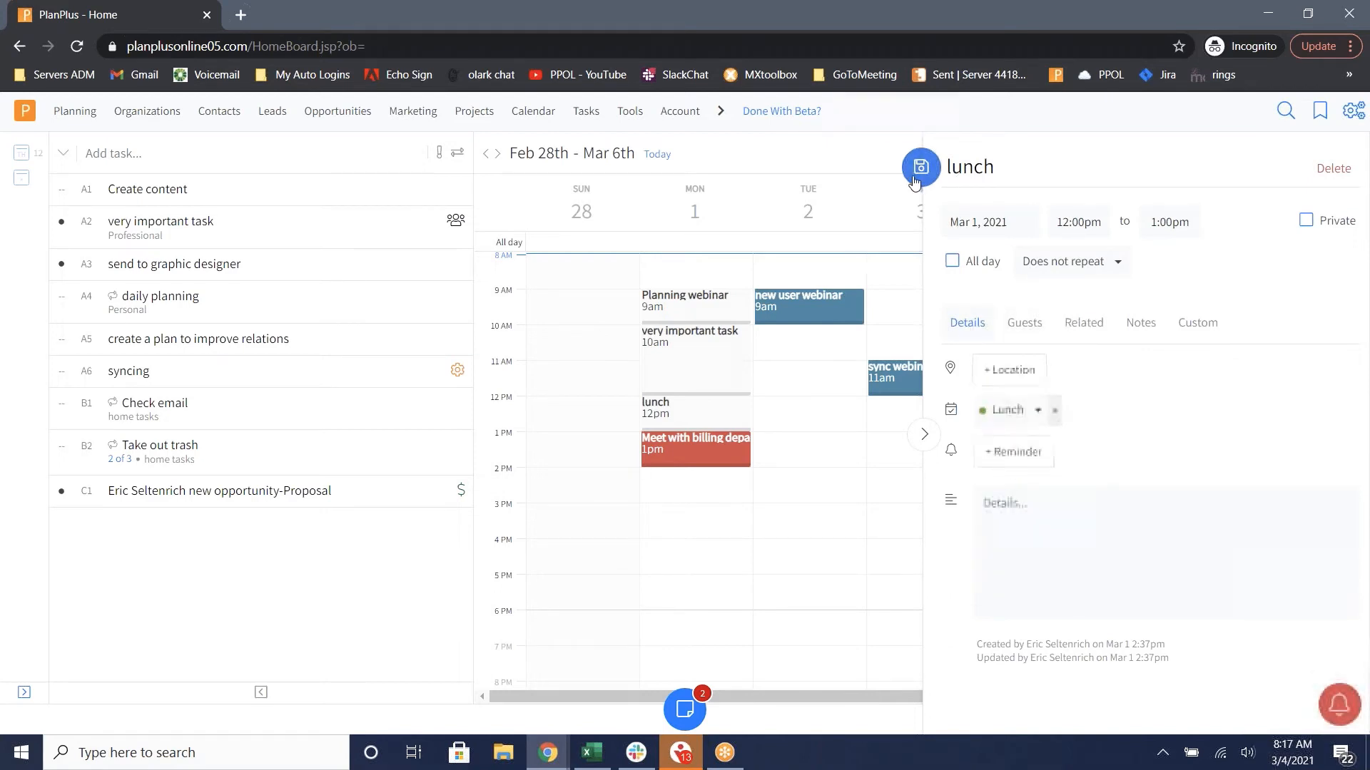
{"action": "left_click", "coordinate": [920, 166]}
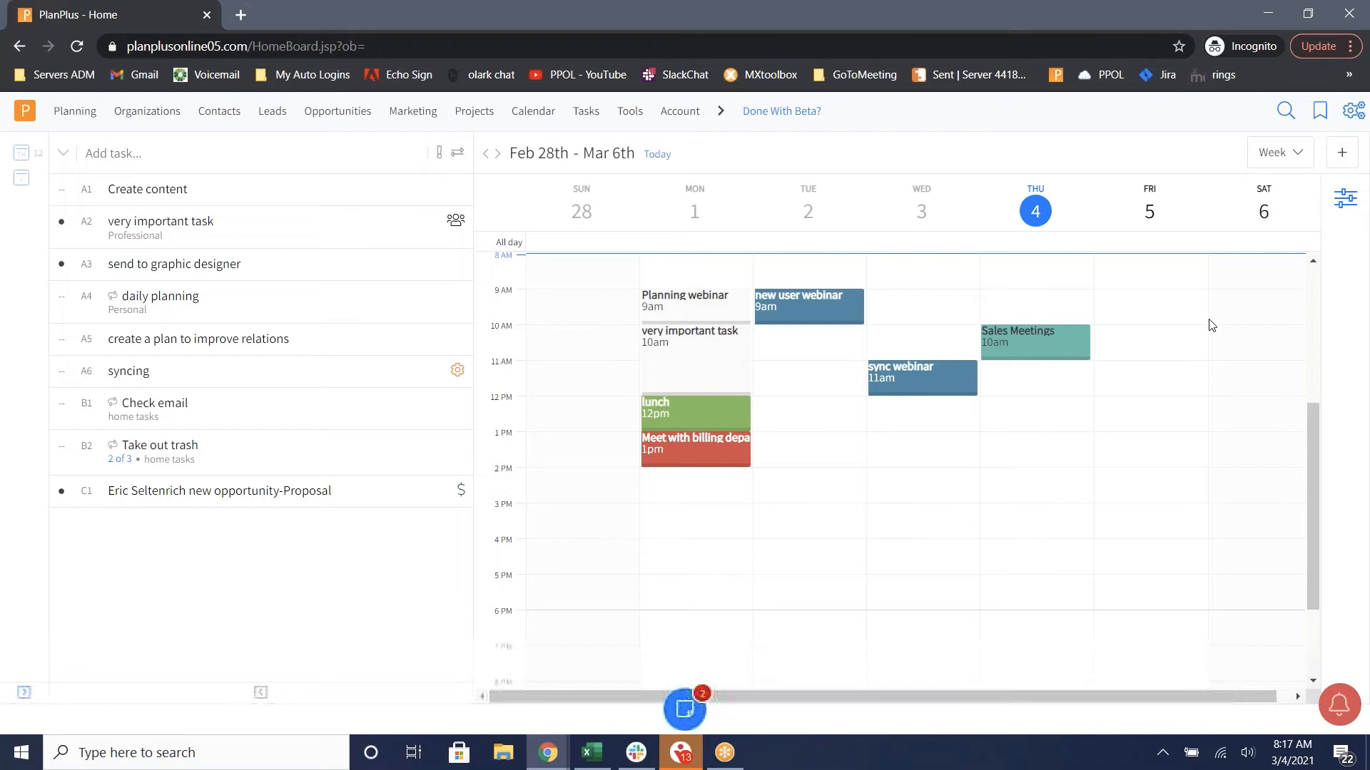
{"action": "mouse_move", "coordinate": [1343, 152]}
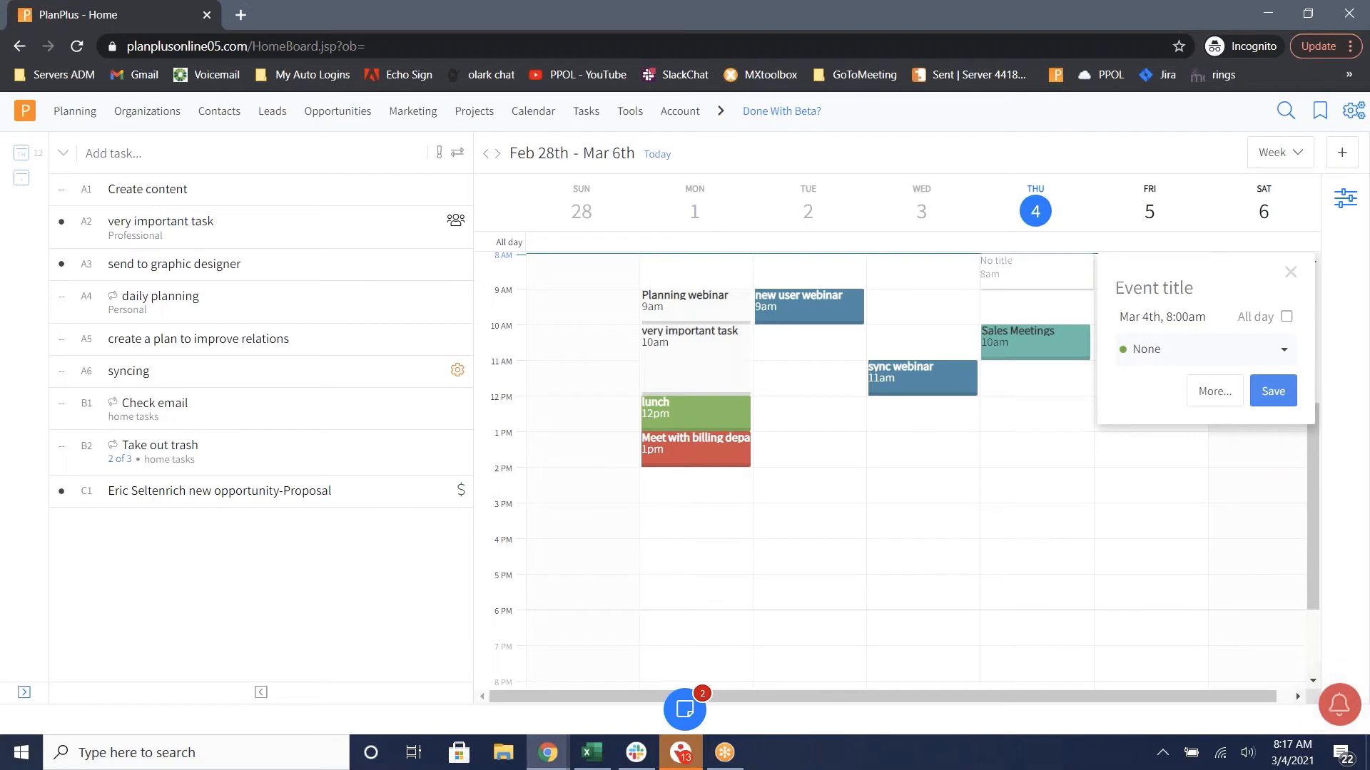
{"action": "left_click", "coordinate": [1153, 286]}
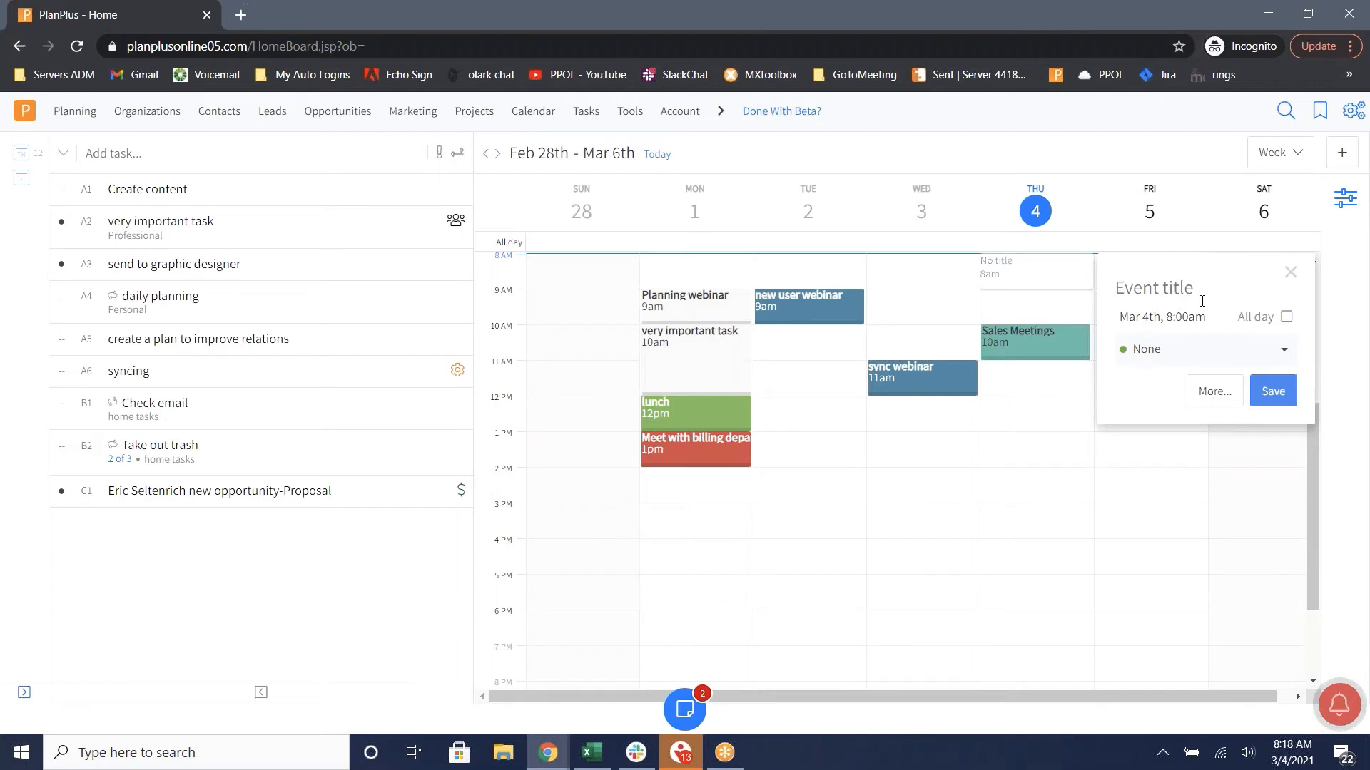
{"action": "left_click", "coordinate": [1289, 271]}
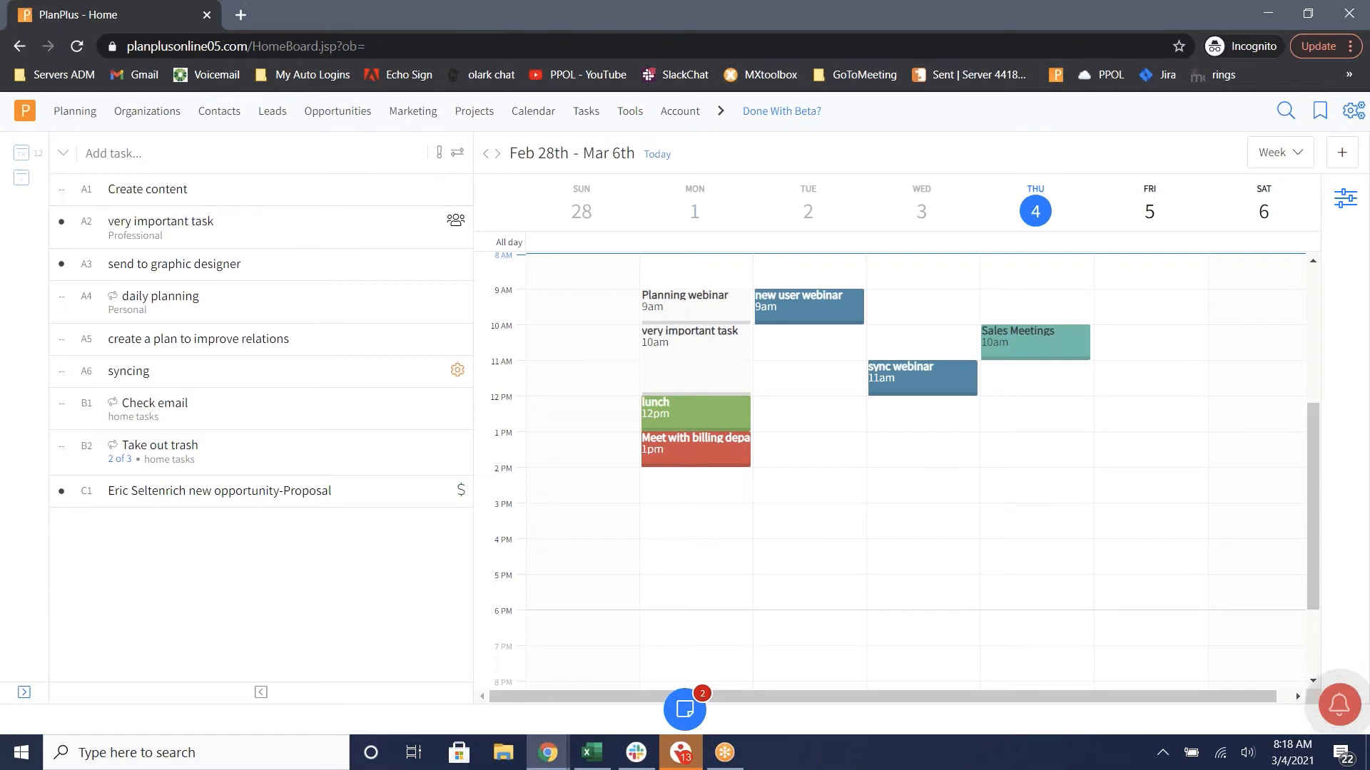
{"action": "mouse_move", "coordinate": [388, 251]}
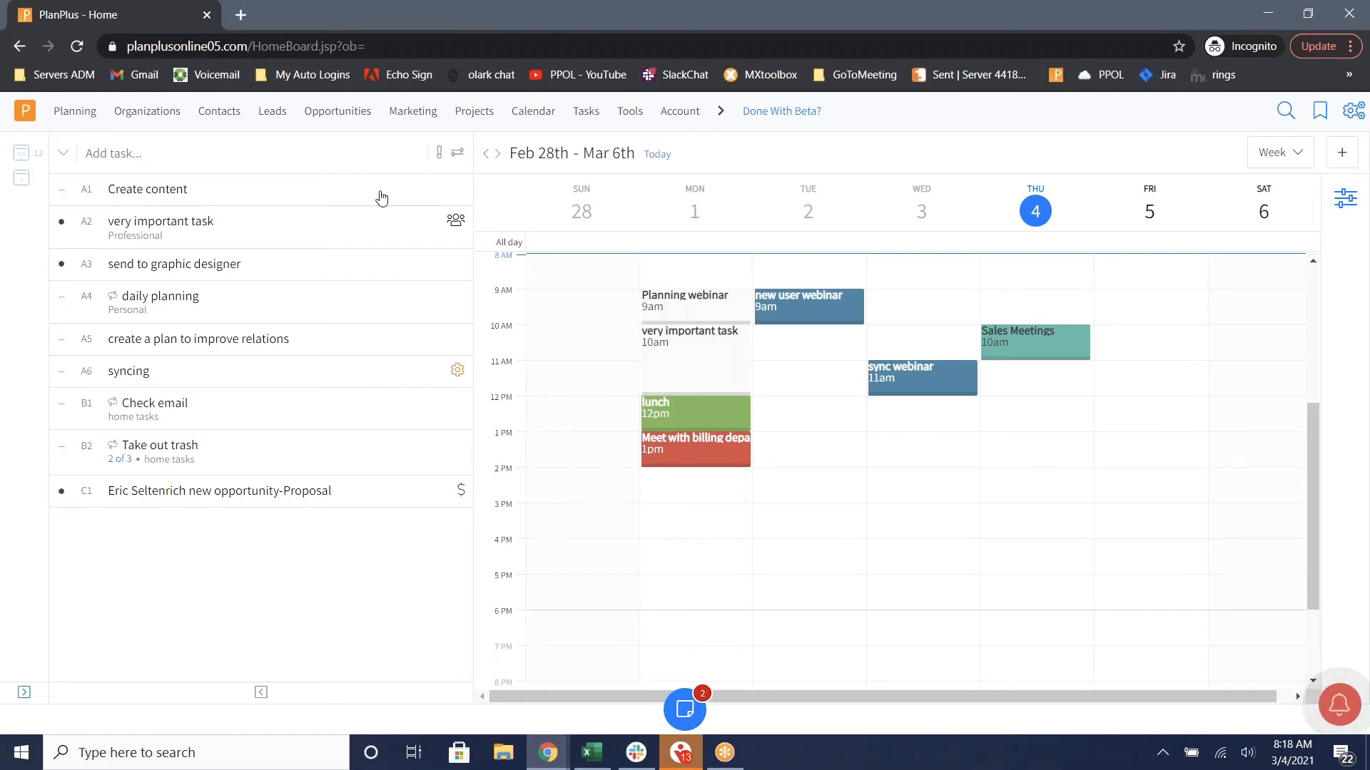
{"action": "mouse_move", "coordinate": [464, 409]}
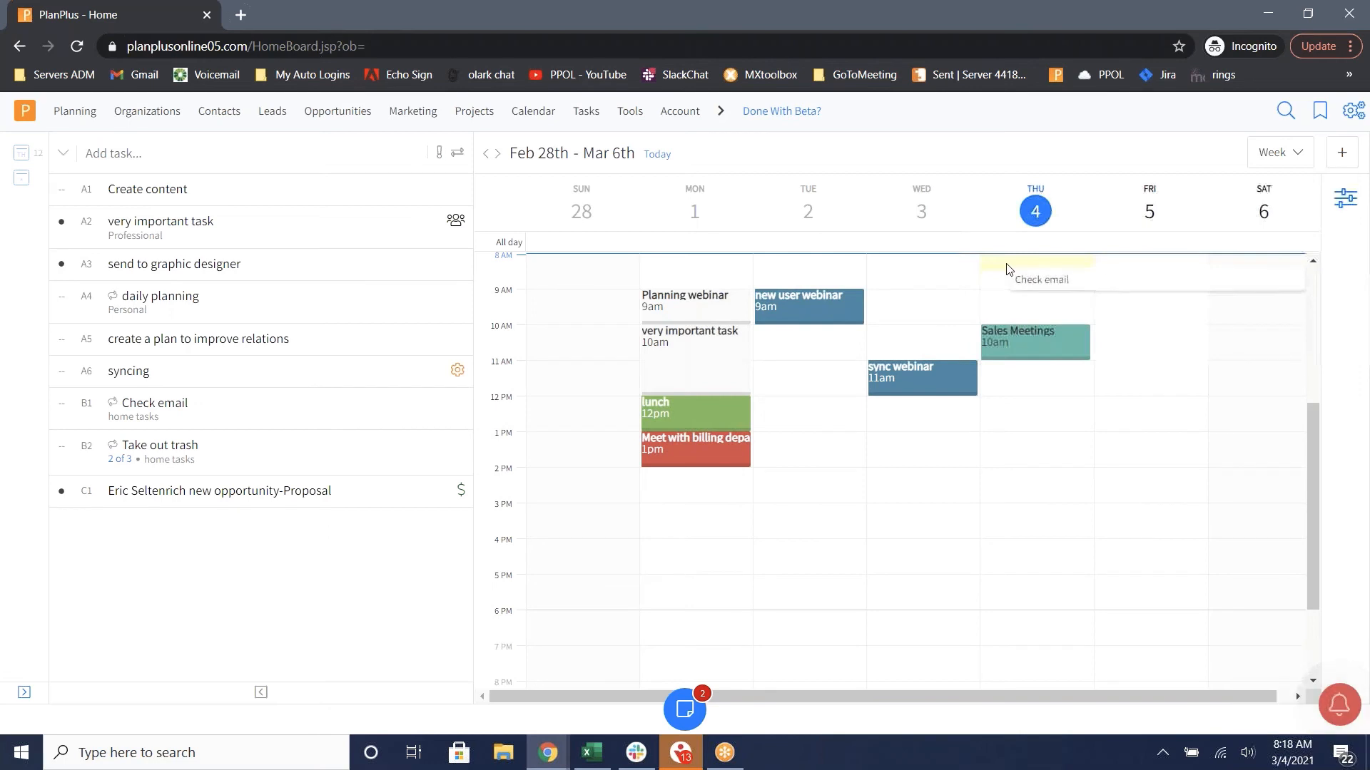
{"action": "mouse_move", "coordinate": [998, 294]}
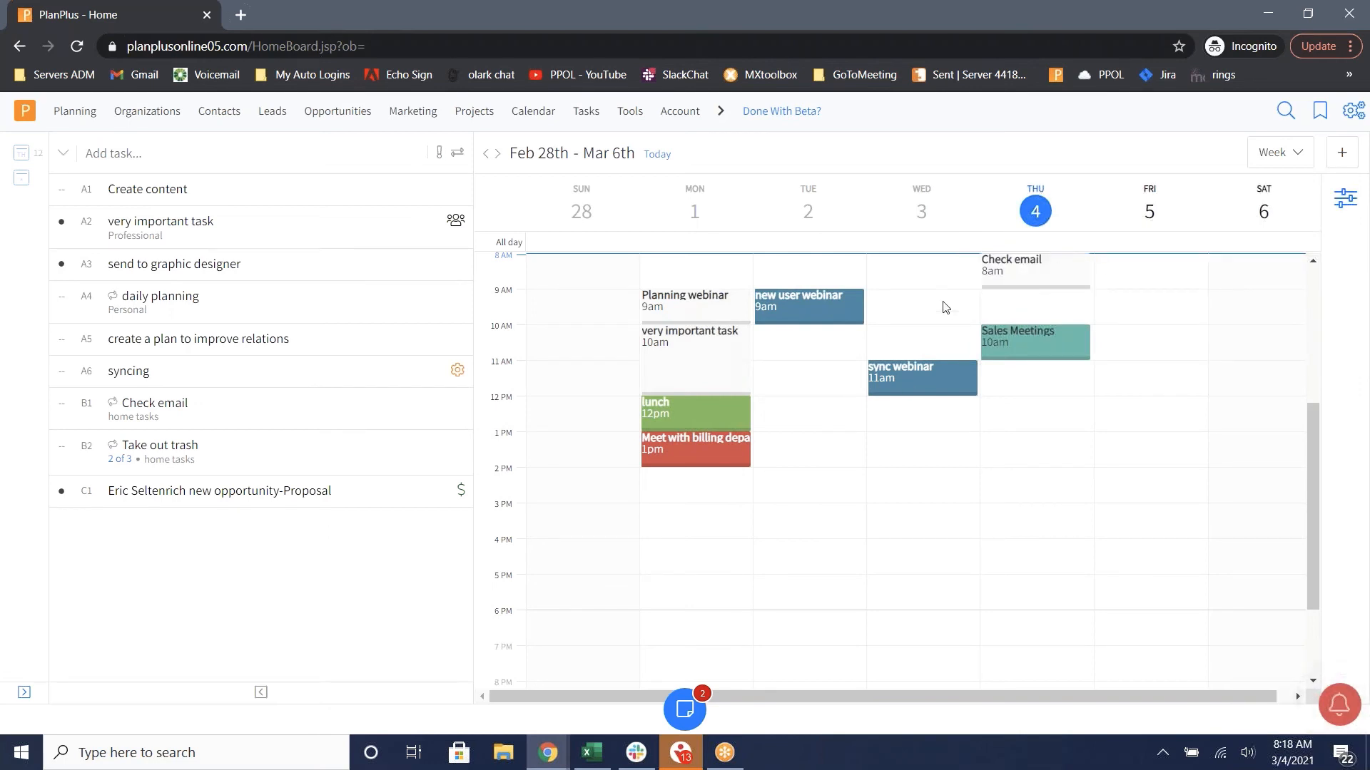
{"action": "mouse_move", "coordinate": [886, 331]}
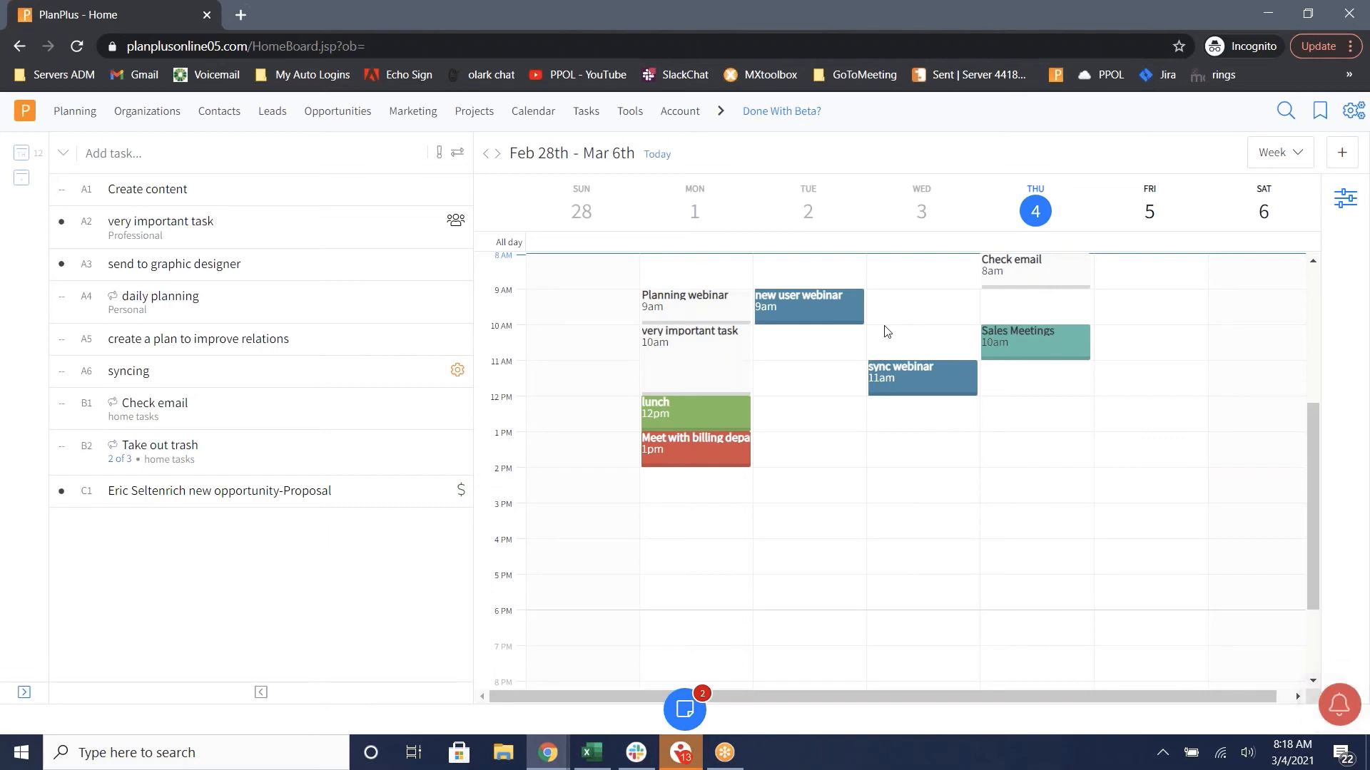
- Place the Check email task on Thursday, Mar 4 at 8am in the week calendar
{"action": "left_click", "coordinate": [679, 112]}
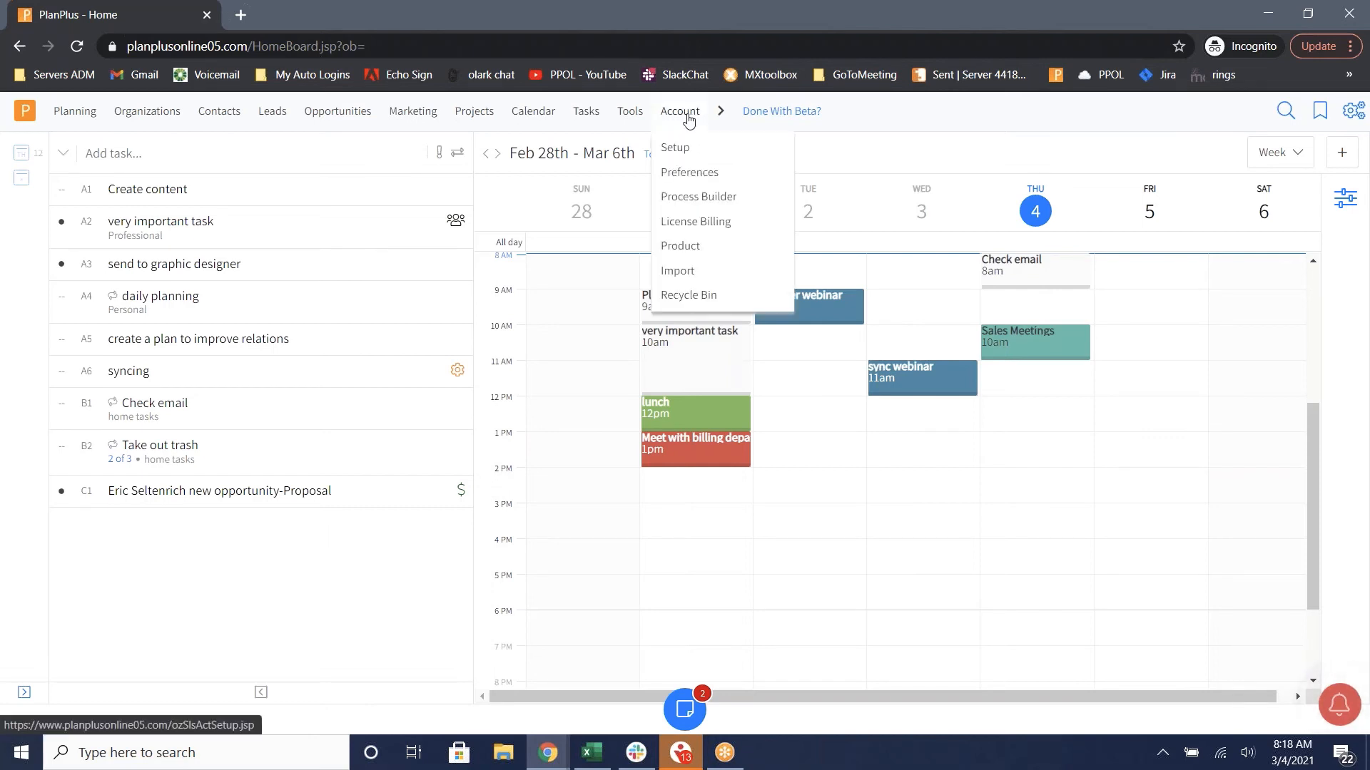
{"action": "mouse_move", "coordinate": [675, 147]}
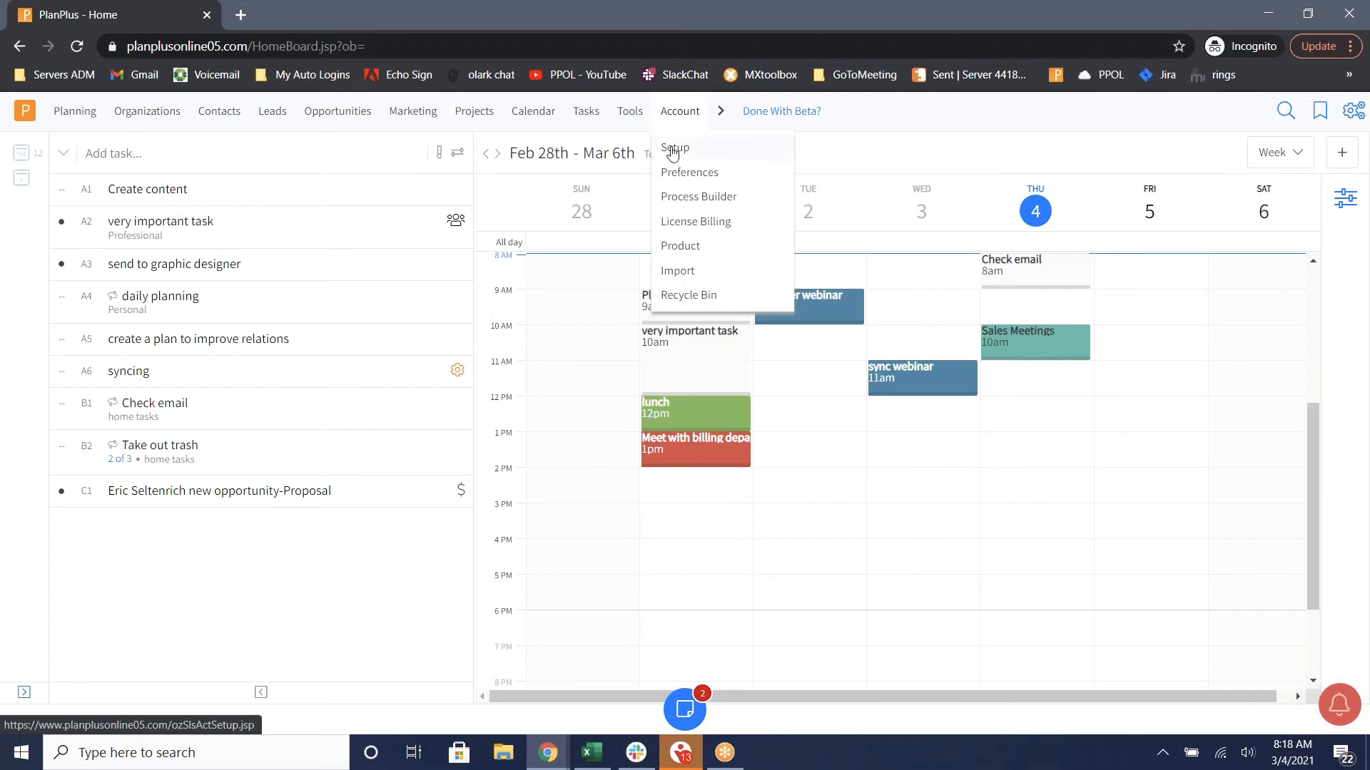
- Reach the Appointment Category option values setup from the account settings Calendar section
{"action": "left_click", "coordinate": [675, 147]}
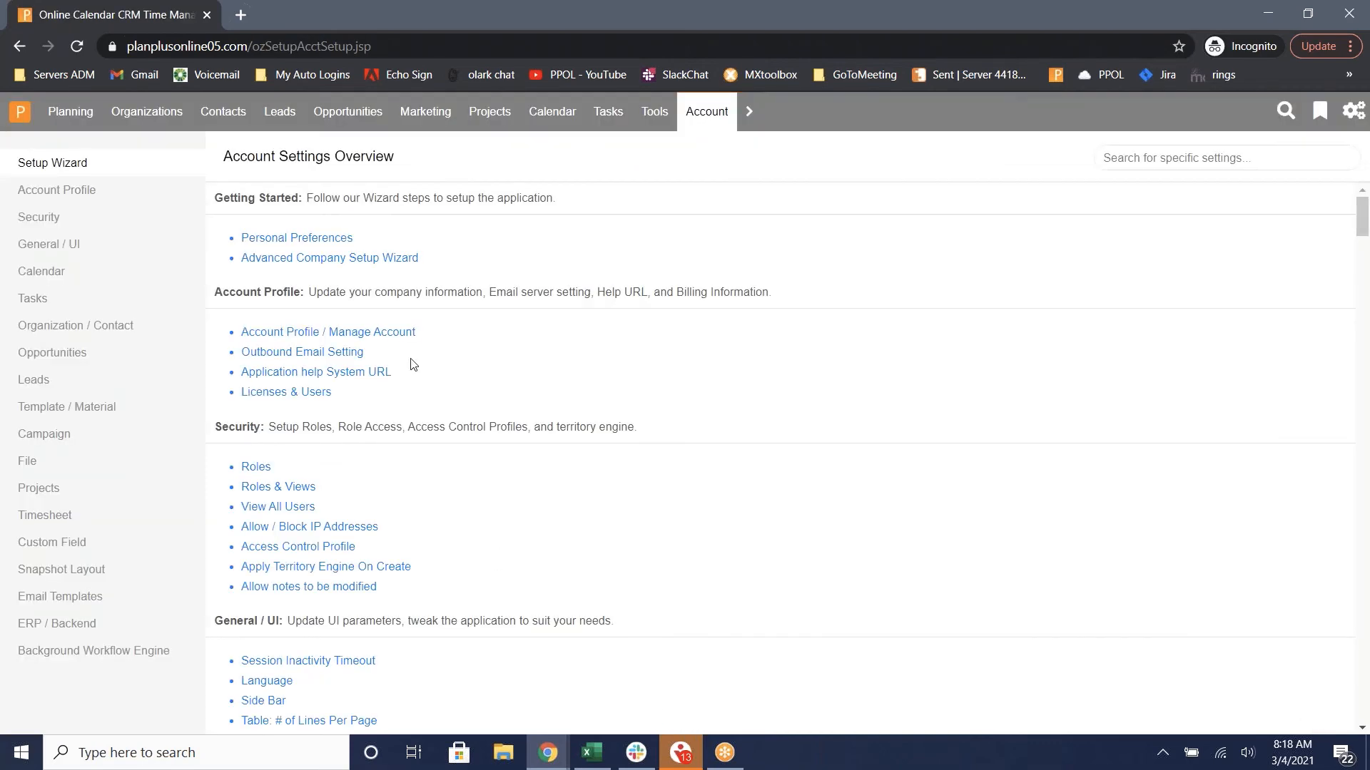
{"action": "scroll", "scroll_direction": "down", "scroll_amount": 3}
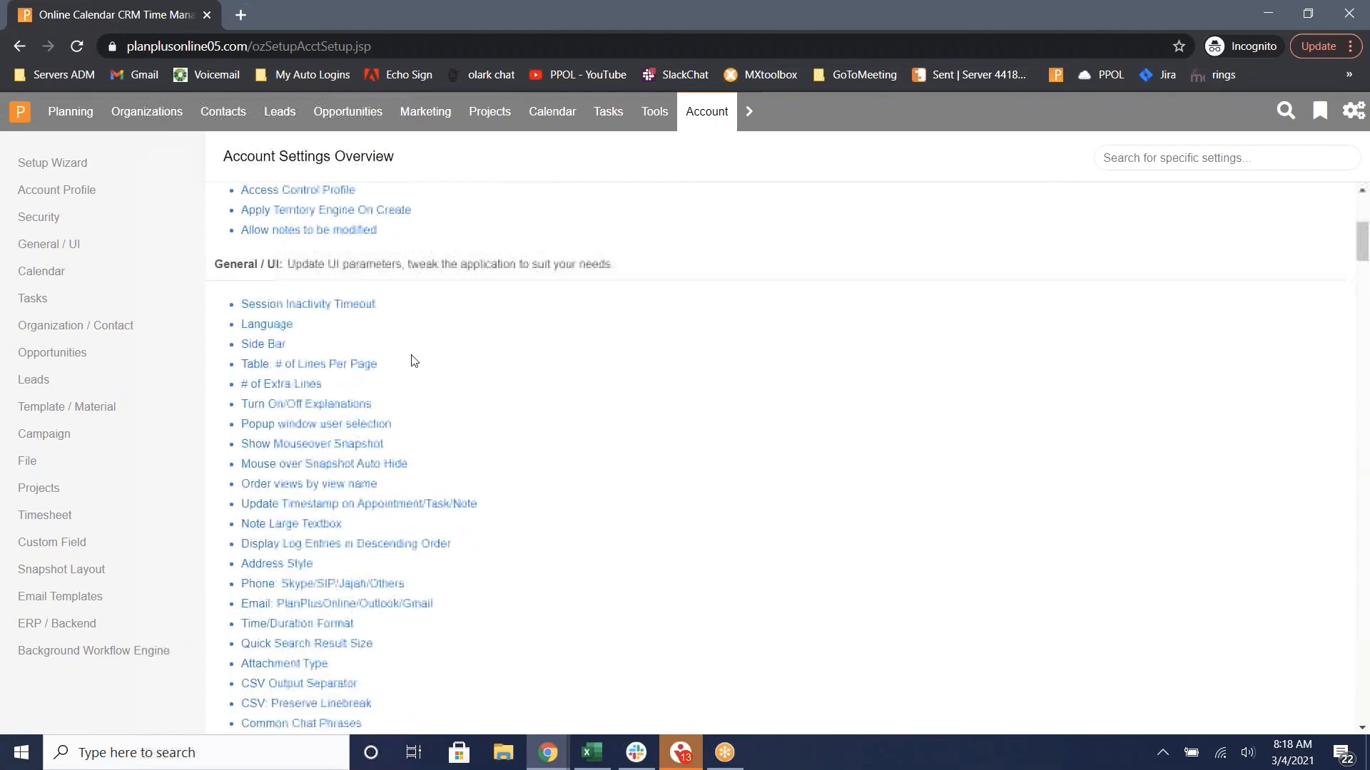
{"action": "scroll", "scroll_direction": "down", "scroll_amount": 3}
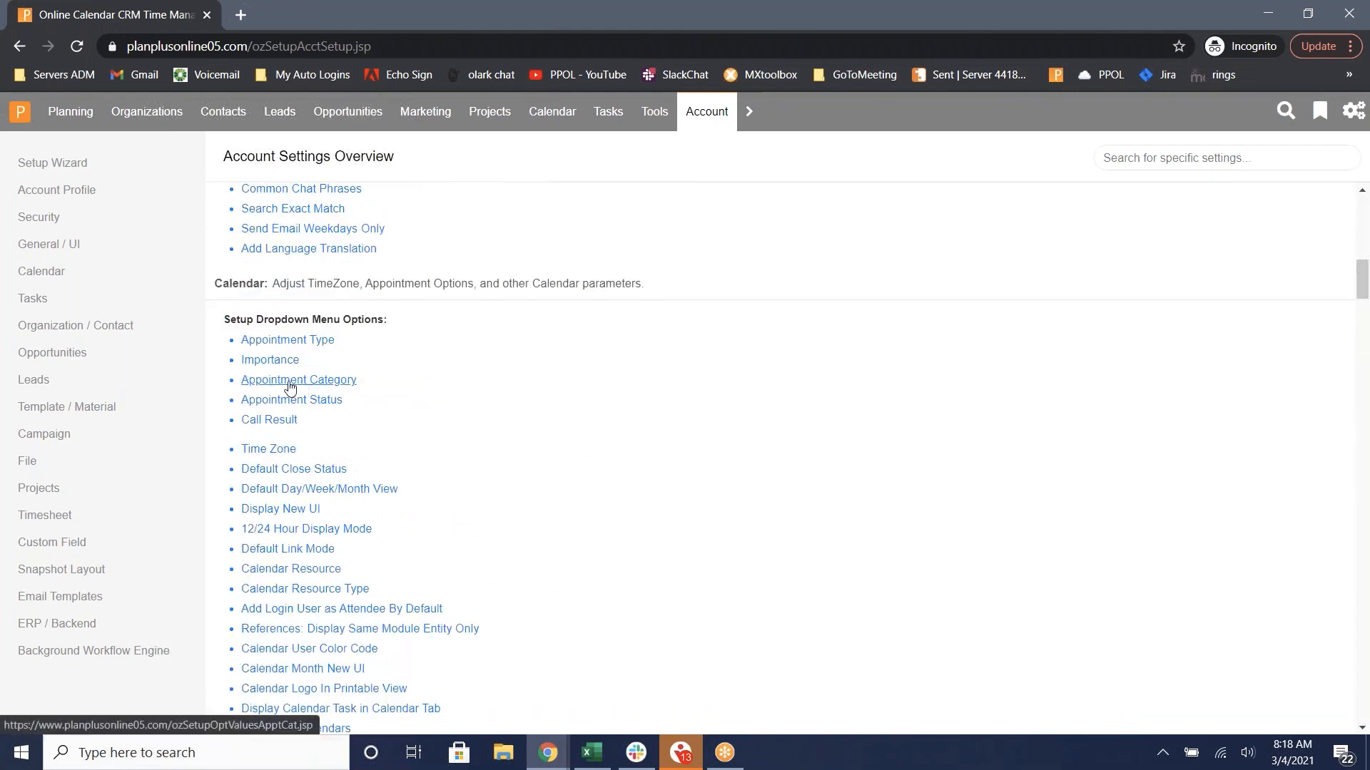
{"action": "mouse_move", "coordinate": [300, 387]}
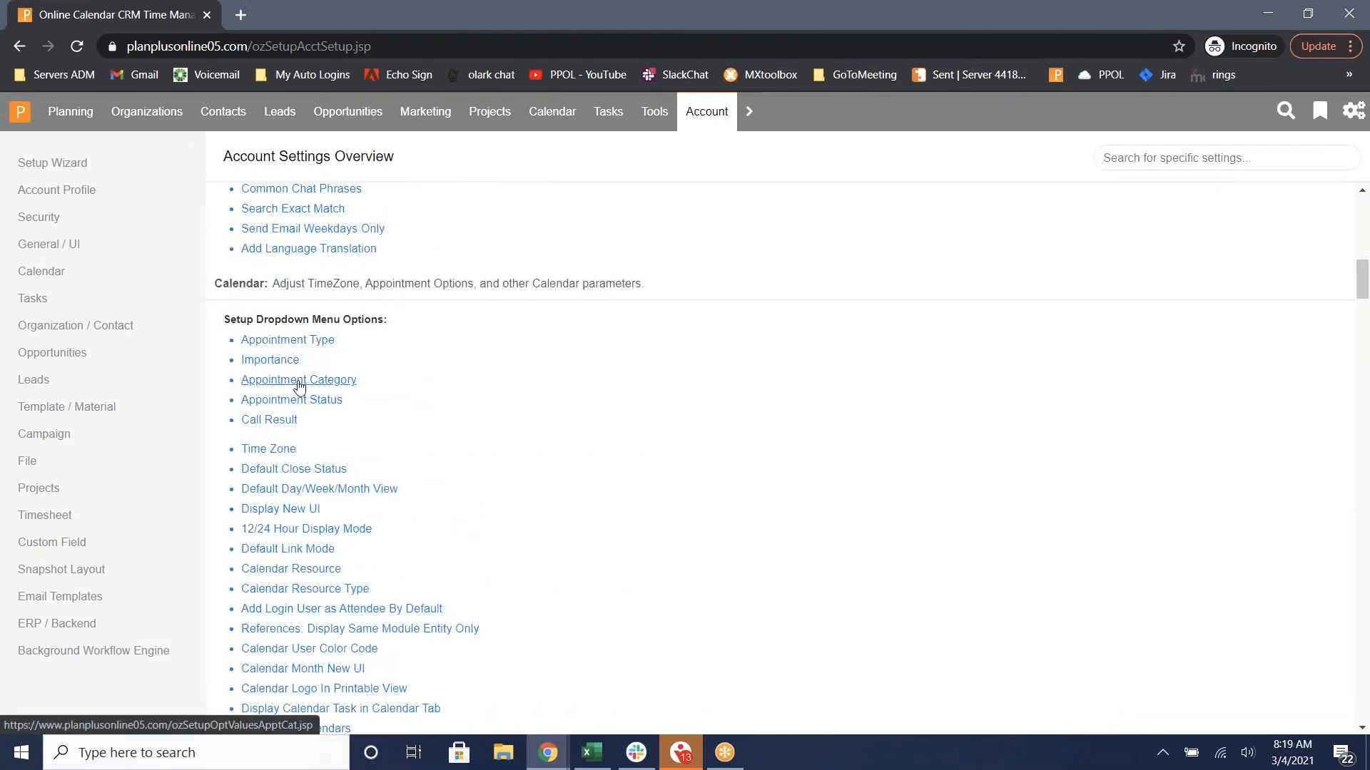
{"action": "left_click", "coordinate": [298, 379]}
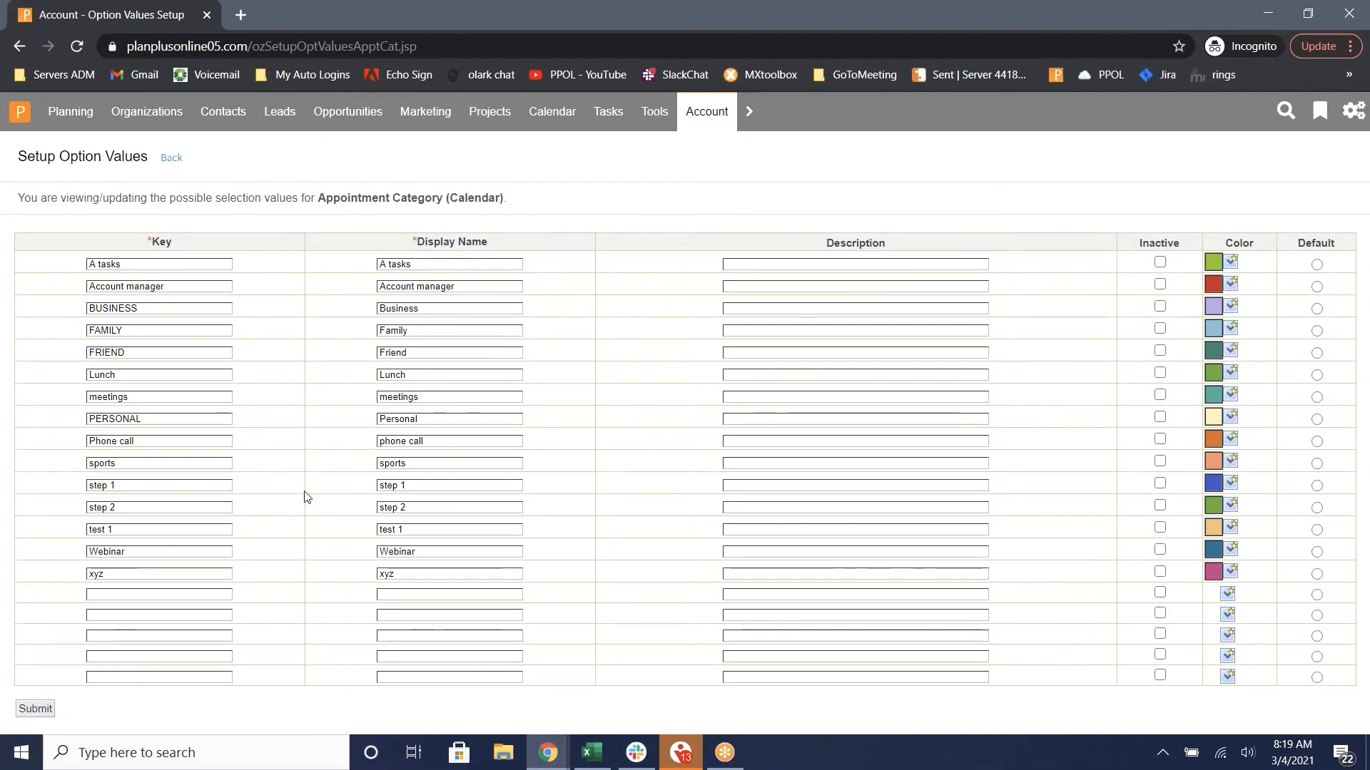
- Add and save a 'zoom meeting' appointment category, then bring up Check email's details to use it
{"action": "left_click", "coordinate": [159, 595]}
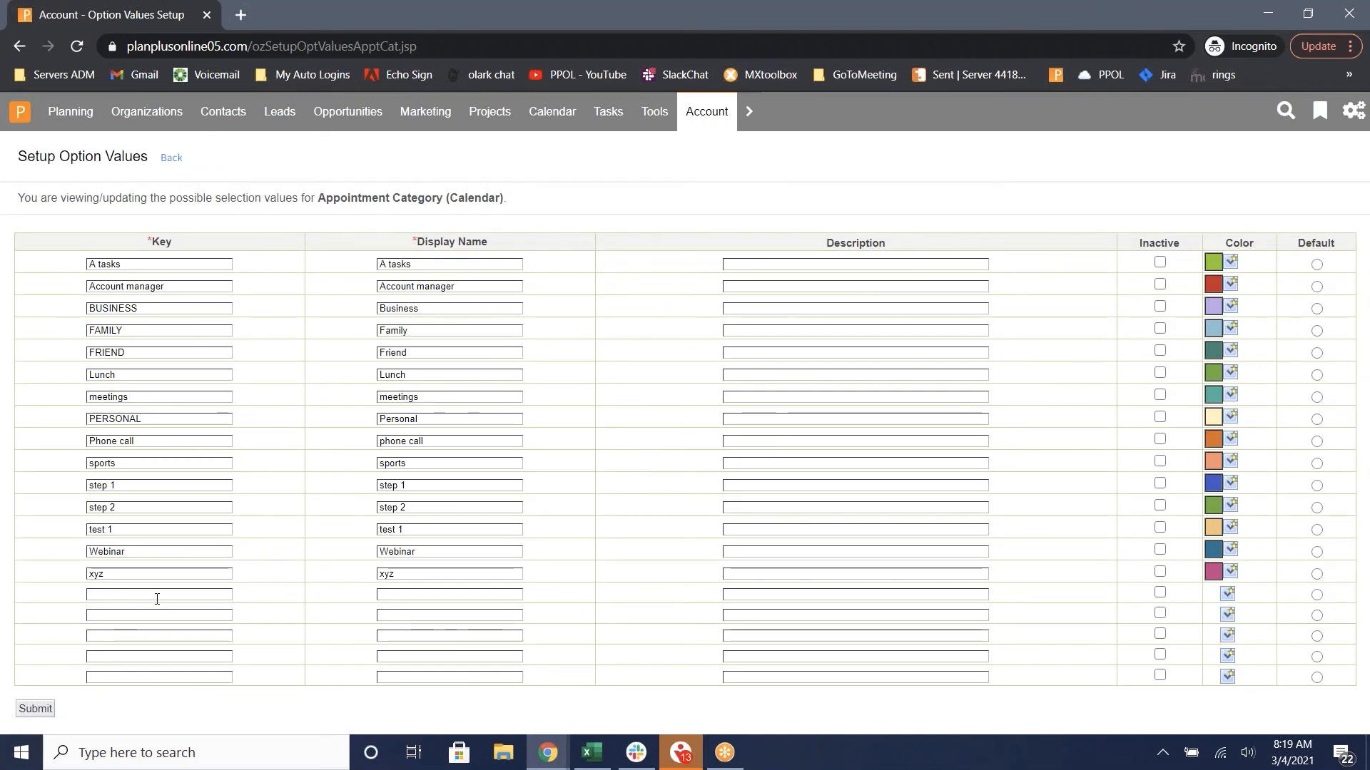
{"action": "type", "text": "zoom meeting"}
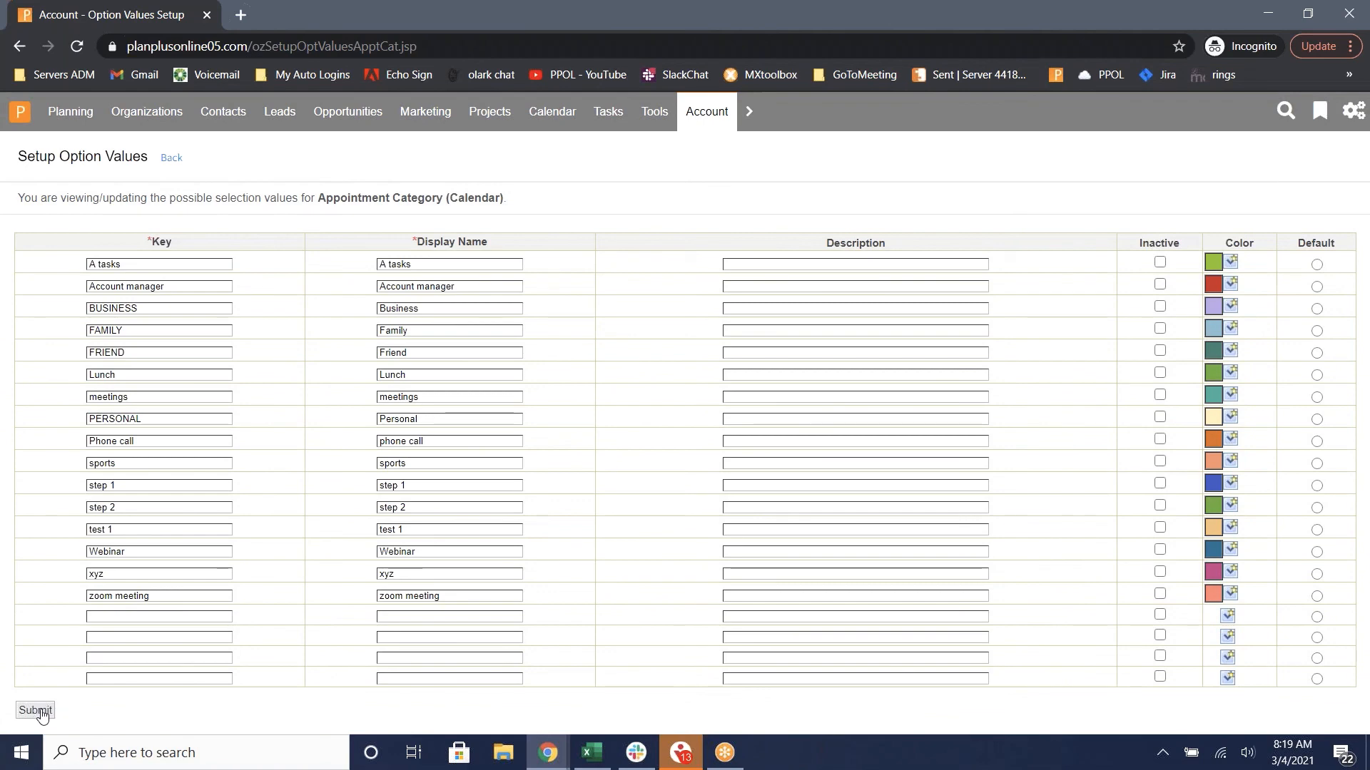
{"action": "left_click", "coordinate": [35, 711]}
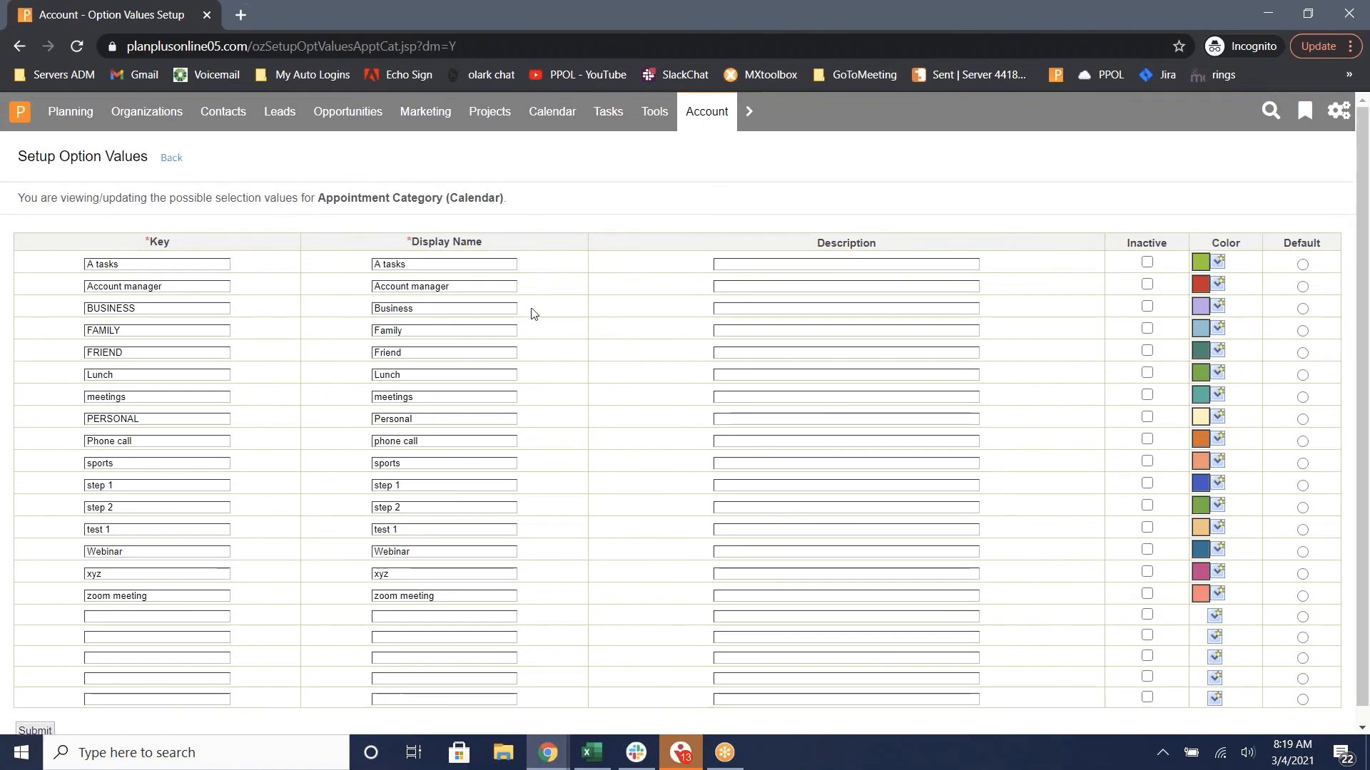
{"action": "mouse_move", "coordinate": [102, 173]}
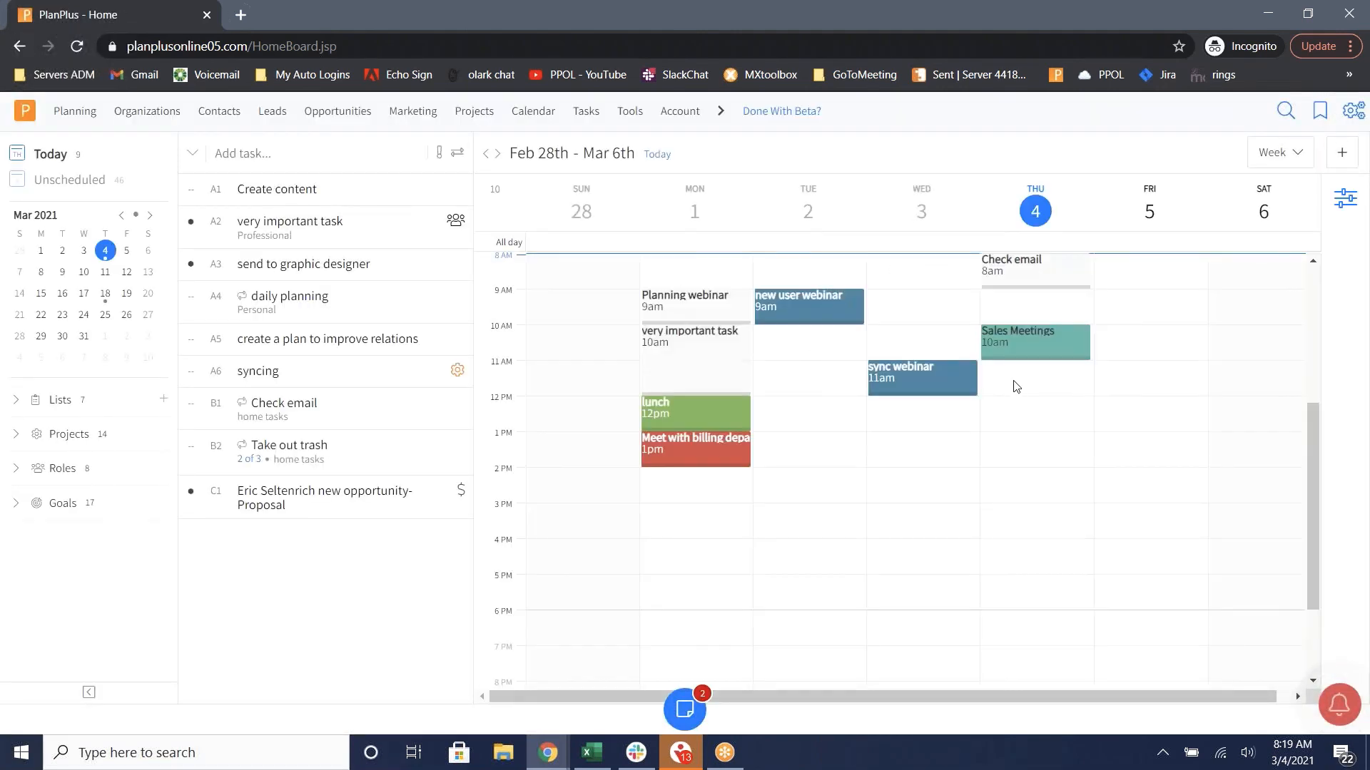
{"action": "left_click", "coordinate": [1010, 265]}
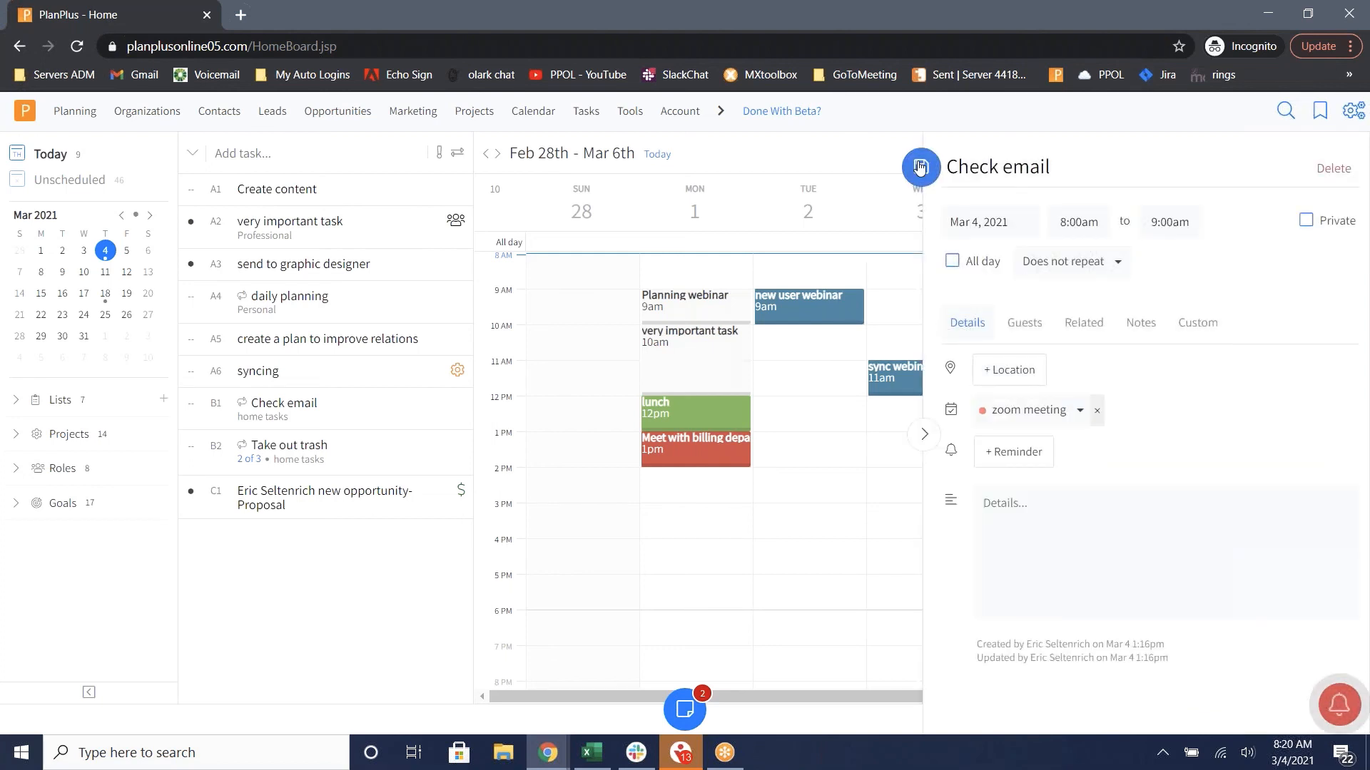